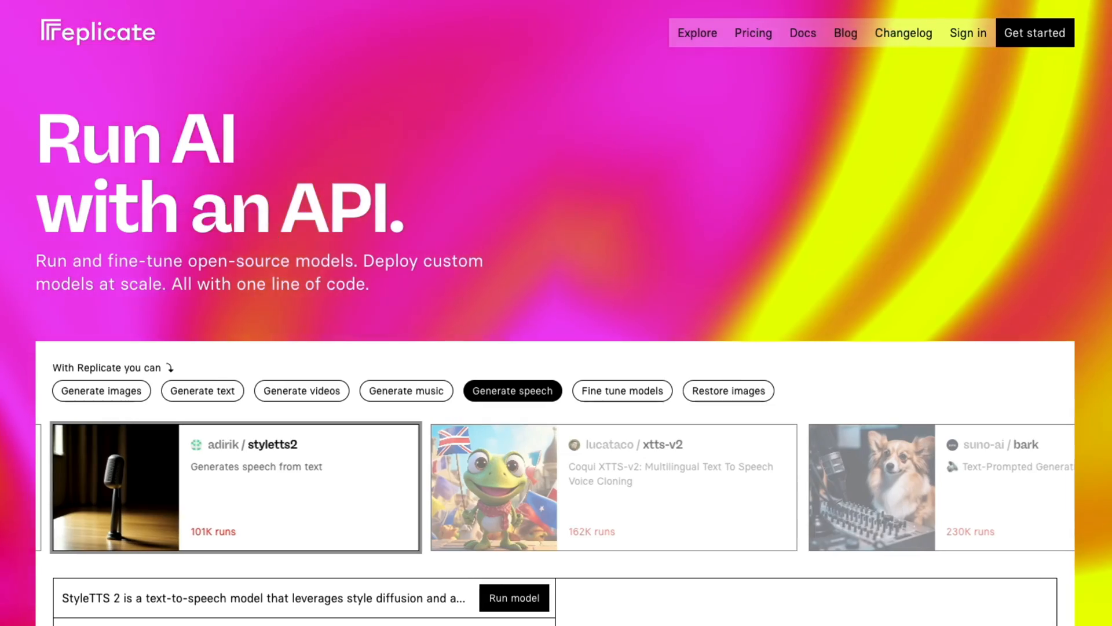
Sign in to Replicate with the GitHub account
{"action": "left_click", "coordinate": [967, 32]}
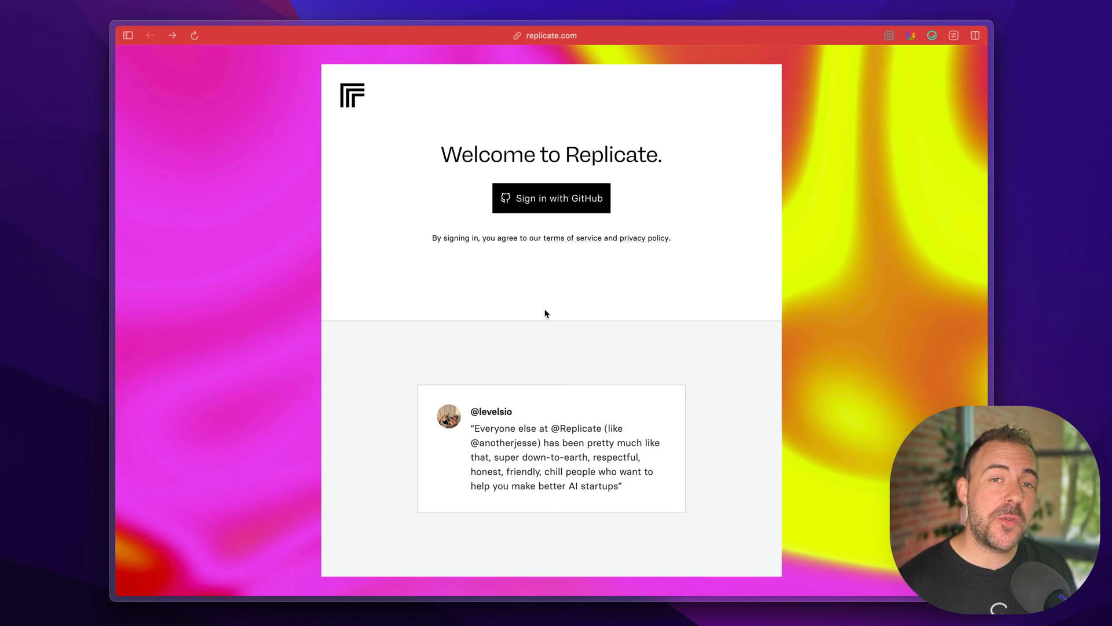
{"action": "left_click", "coordinate": [552, 198]}
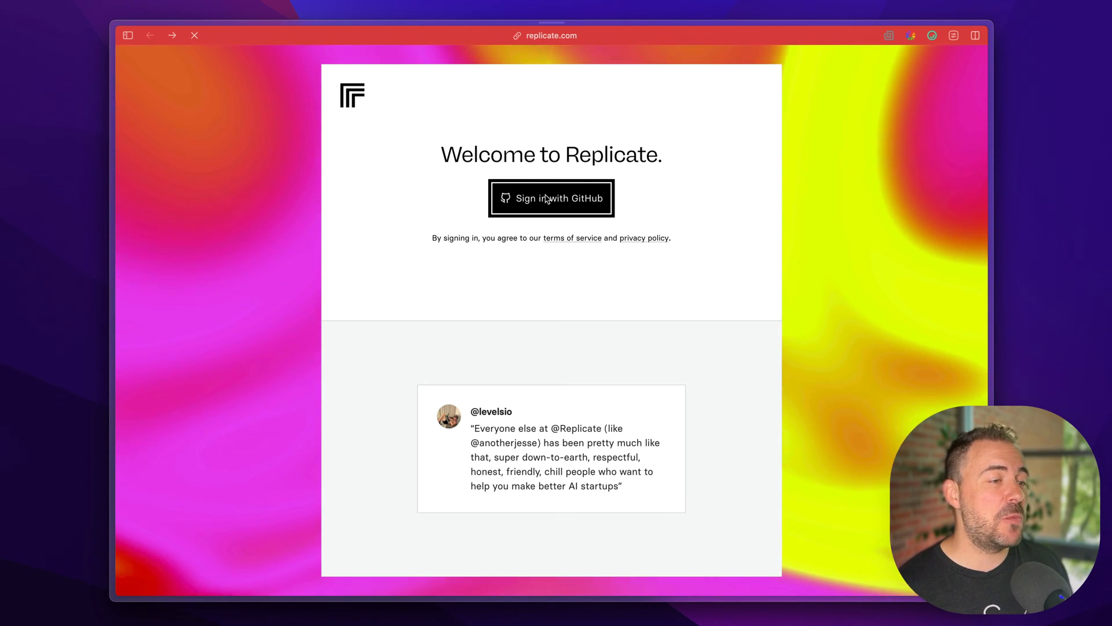
{"action": "left_click", "coordinate": [551, 198]}
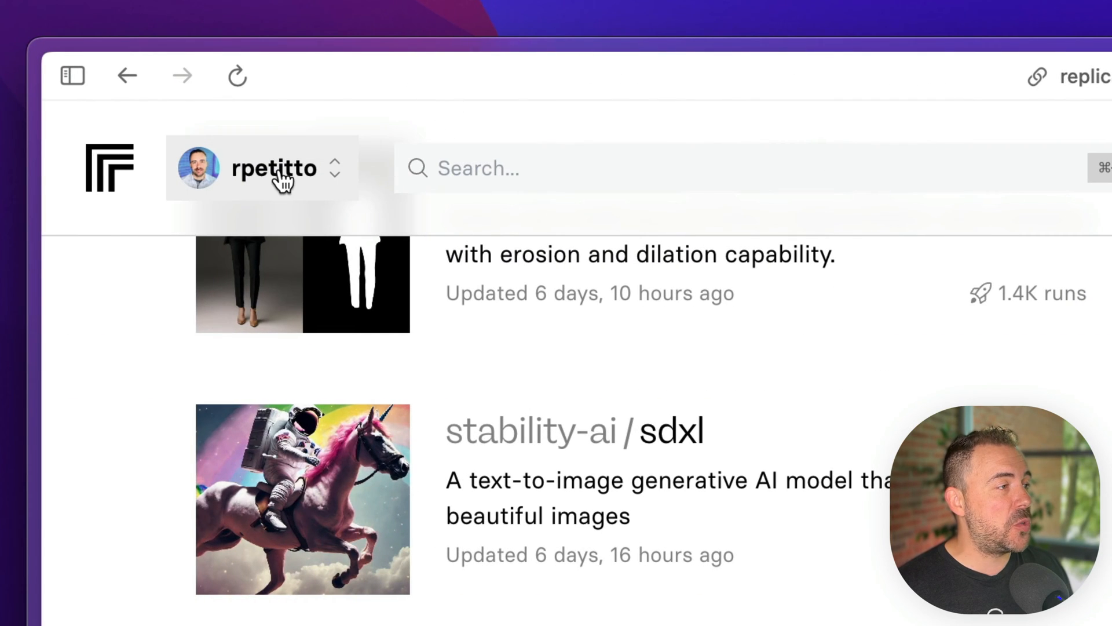
Copy the Default API token from the account's API tokens page
{"action": "left_click", "coordinate": [275, 169]}
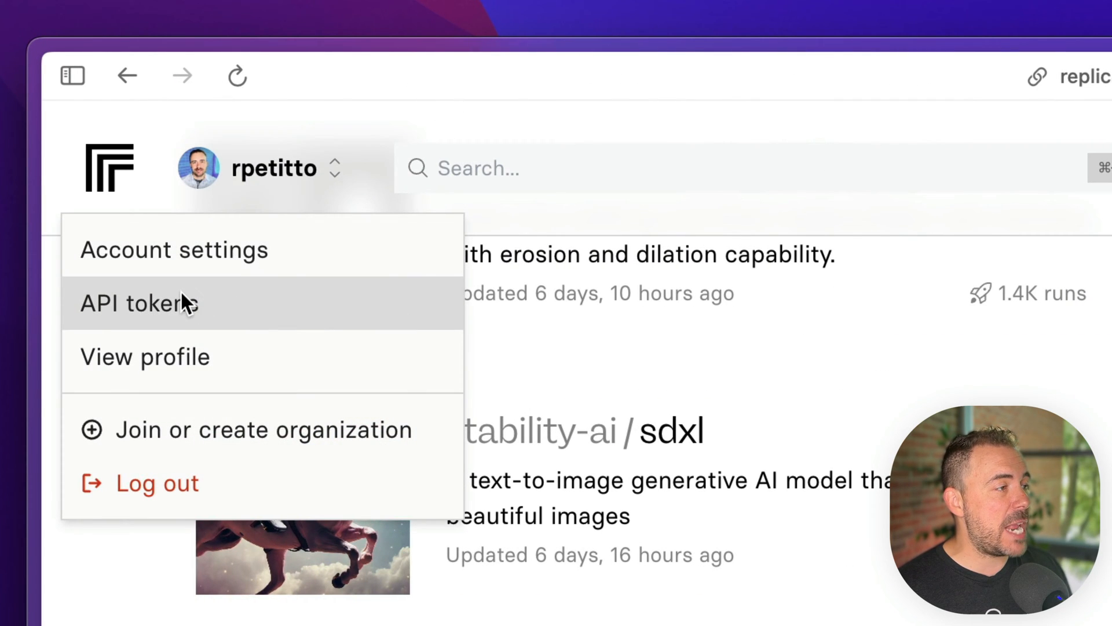
{"action": "left_click", "coordinate": [134, 302]}
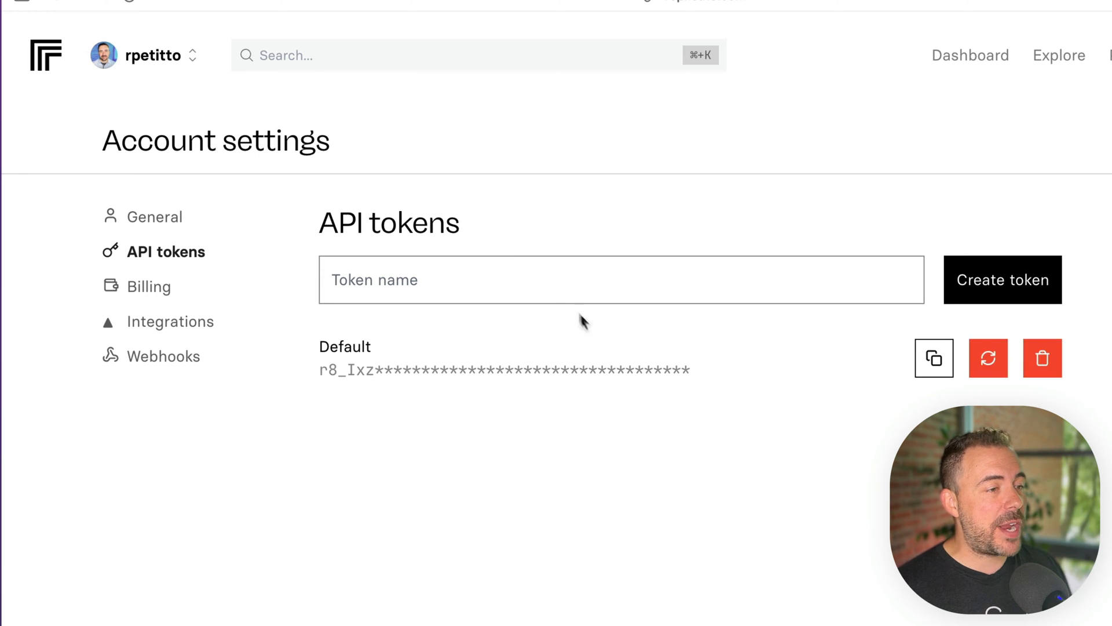
{"action": "mouse_move", "coordinate": [535, 369]}
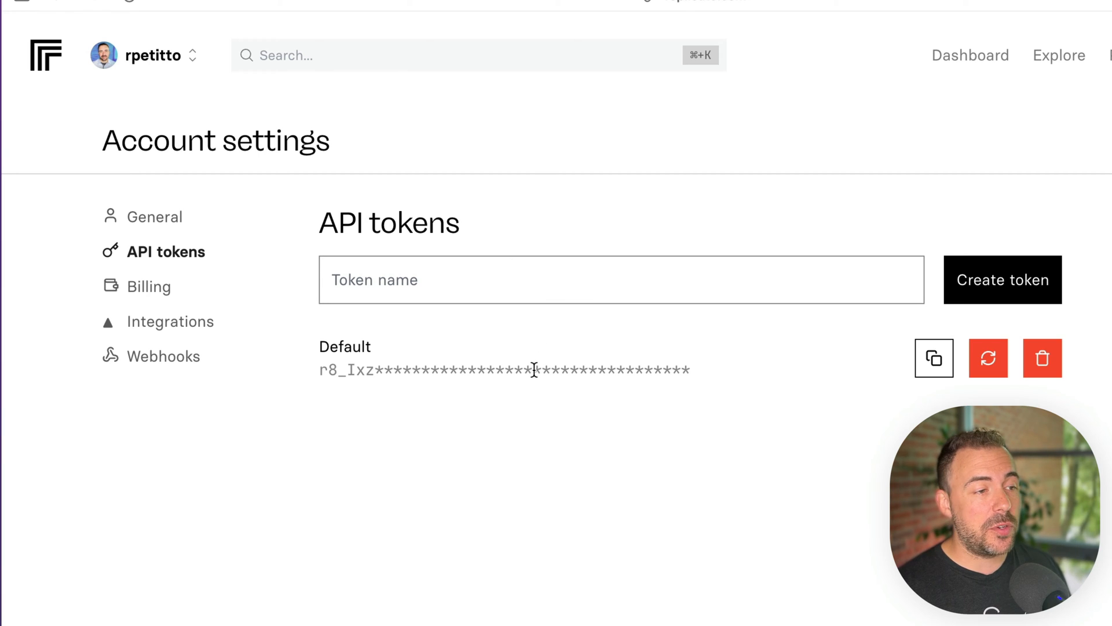
{"action": "left_click", "coordinate": [934, 358]}
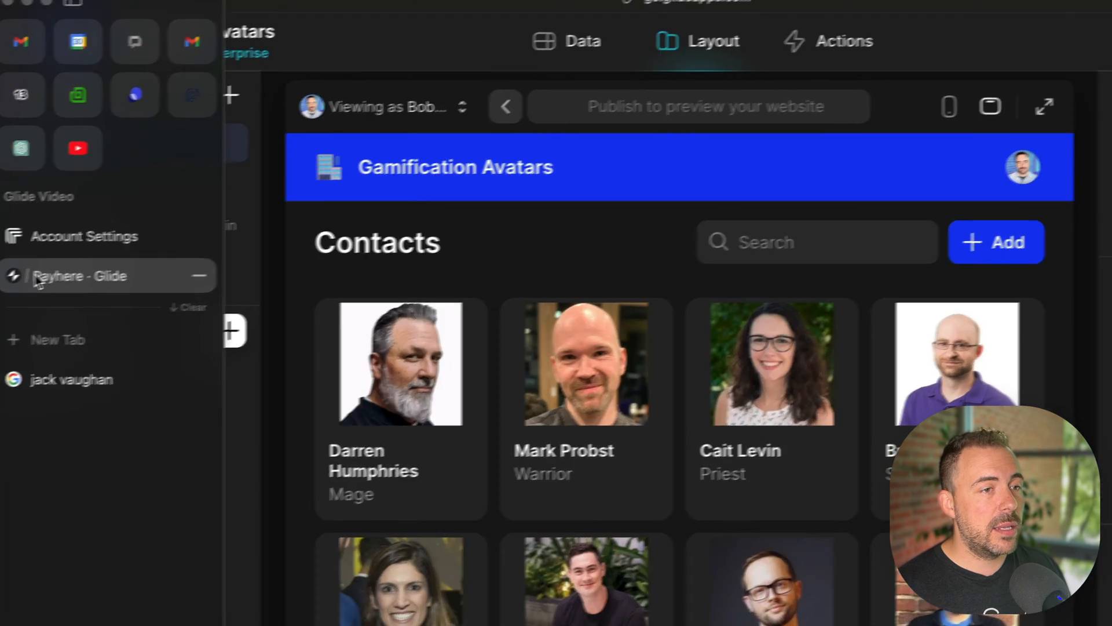
Add the Replicate integration in Glide settings with the copied API token
{"action": "left_click", "coordinate": [900, 100]}
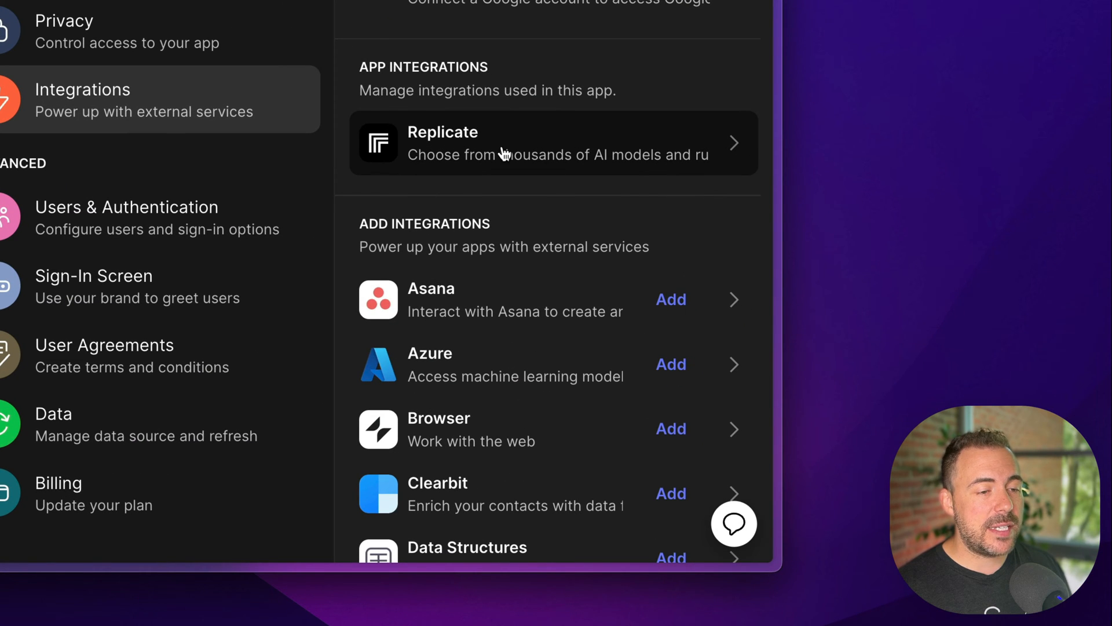
{"action": "left_click", "coordinate": [549, 142]}
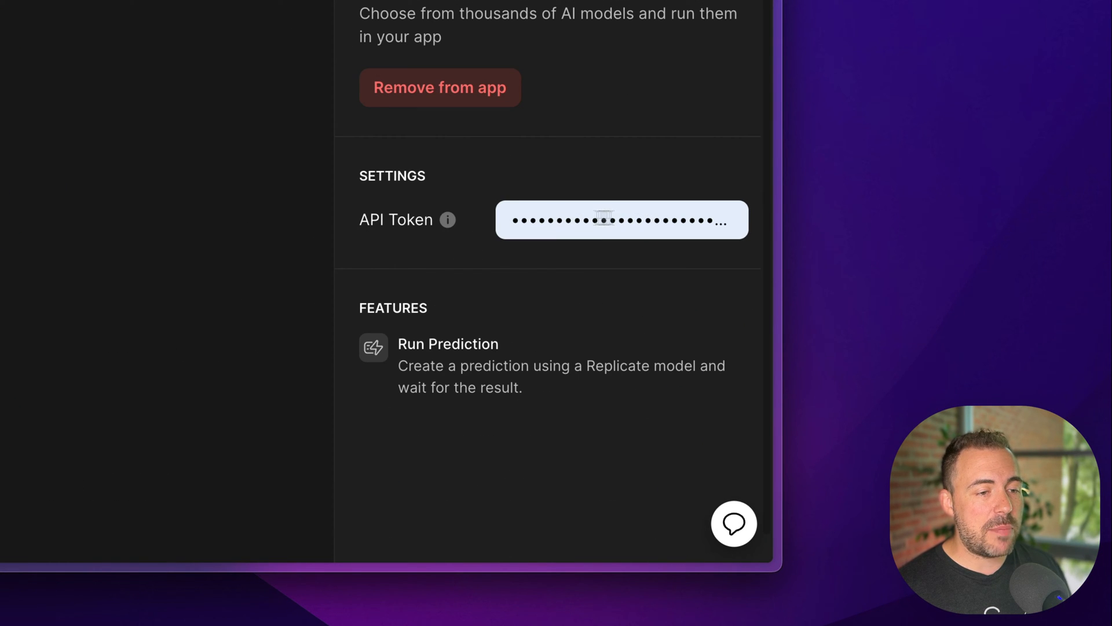
{"action": "scroll", "scroll_direction": "up", "scroll_amount": 3}
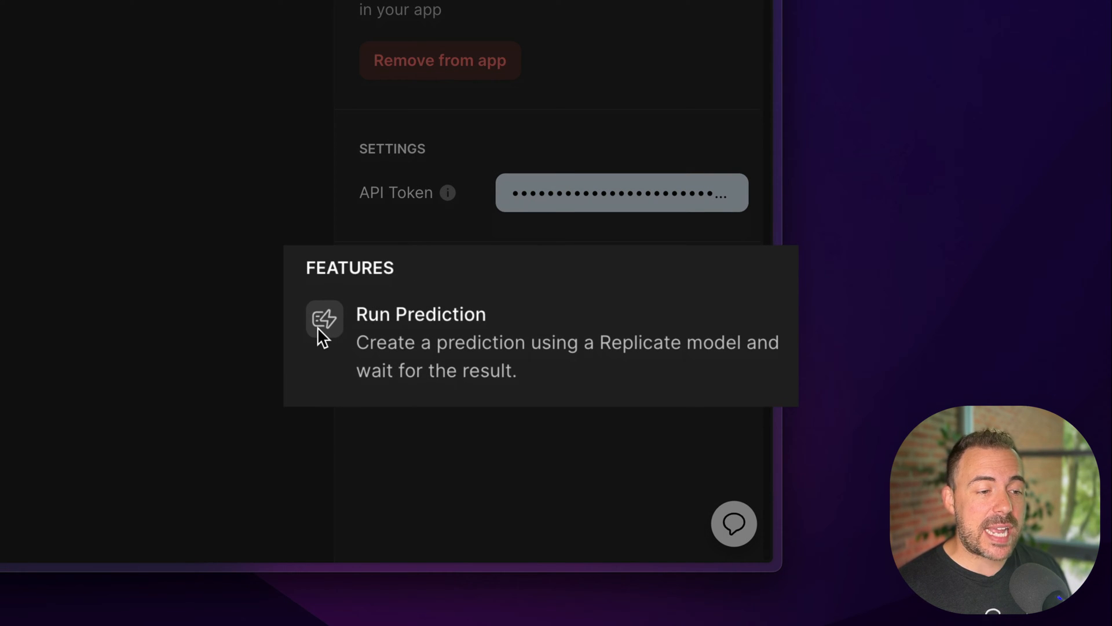
{"action": "mouse_move", "coordinate": [355, 321]}
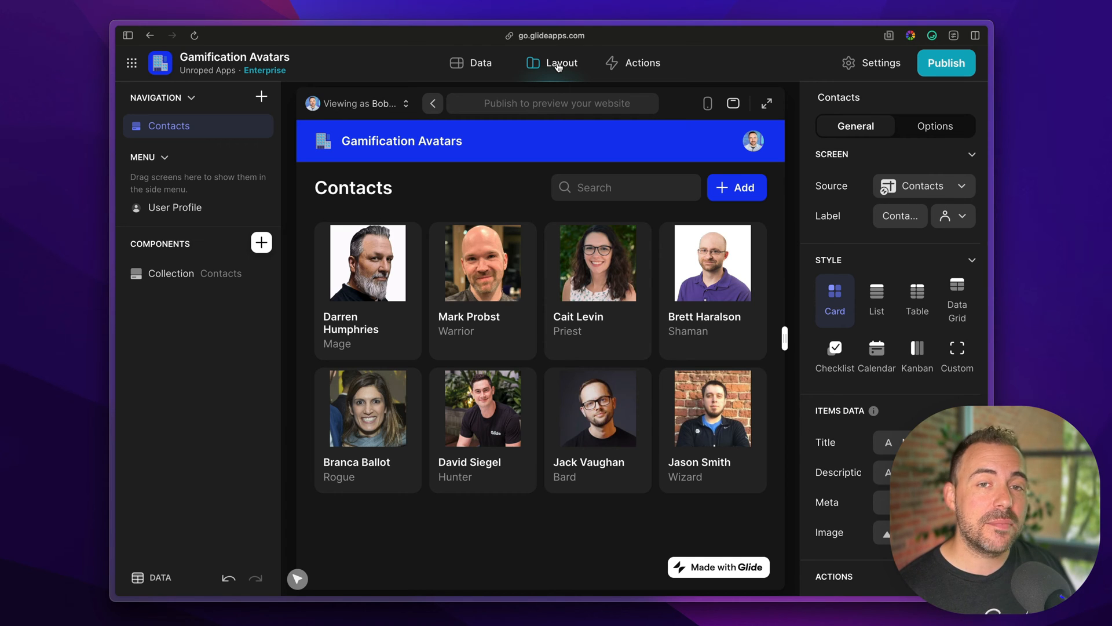
{"action": "mouse_move", "coordinate": [481, 65]}
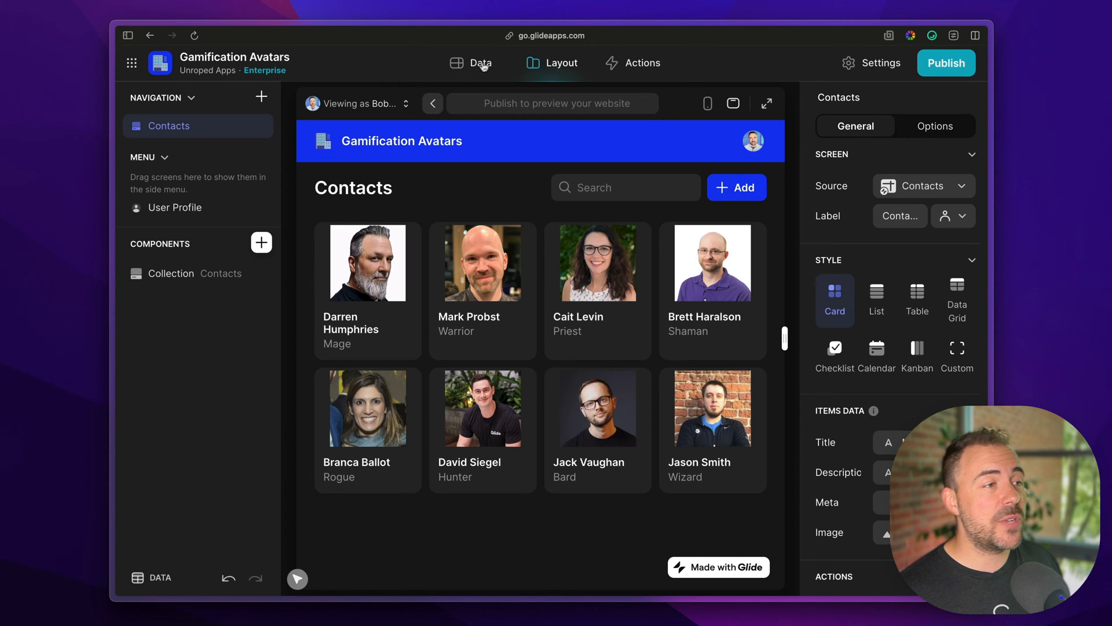
Browse the Contacts data table and briefly edit the Bobcat pet cell
{"action": "left_click", "coordinate": [479, 62]}
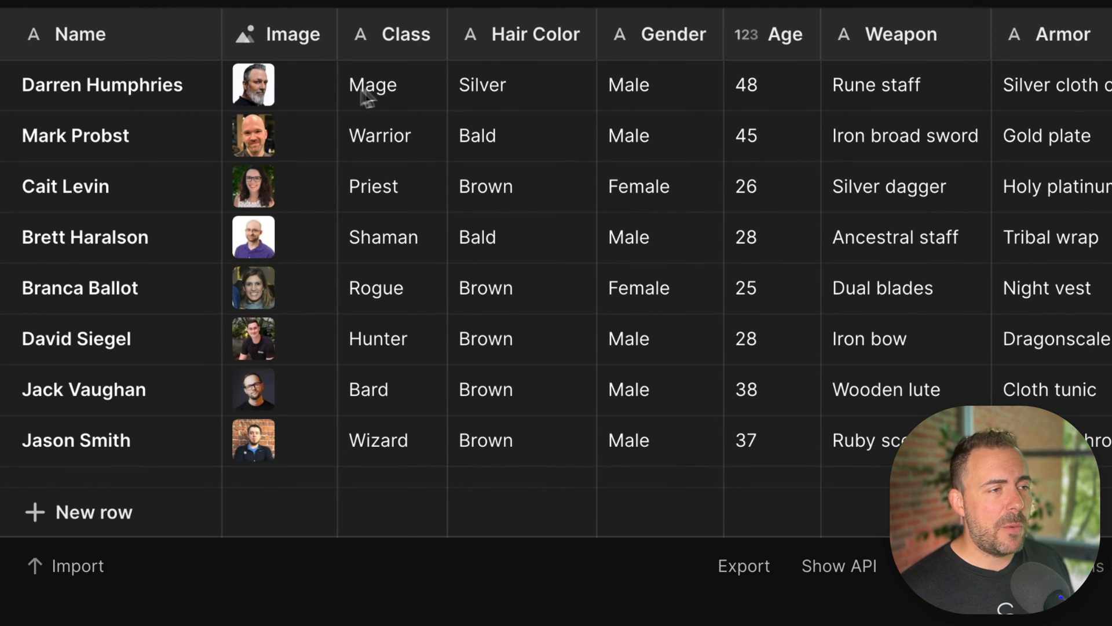
{"action": "left_click", "coordinate": [653, 84]}
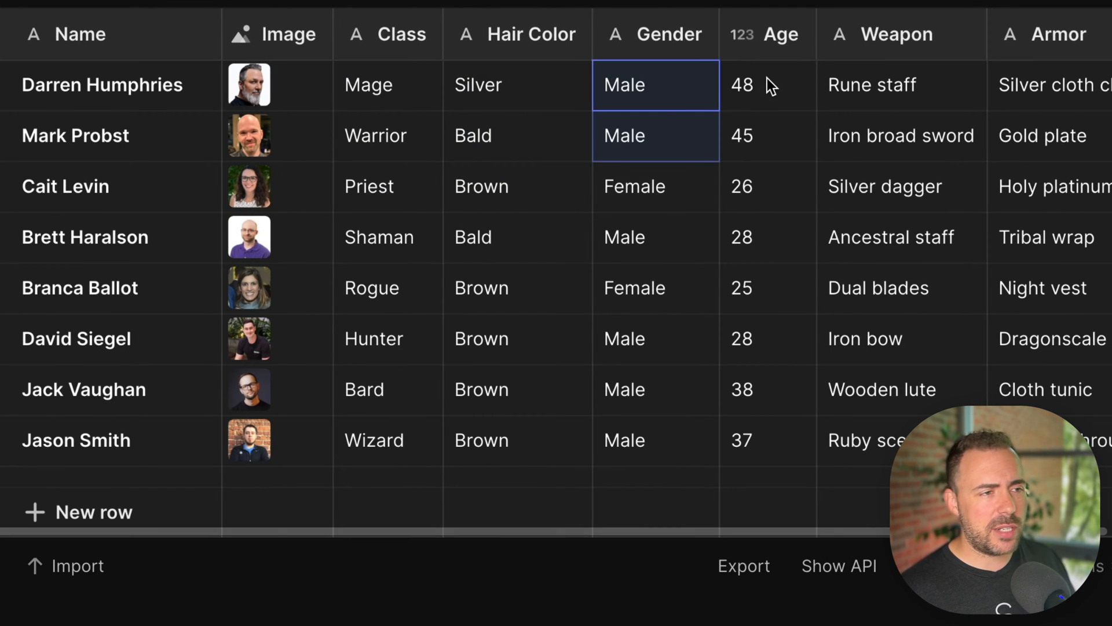
{"action": "scroll", "scroll_direction": "right", "scroll_amount": 3}
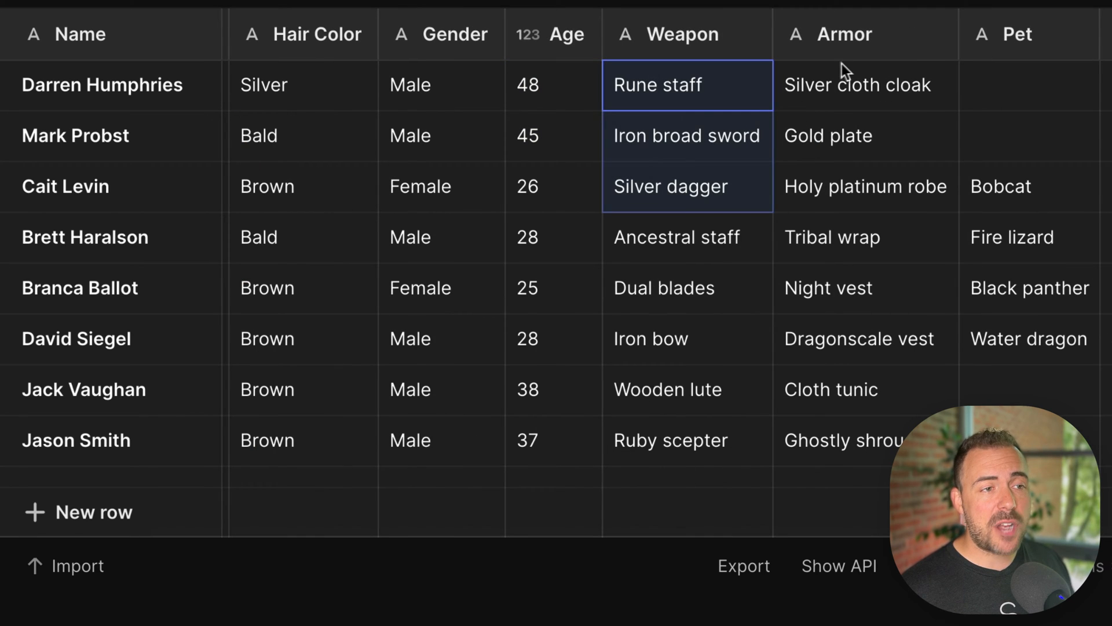
{"action": "left_click", "coordinate": [686, 185]}
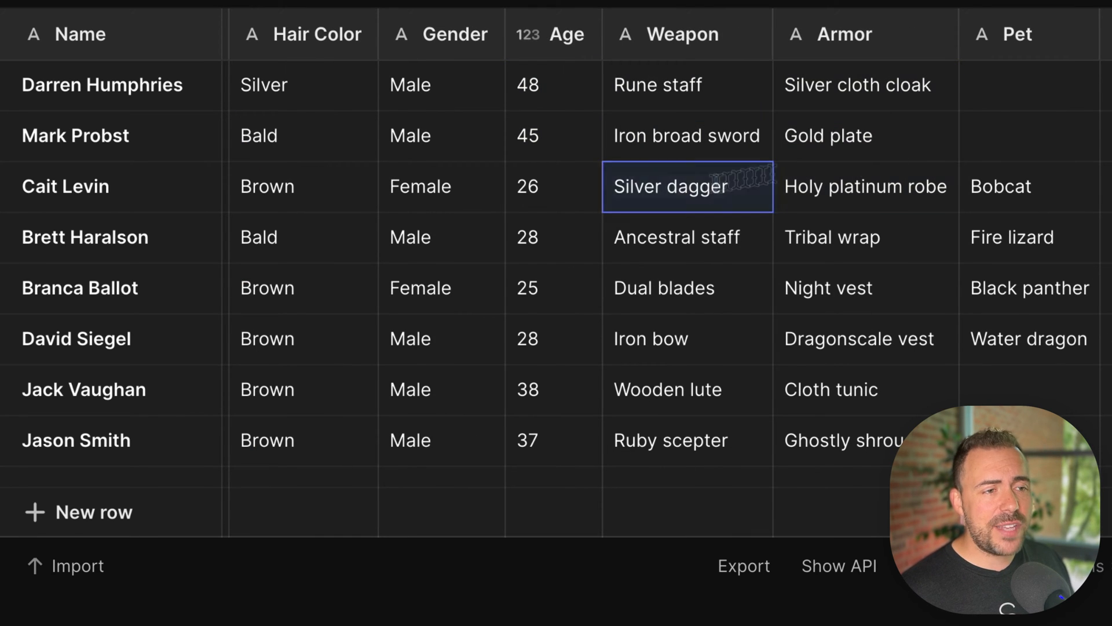
{"action": "left_click", "coordinate": [1029, 187]}
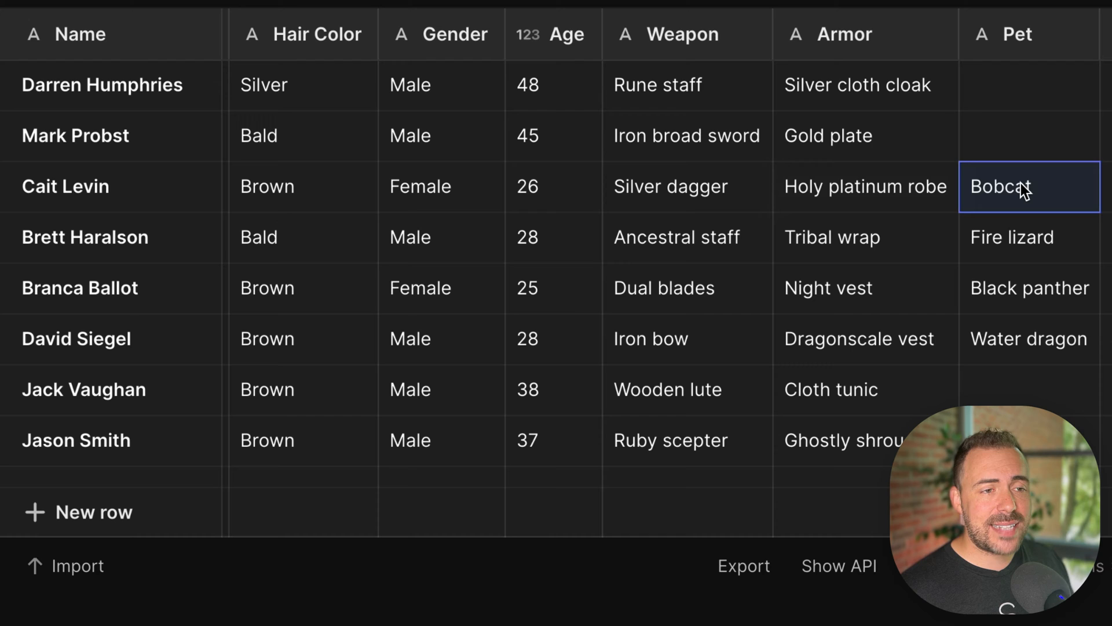
{"action": "double_click", "coordinate": [1000, 187]}
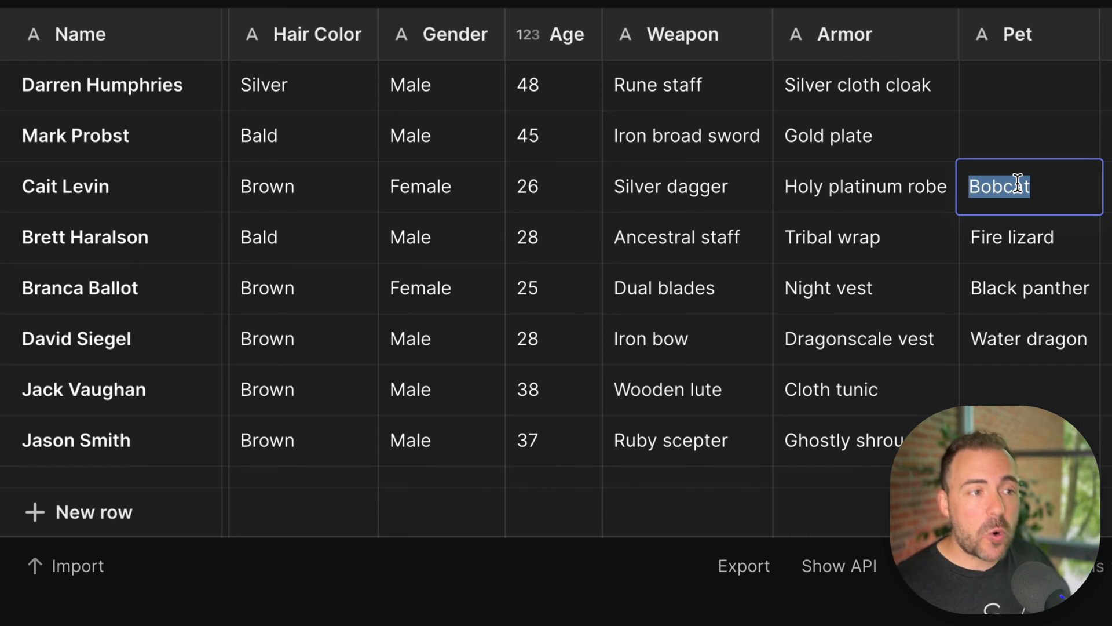
{"action": "mouse_move", "coordinate": [665, 160]}
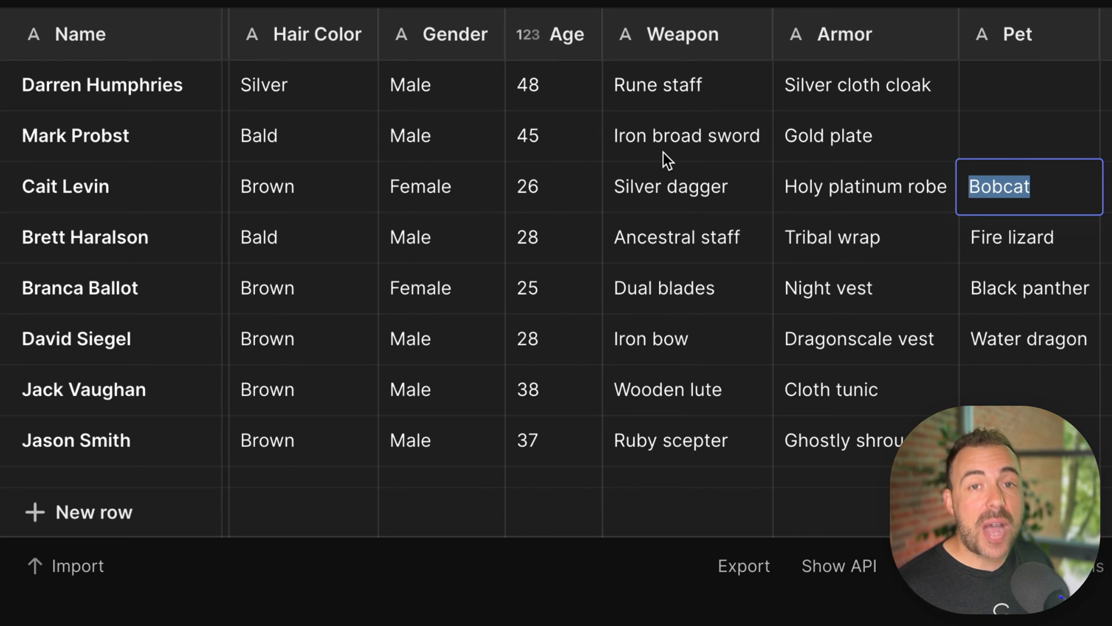
{"action": "left_click", "coordinate": [686, 85]}
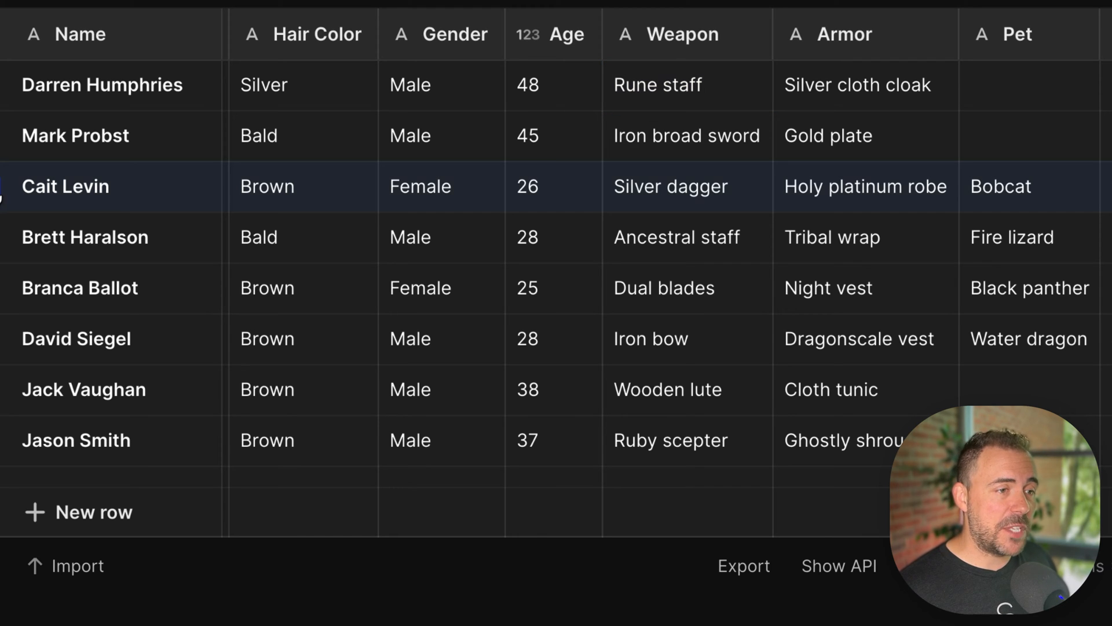
Change the third contact's weapon from Silver dagger to Gold dagger
{"action": "double_click", "coordinate": [635, 185]}
{"action": "type", "text": "Gold"}
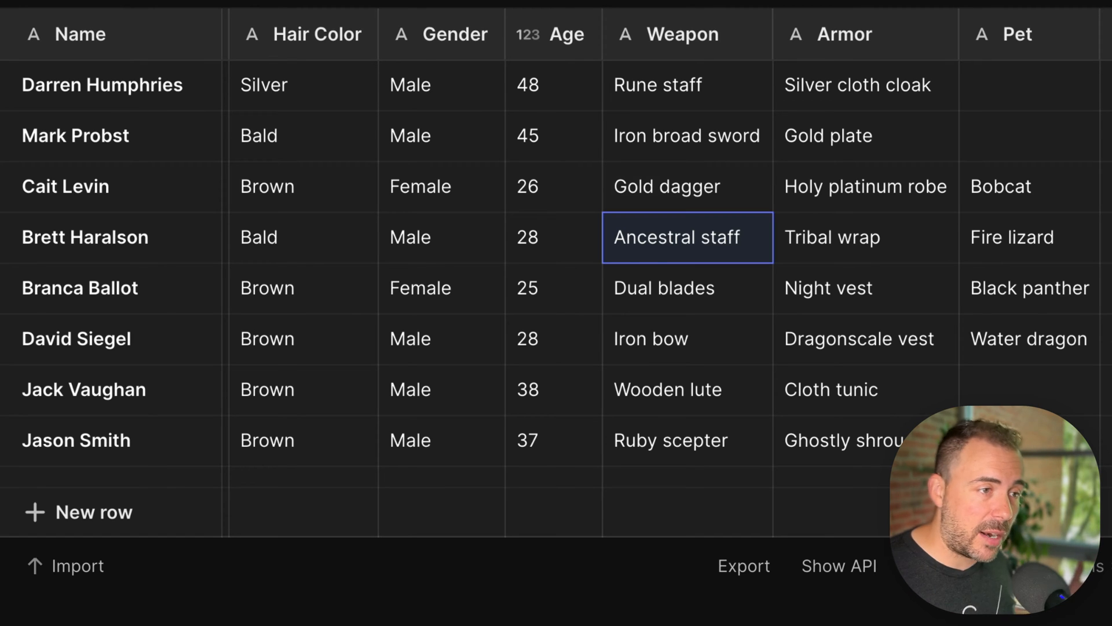
{"action": "mouse_move", "coordinate": [634, 207]}
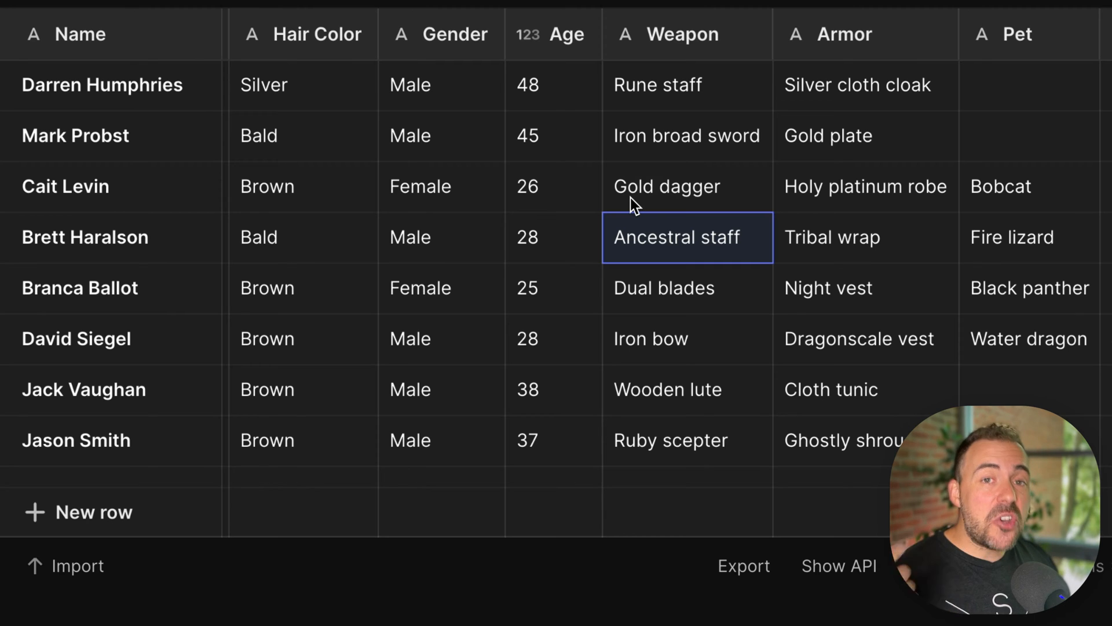
{"action": "left_click", "coordinate": [302, 185]}
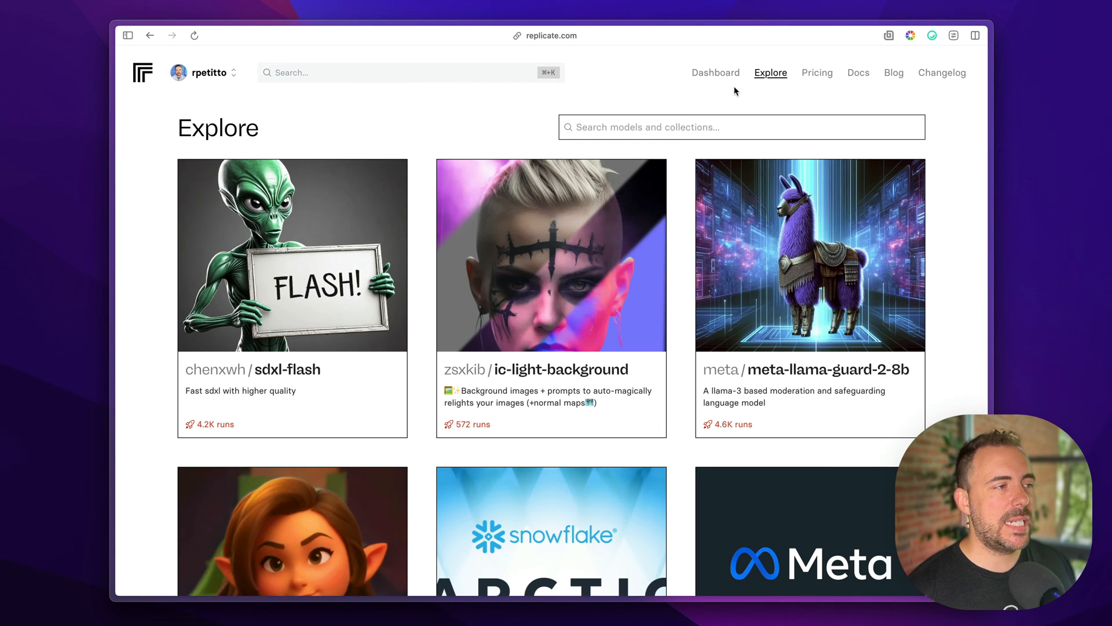
{"action": "mouse_move", "coordinate": [294, 120]}
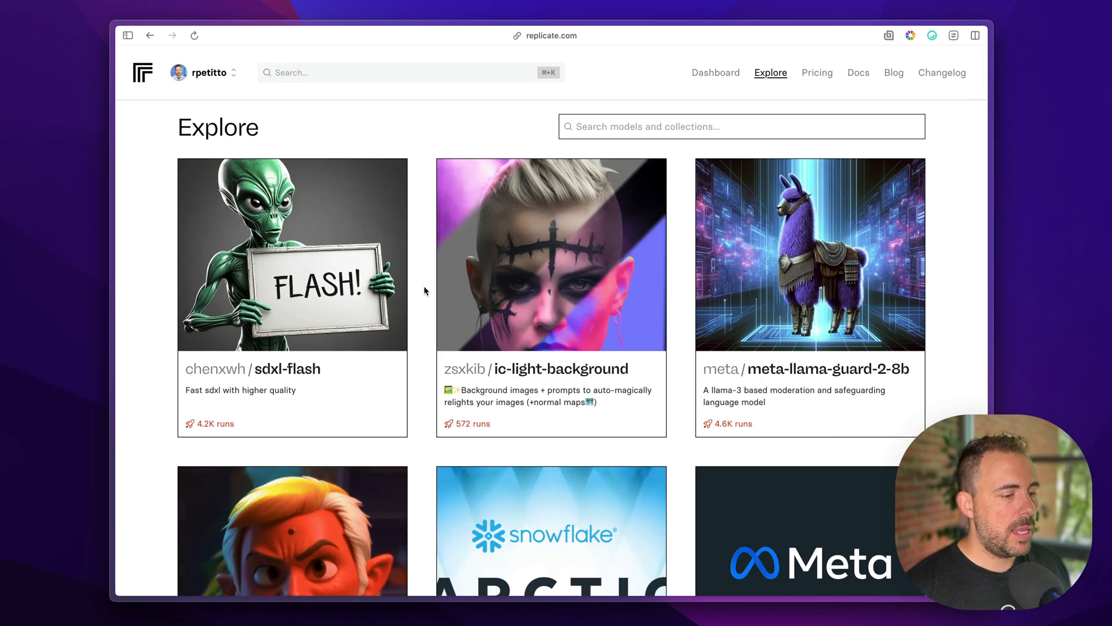
{"action": "scroll", "scroll_direction": "down", "scroll_amount": 3}
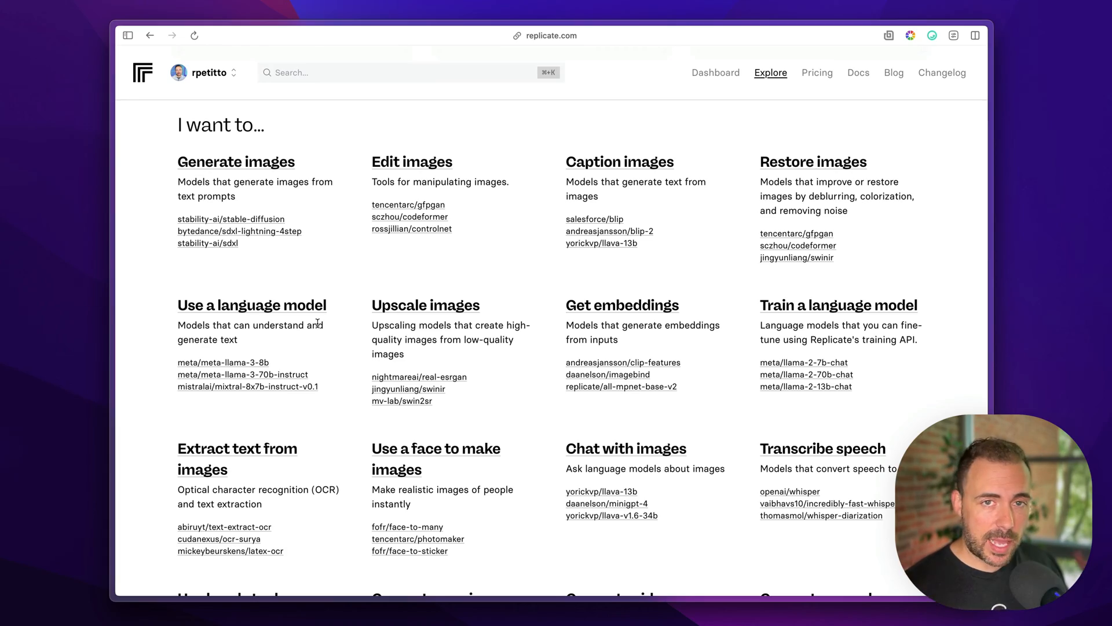
{"action": "mouse_move", "coordinate": [298, 69]}
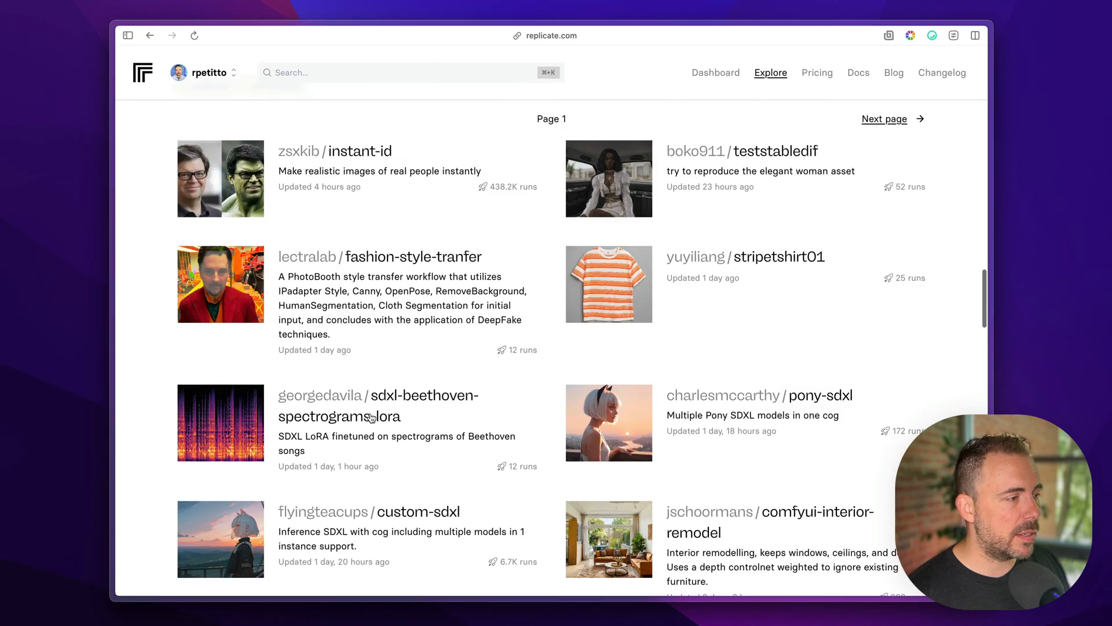
{"action": "scroll", "scroll_direction": "down", "scroll_amount": 3}
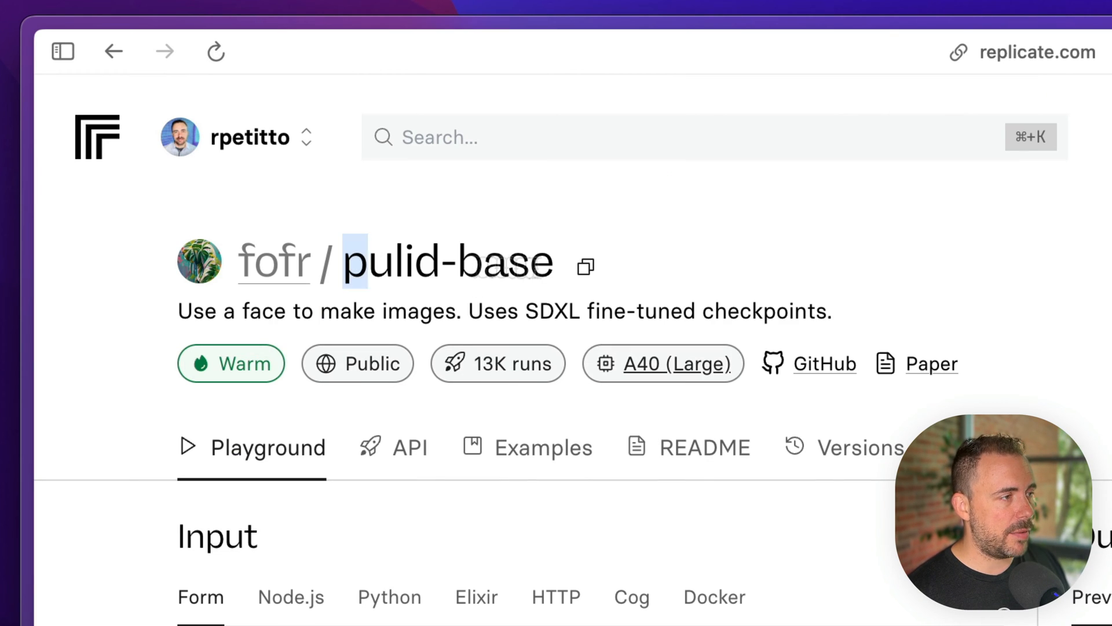
{"action": "double_click", "coordinate": [447, 261]}
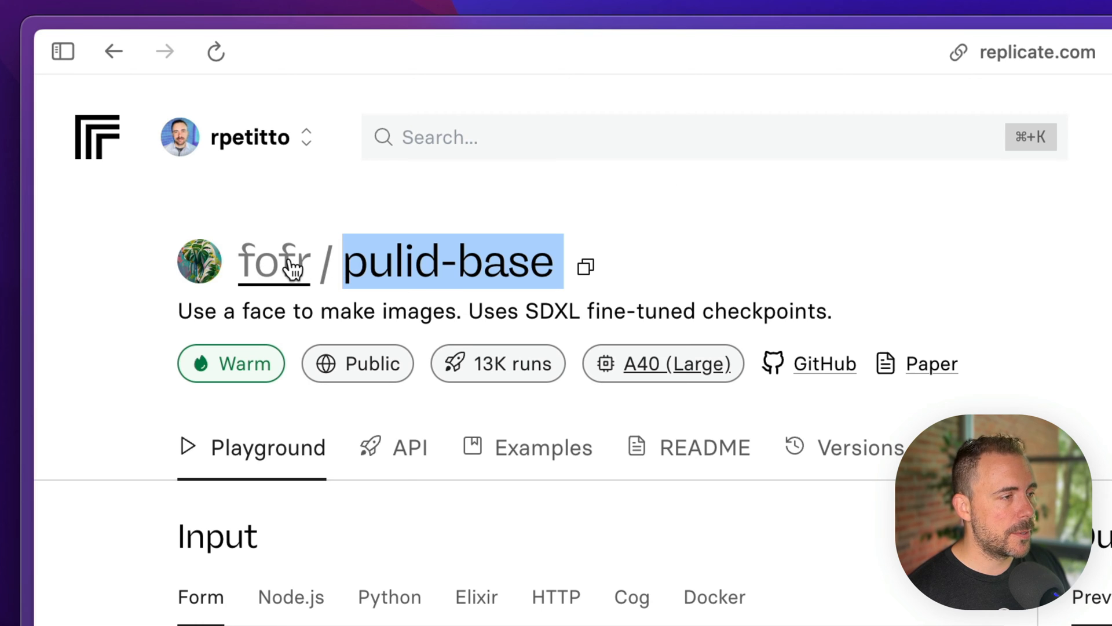
{"action": "mouse_move", "coordinate": [227, 362]}
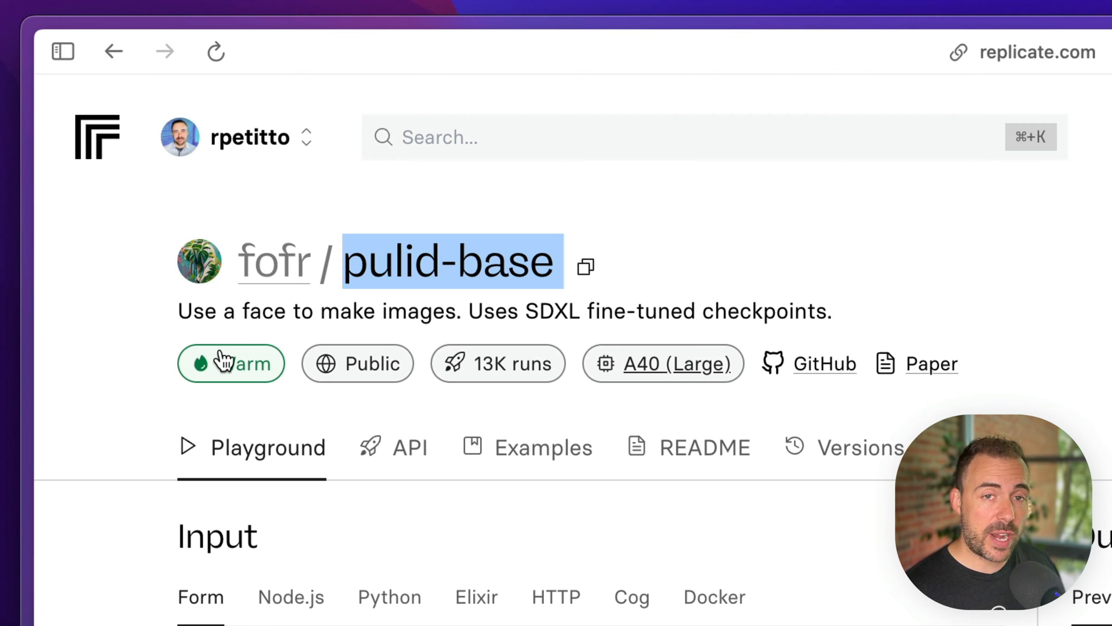
{"action": "mouse_move", "coordinate": [357, 456]}
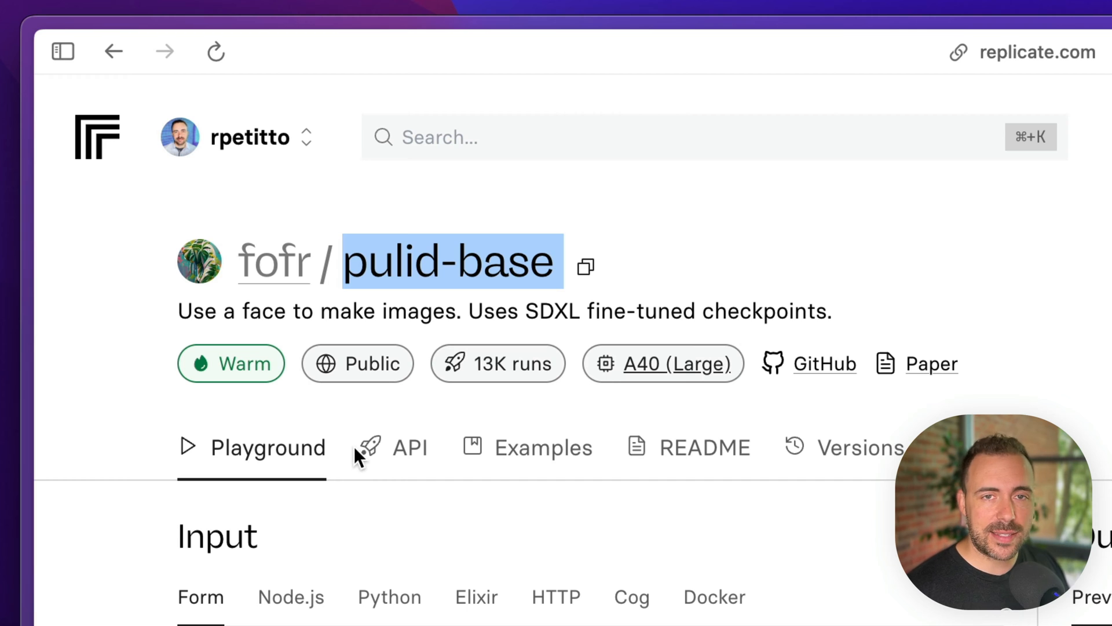
{"action": "scroll", "scroll_direction": "down", "scroll_amount": 3}
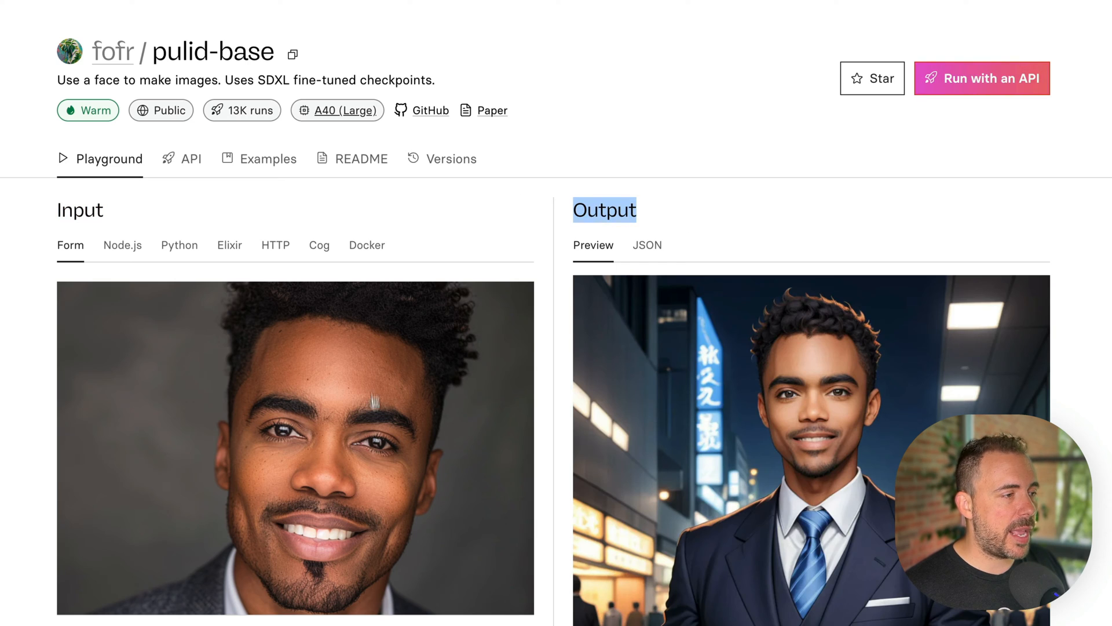
{"action": "scroll", "scroll_direction": "down", "scroll_amount": 3}
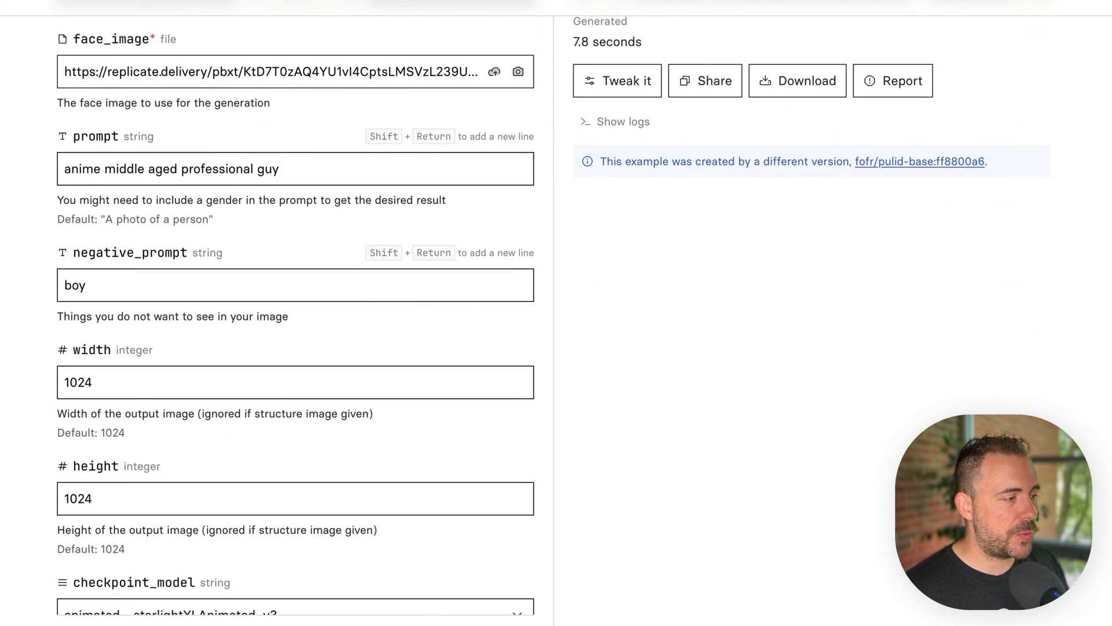
{"action": "scroll", "scroll_direction": "up", "scroll_amount": 3}
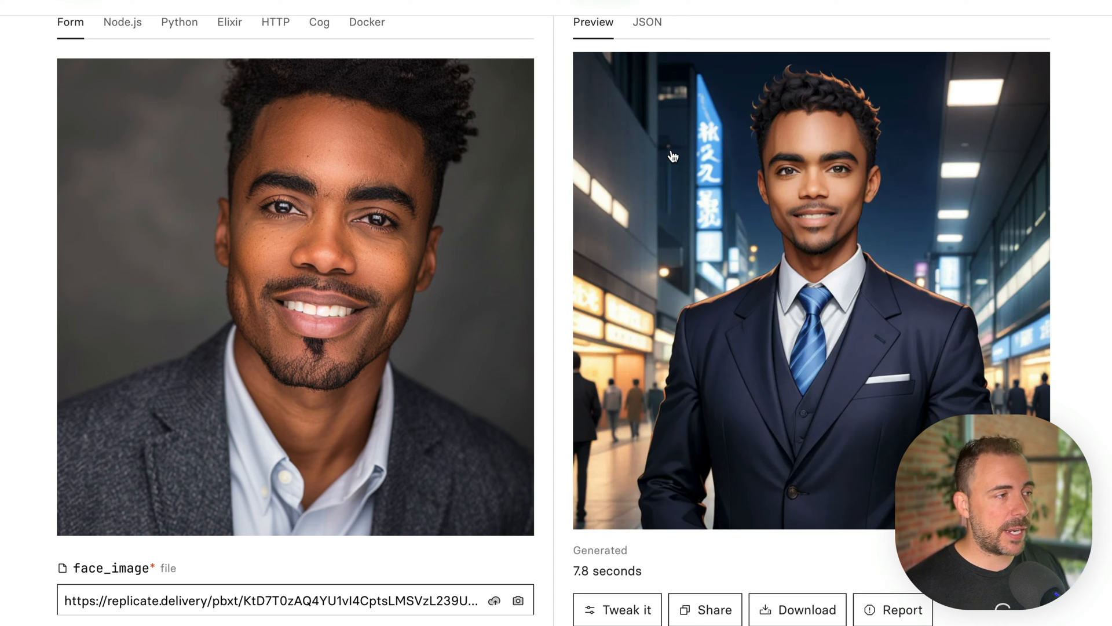
{"action": "scroll", "scroll_direction": "down", "scroll_amount": 3}
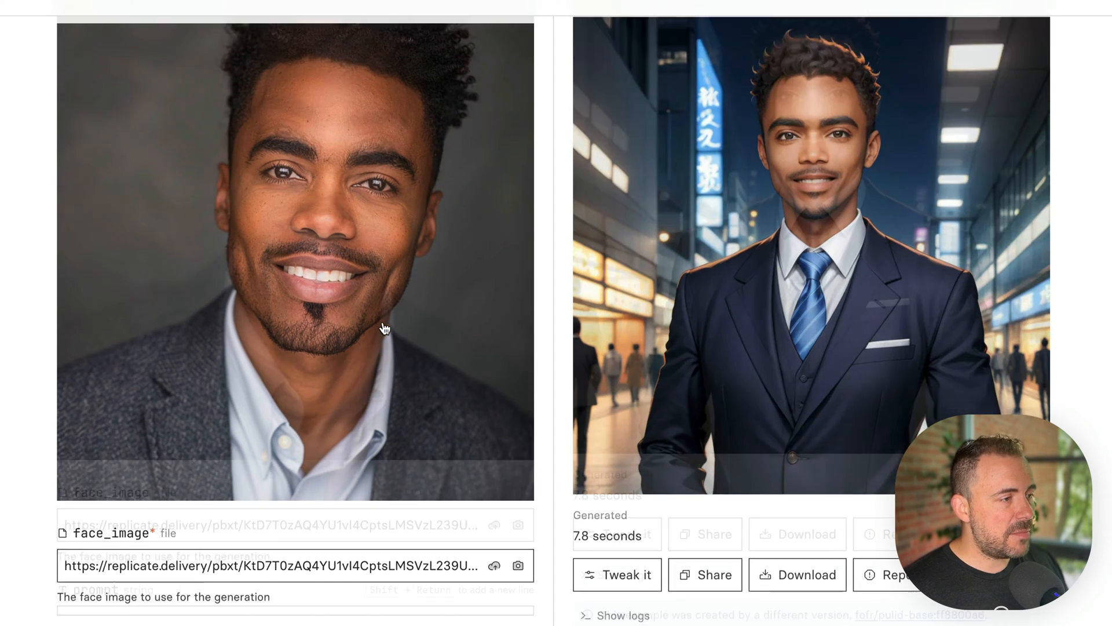
{"action": "scroll", "scroll_direction": "down", "scroll_amount": 3}
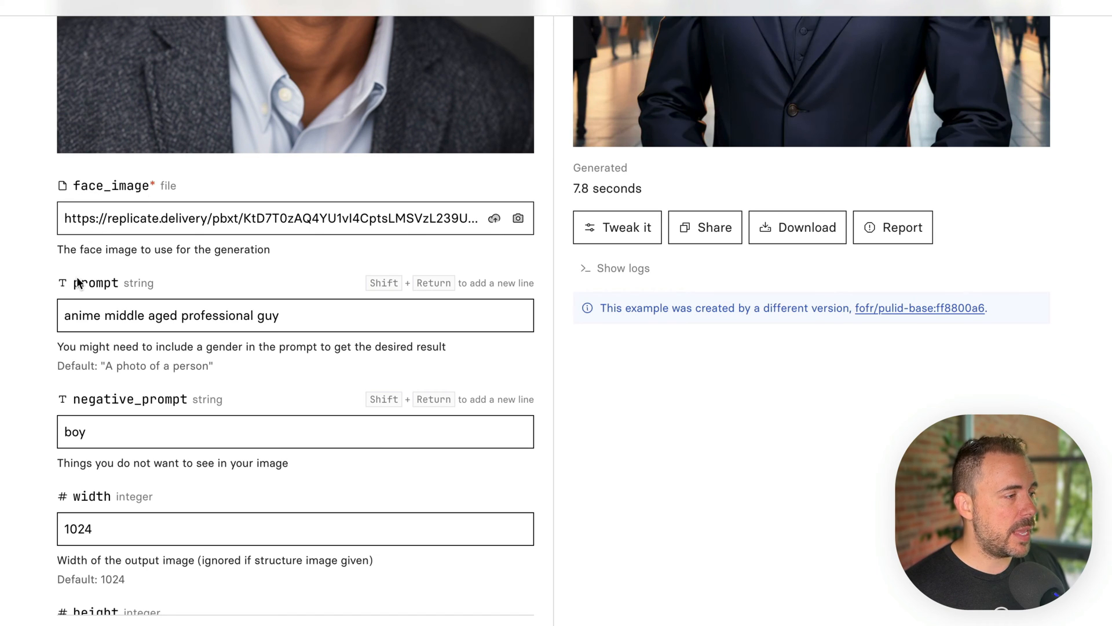
{"action": "scroll", "scroll_direction": "down", "scroll_amount": 3}
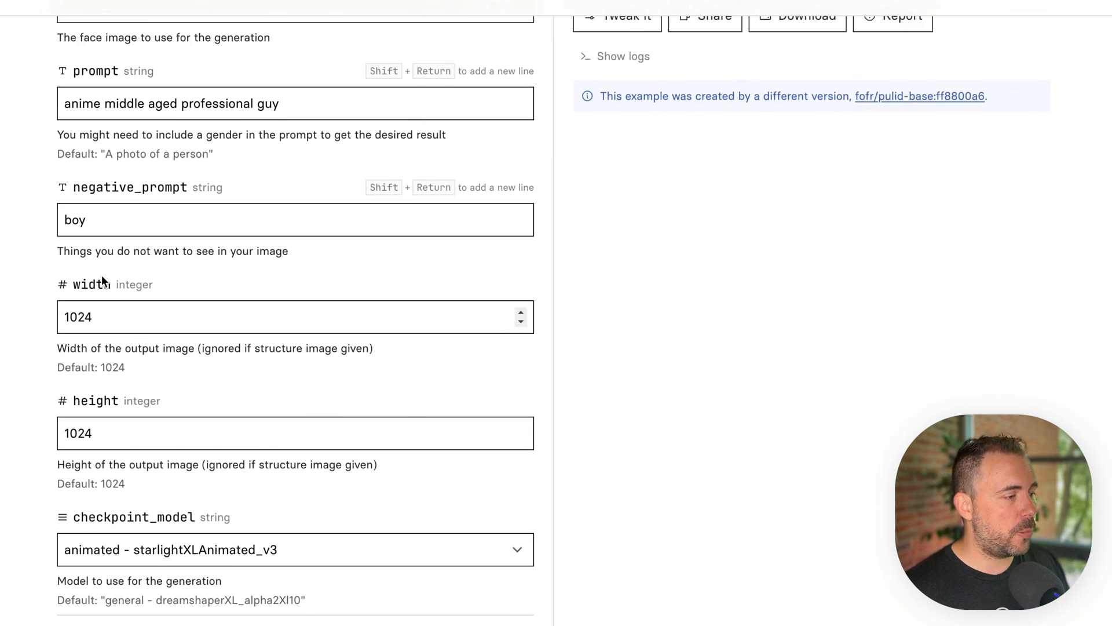
{"action": "scroll", "scroll_direction": "down", "scroll_amount": 3}
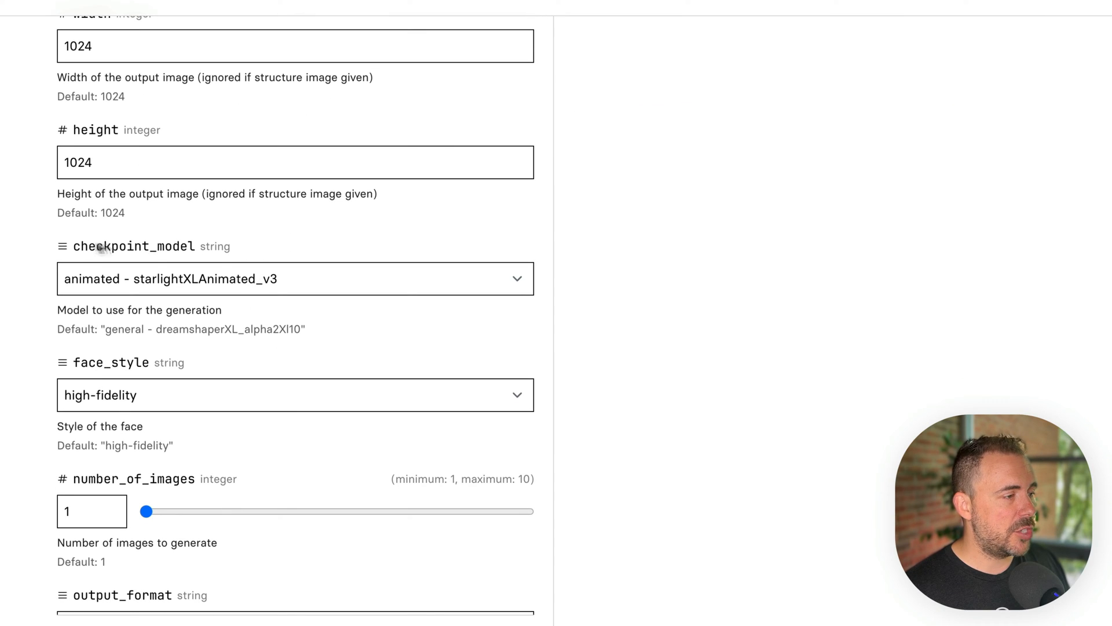
{"action": "mouse_move", "coordinate": [136, 355]}
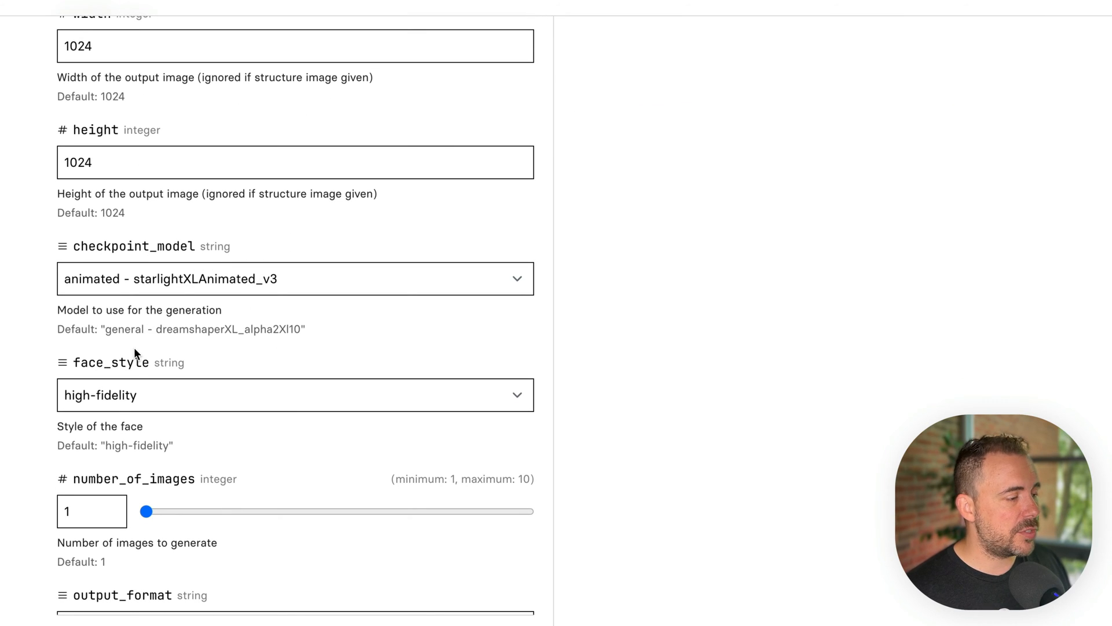
{"action": "scroll", "scroll_direction": "down", "scroll_amount": 3}
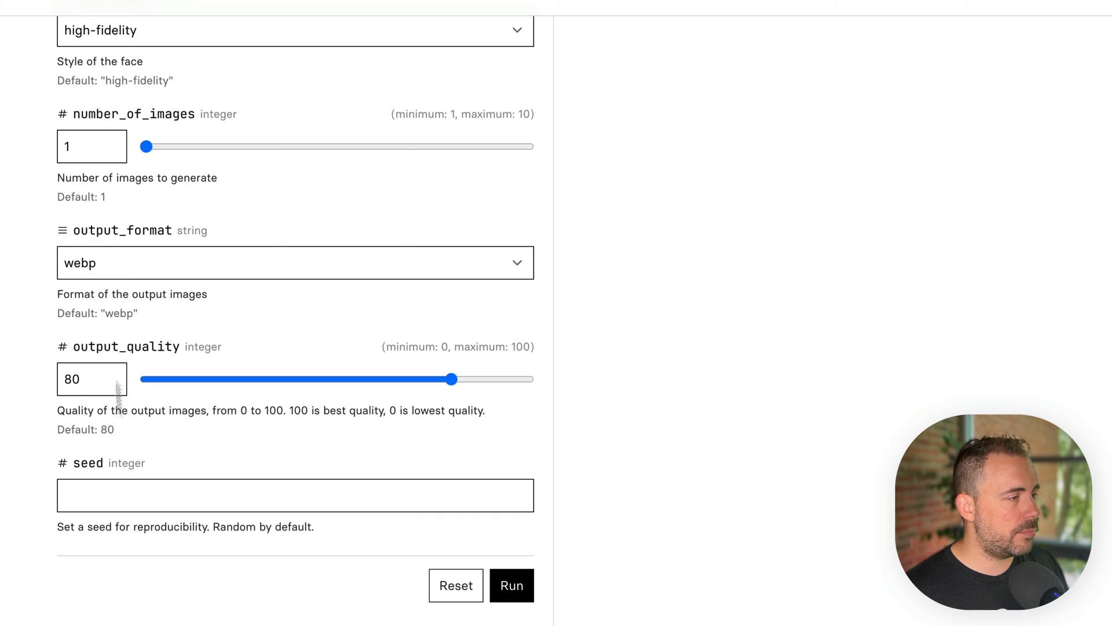
{"action": "scroll", "scroll_direction": "up", "scroll_amount": 3}
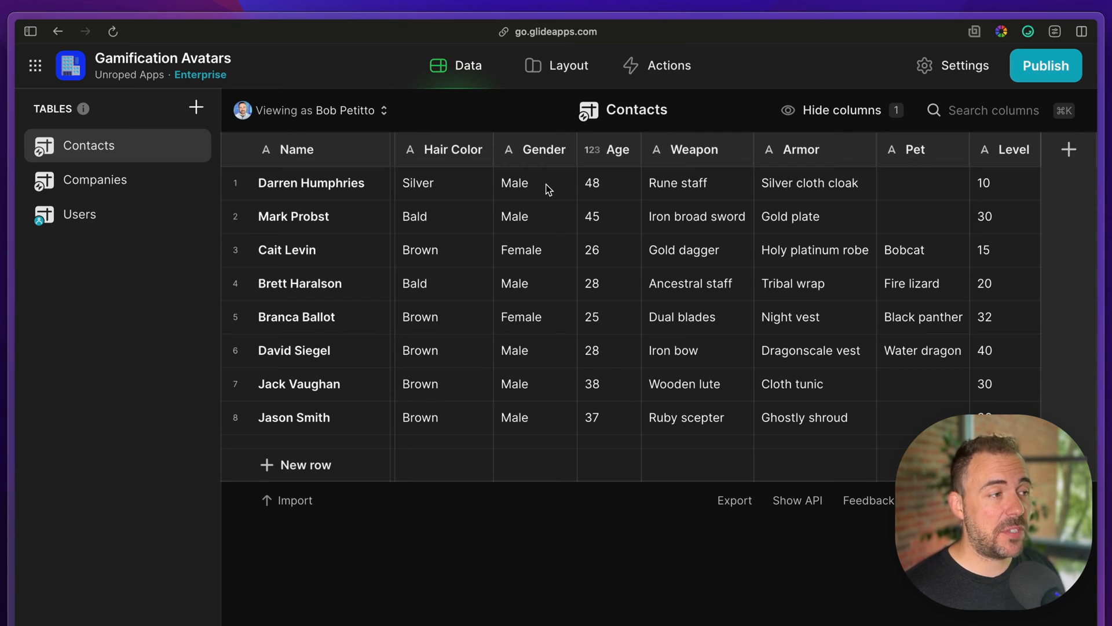
{"action": "mouse_move", "coordinate": [912, 57]}
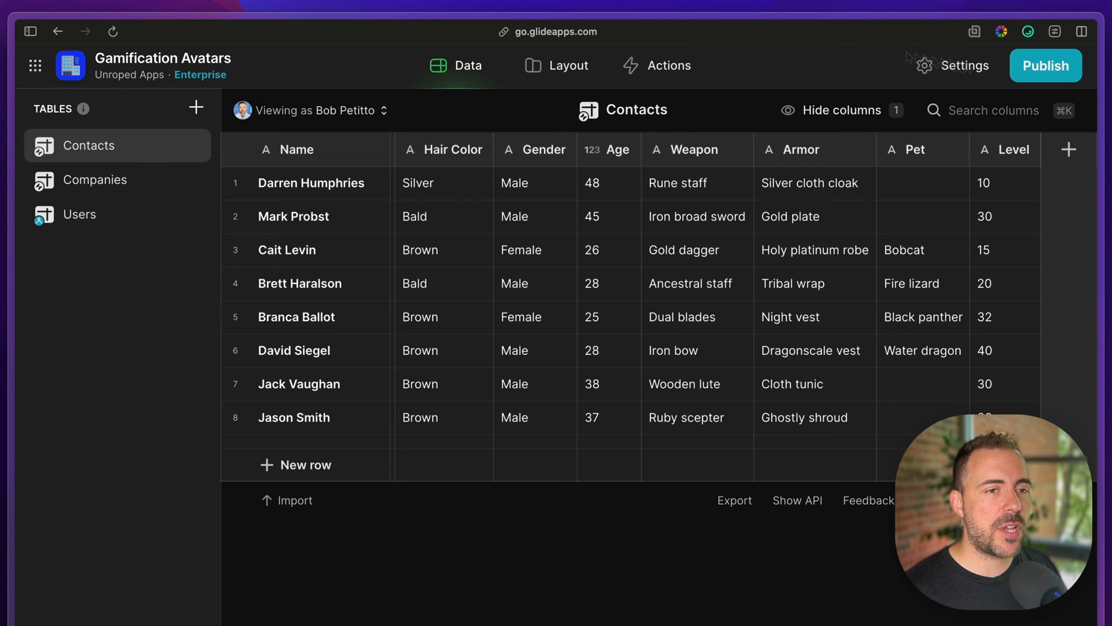
Add a prompt template column starting '3D CGI, art by Pixar, skin color and hair length must match'
{"action": "left_click", "coordinate": [1070, 149]}
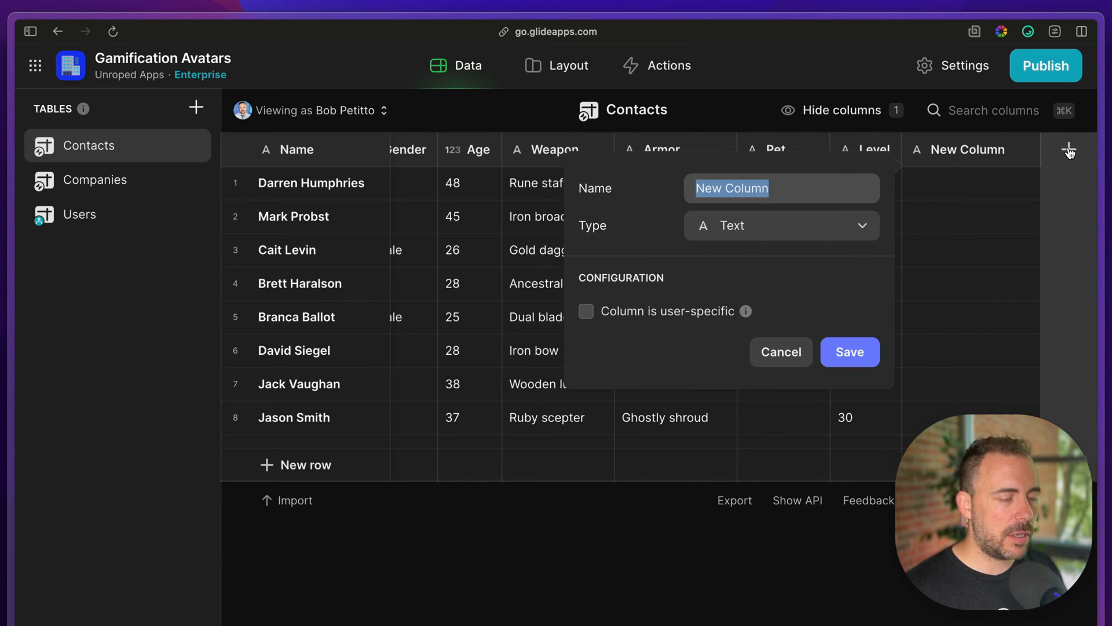
{"action": "type", "text": "prompt"}
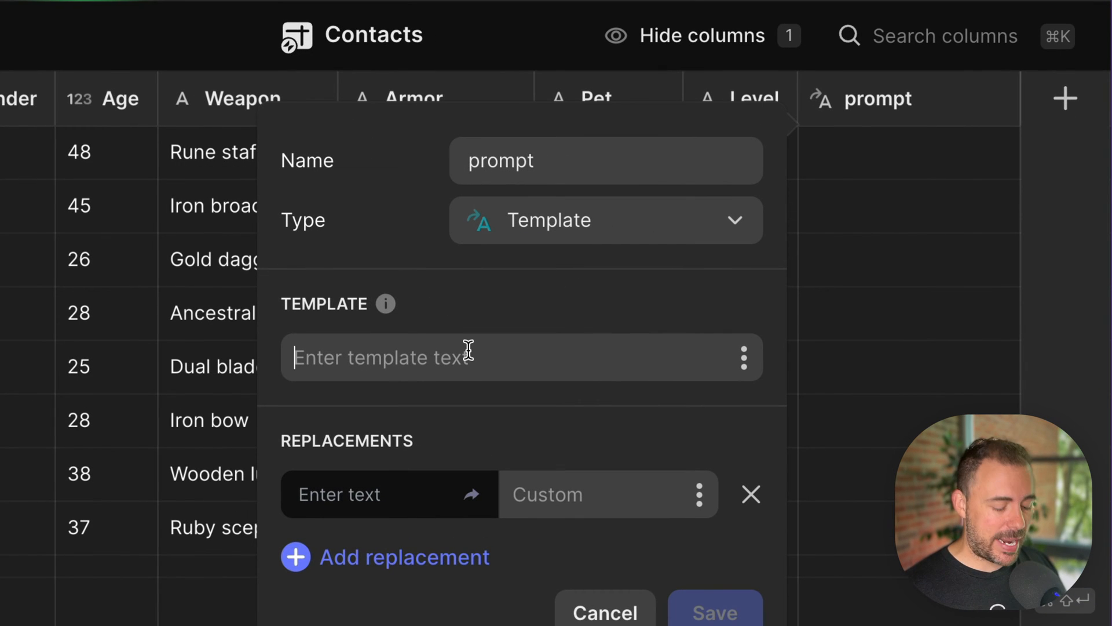
{"action": "type", "text": "3D C"}
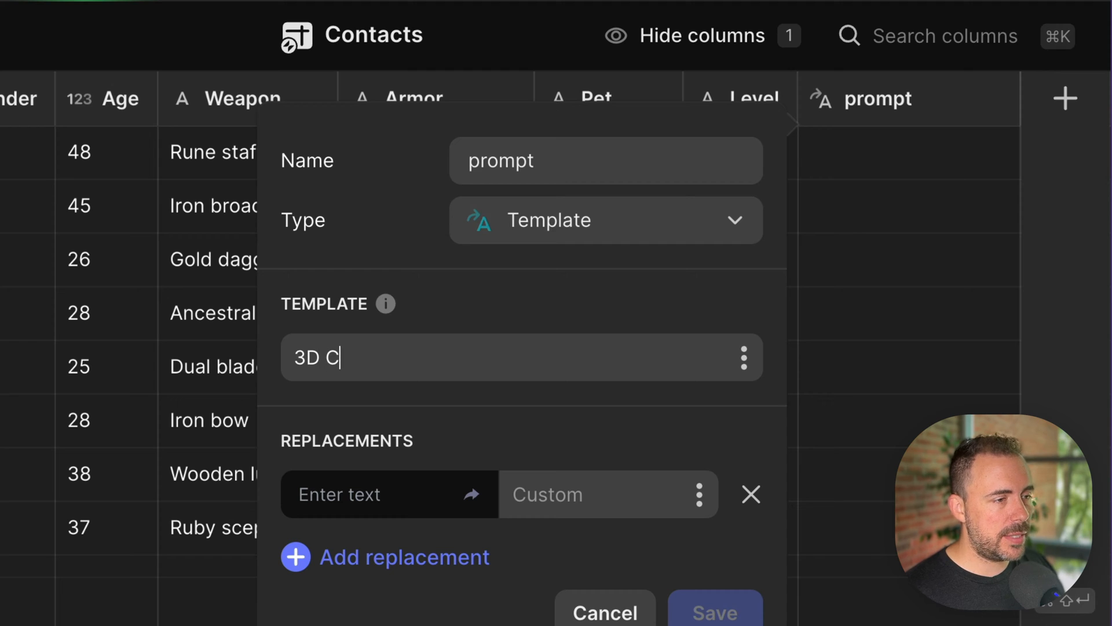
{"action": "type", "text": "GI,"}
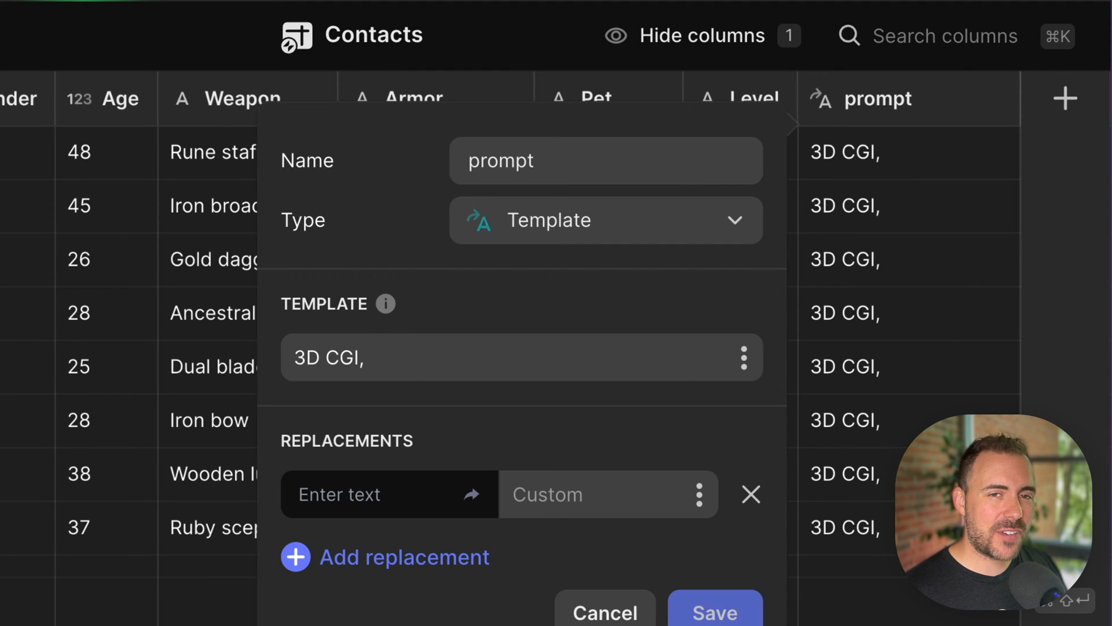
{"action": "type", "text": "art"}
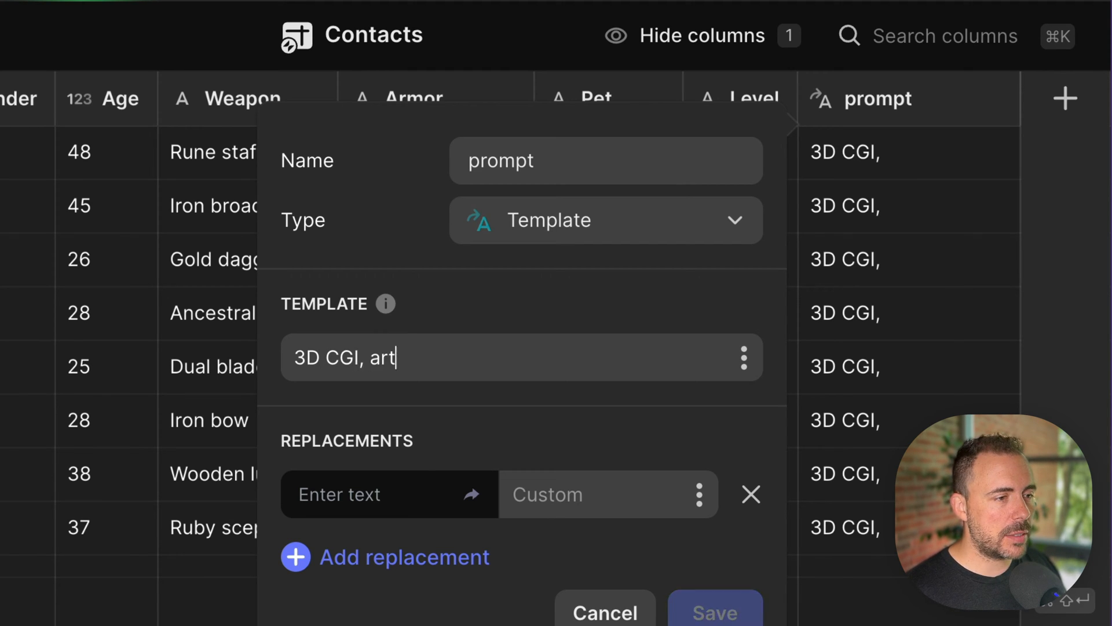
{"action": "type", "text": "by Pixar,"}
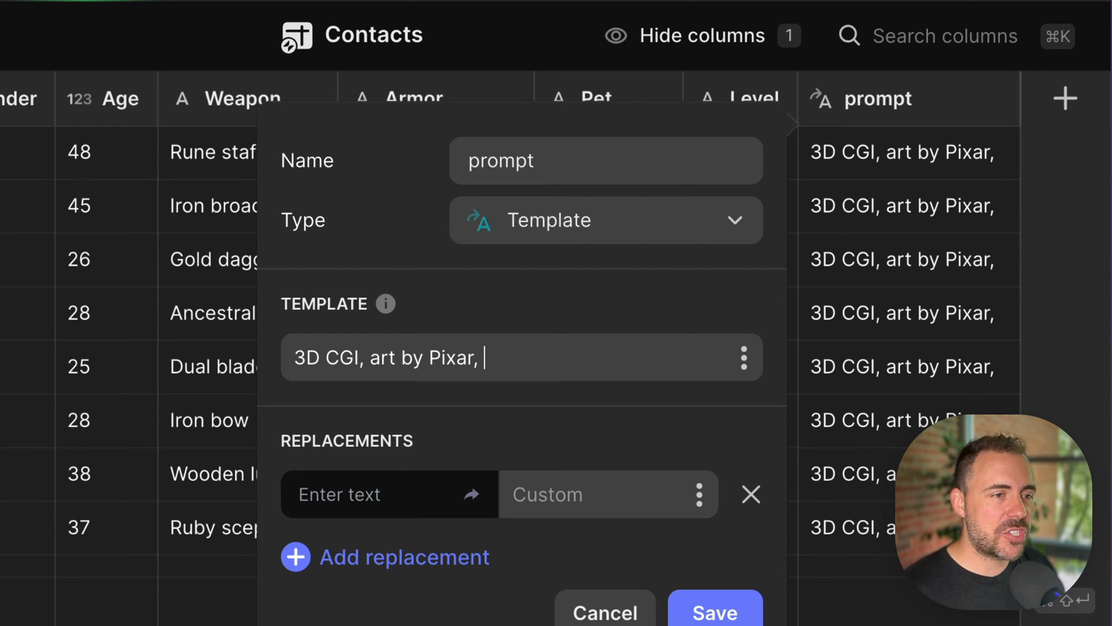
{"action": "type", "text": "skin"}
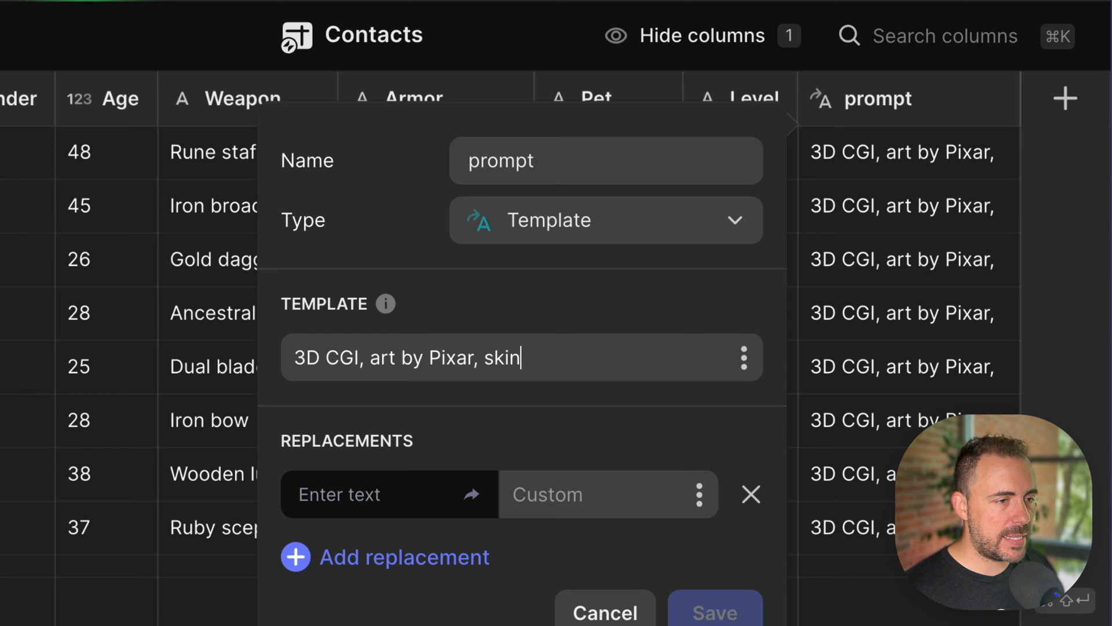
{"action": "type", "text": "color and"}
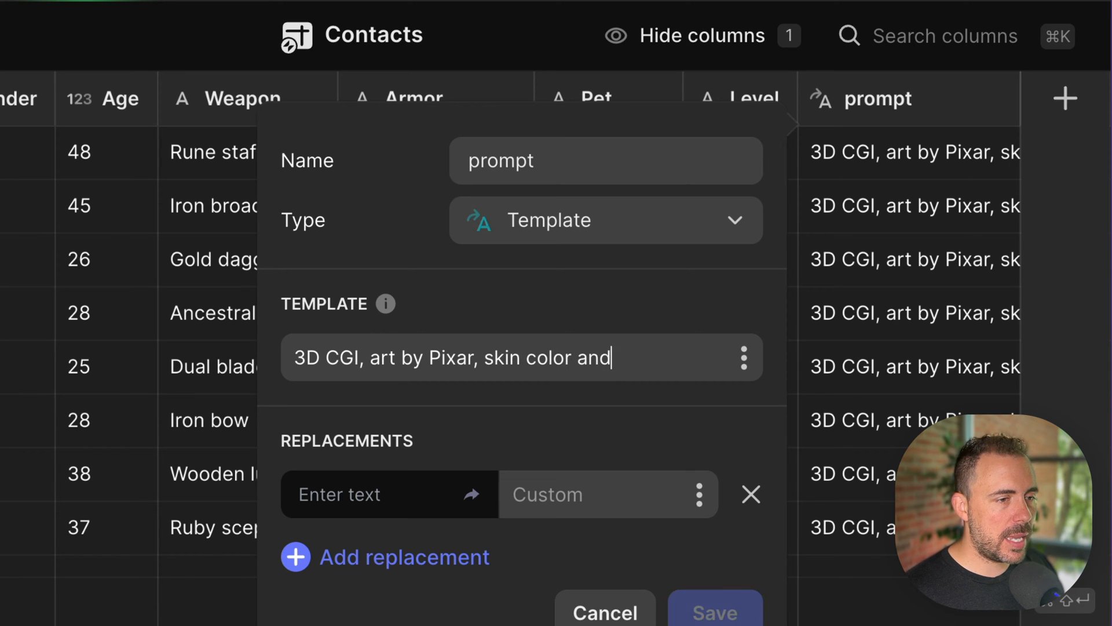
{"action": "type", "text": "hair leg"}
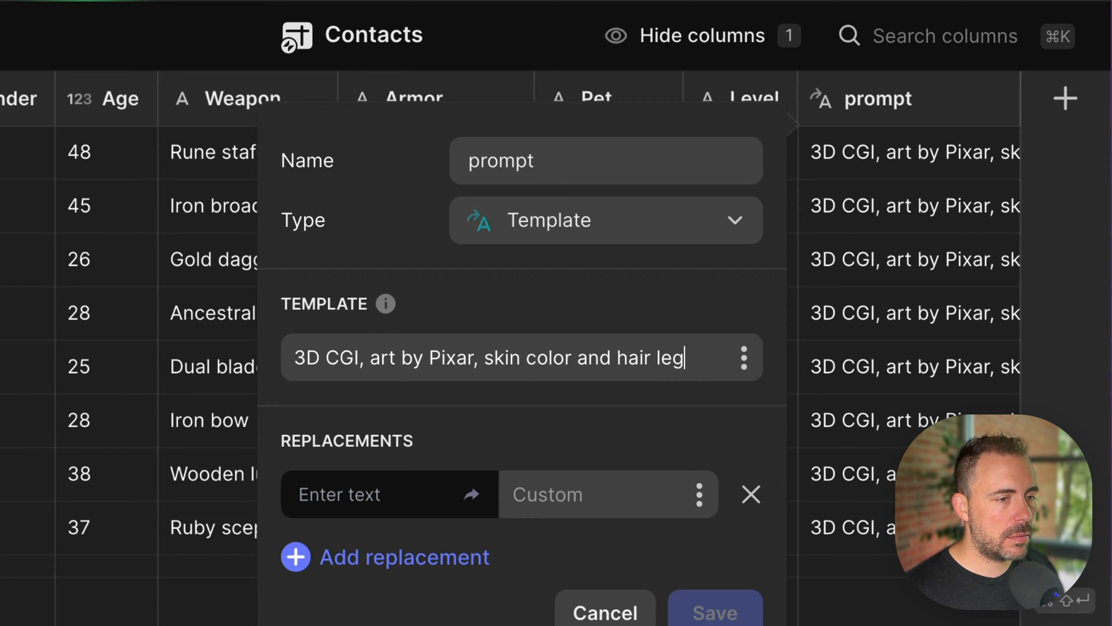
{"action": "type", "text": "length must match reference image."}
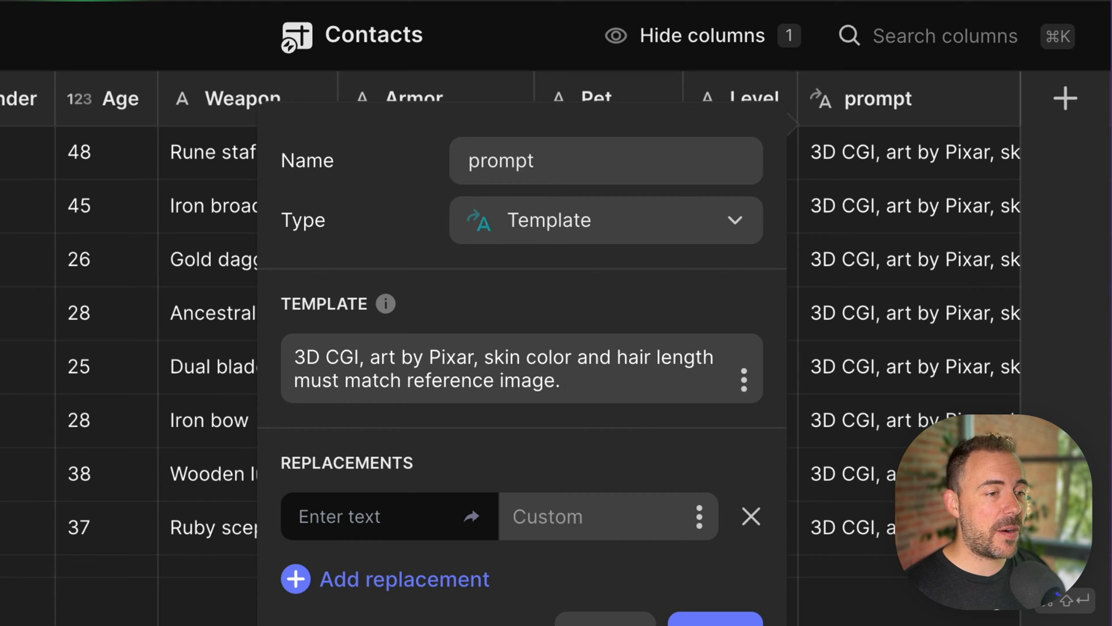
Continue the template: 'Image of a human... level [l] [c] wearing [...] holding [w]'
{"action": "type", "text": "Imag"}
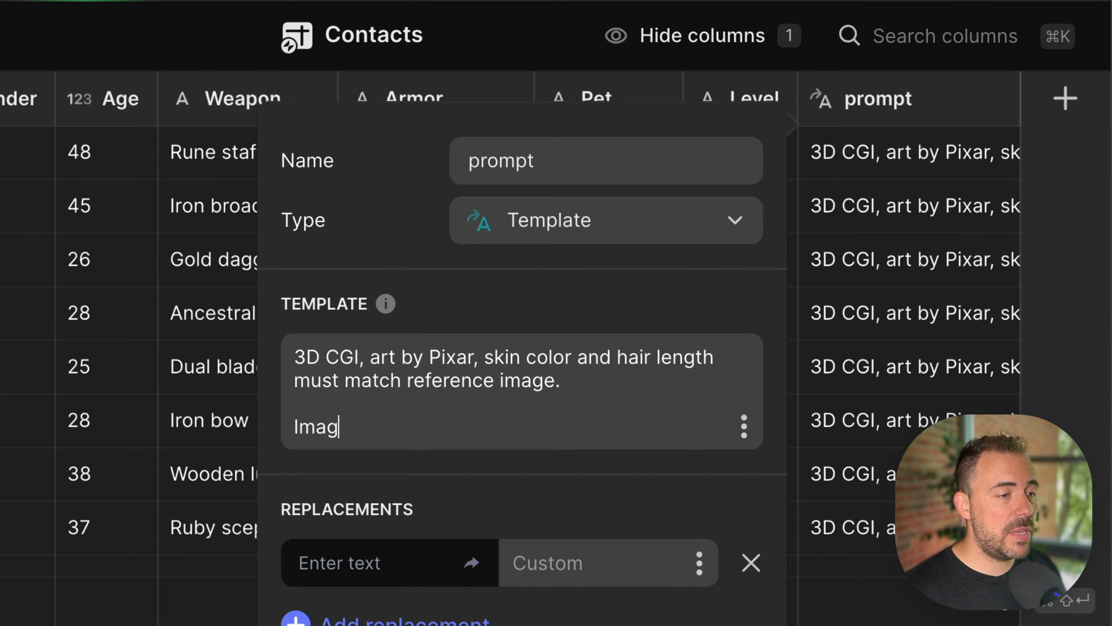
{"action": "type", "text": "e of a hu"}
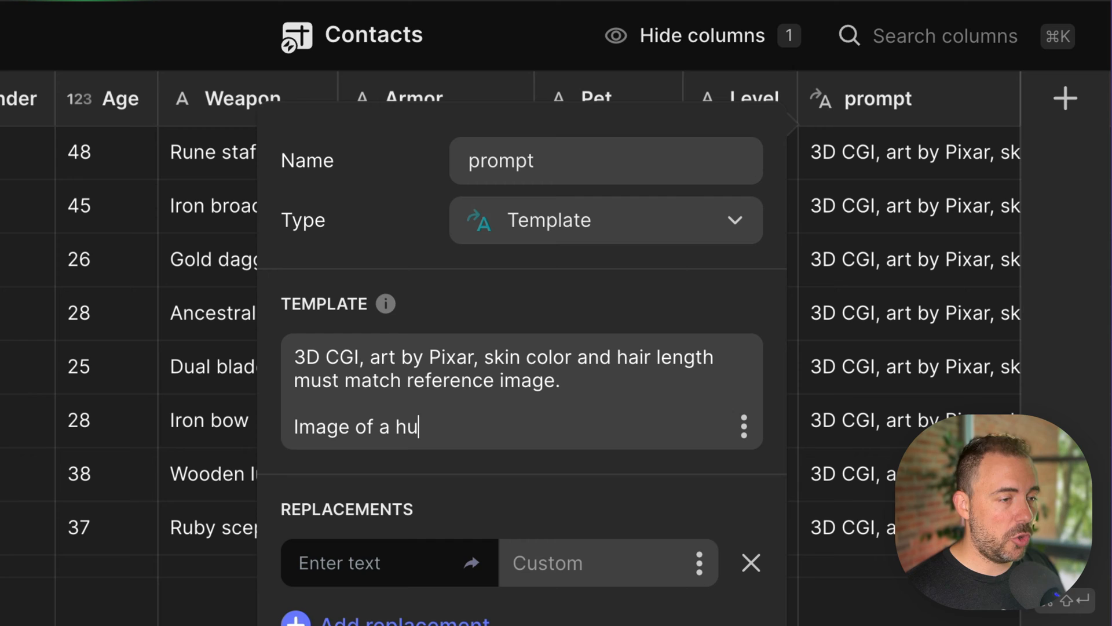
{"action": "type", "text": "man"}
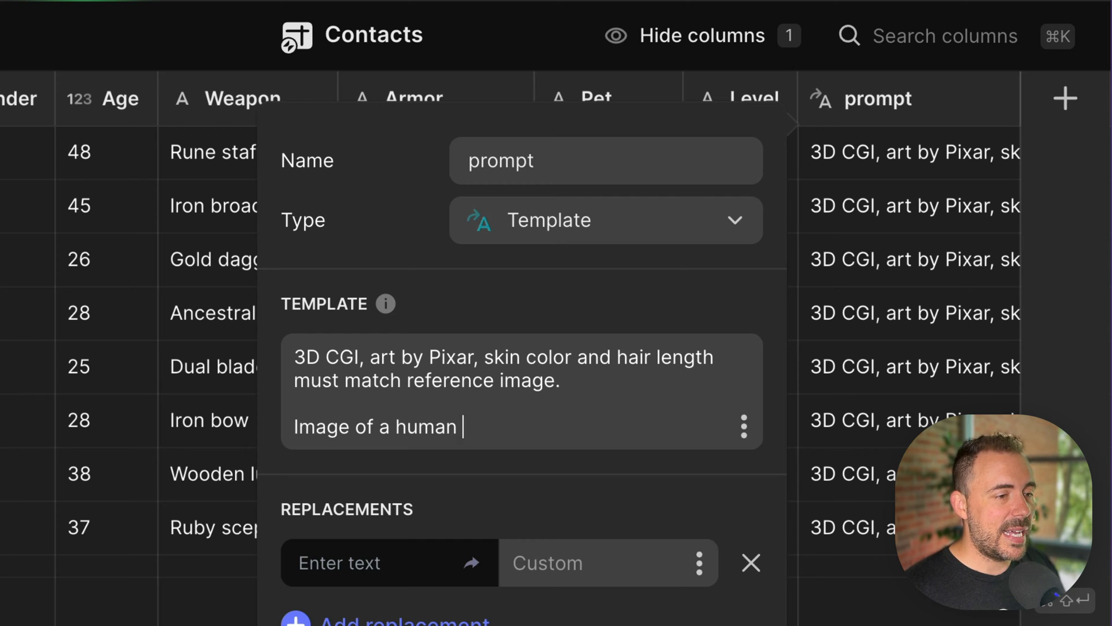
{"action": "type", "text": "level [l"}
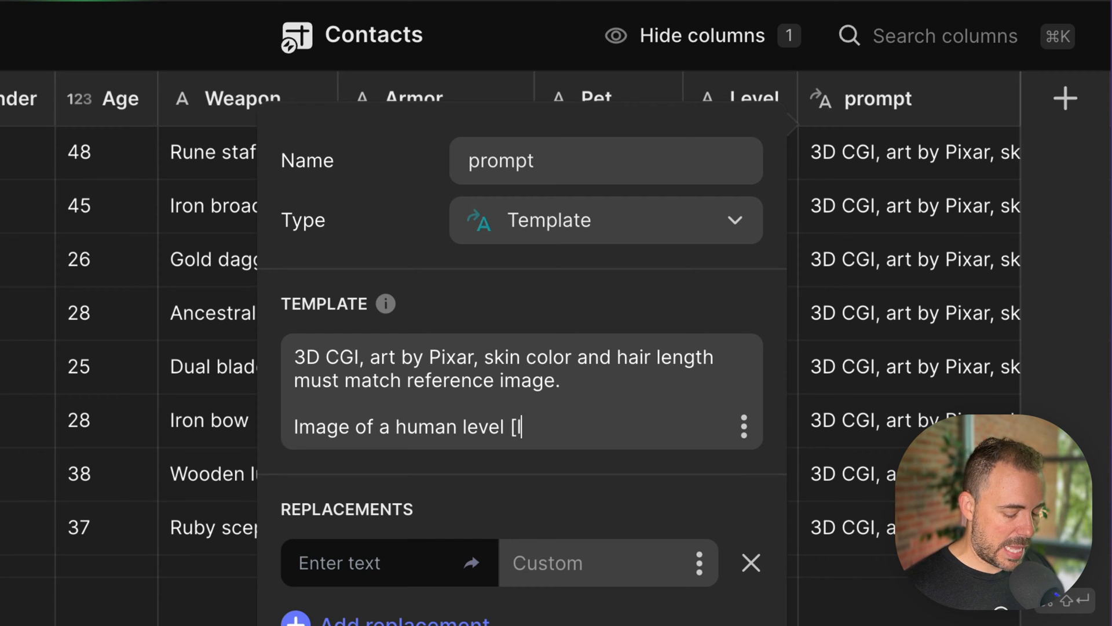
{"action": "type", "text": "] [c"}
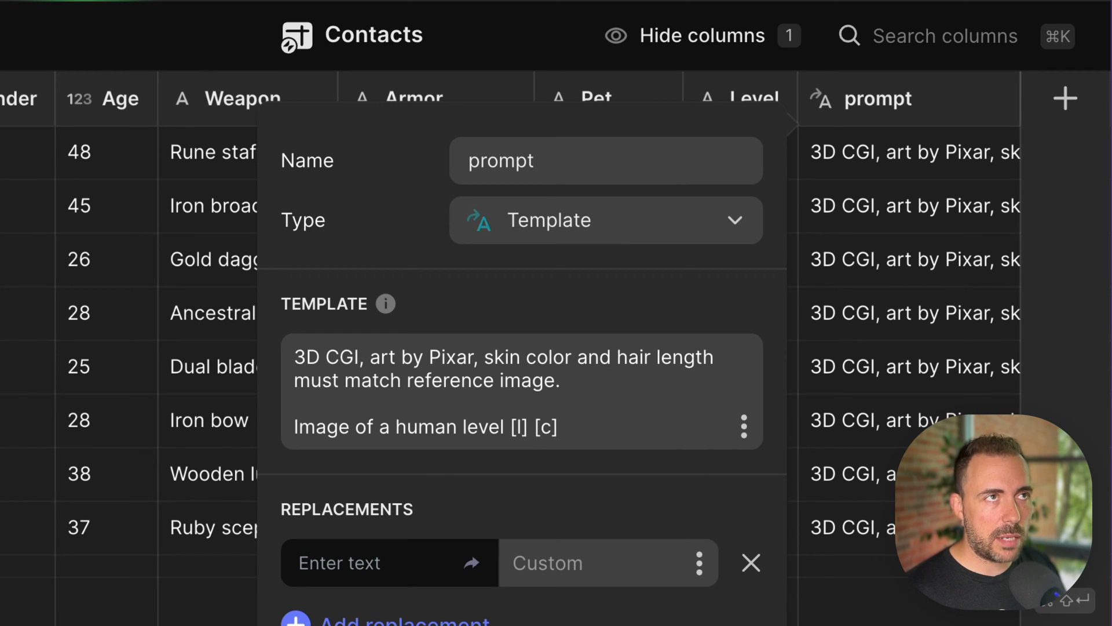
{"action": "type", "text": "weat"}
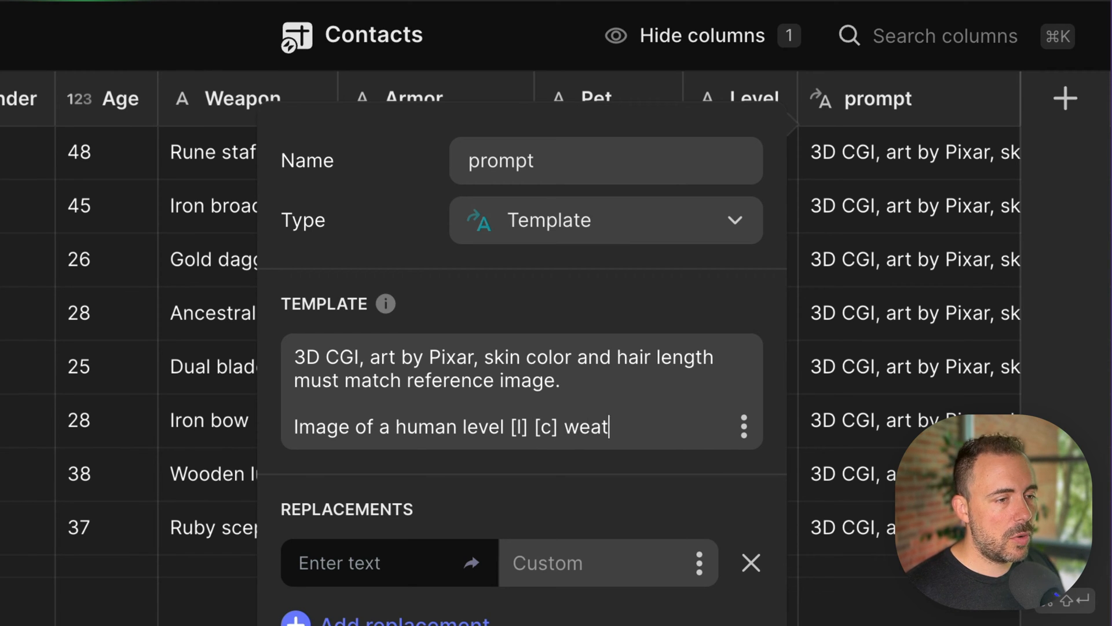
{"action": "type", "text": "ring"}
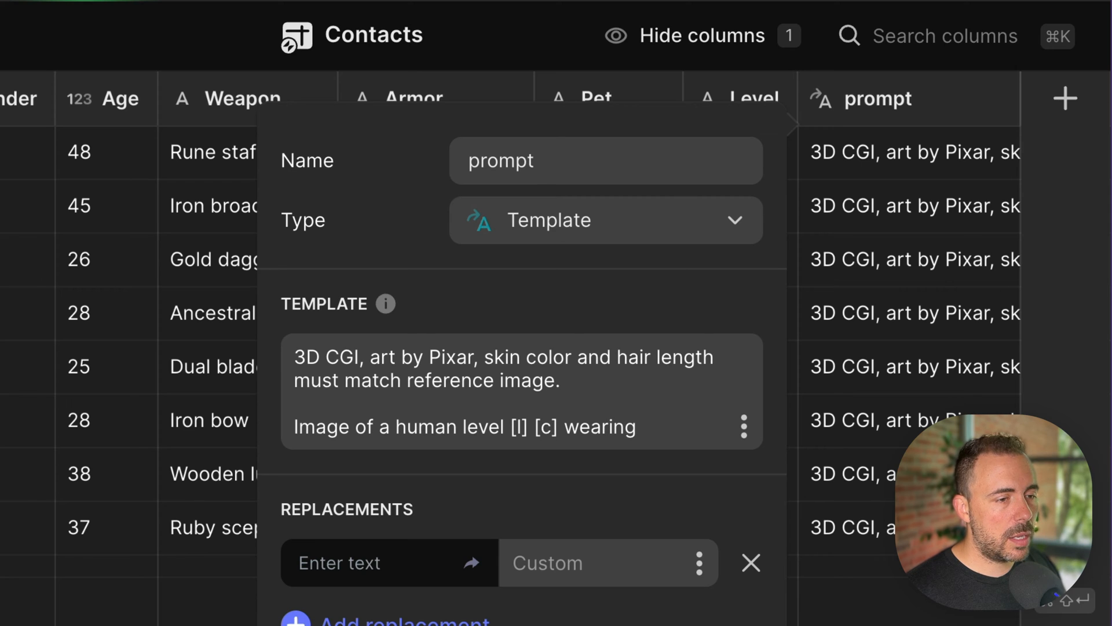
{"action": "type", "text": "[arm],"}
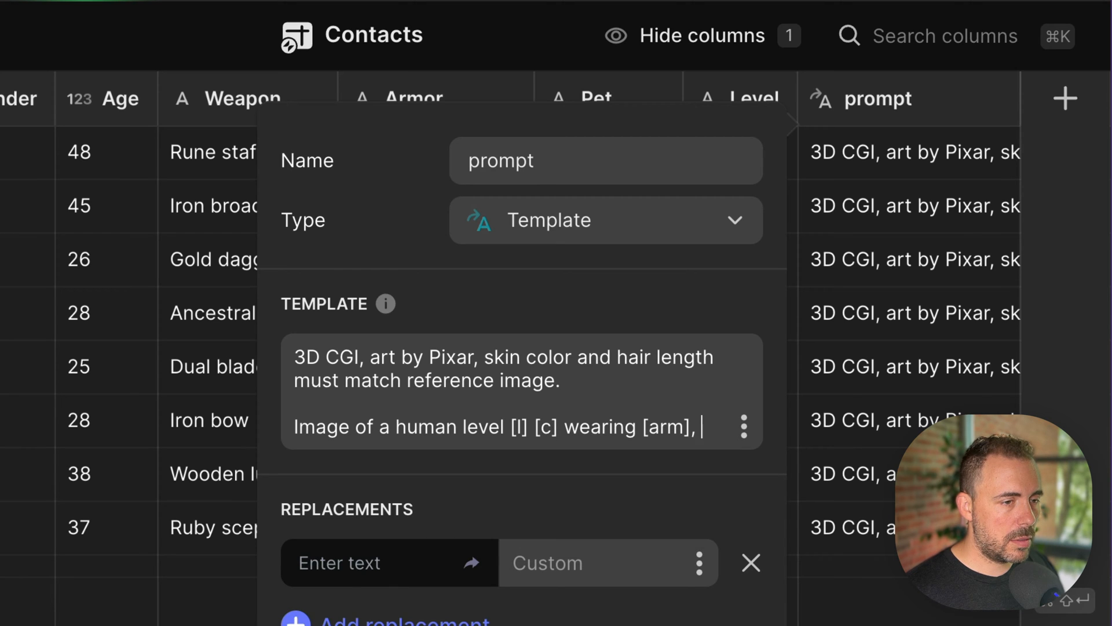
{"action": "type", "text": "holding"}
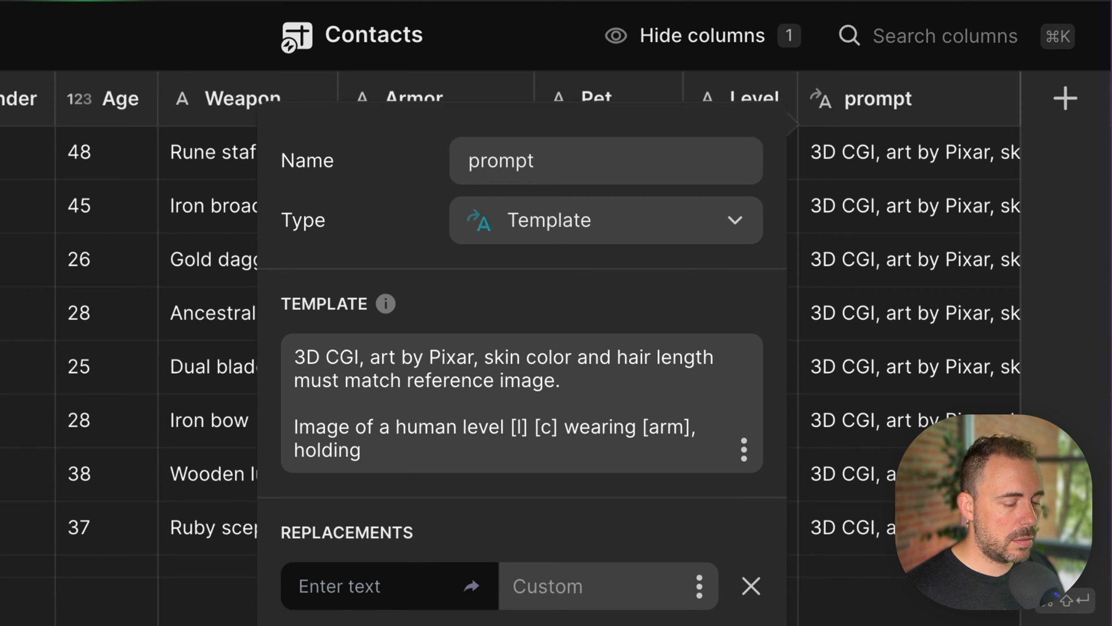
{"action": "type", "text": "[w]."}
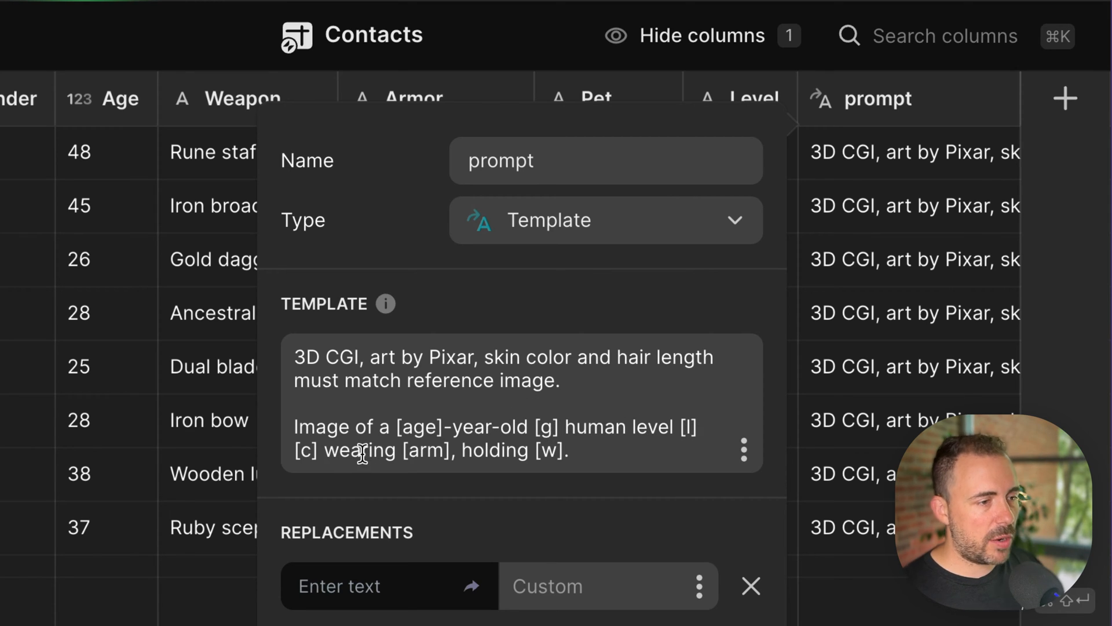
{"action": "mouse_move", "coordinate": [602, 452]}
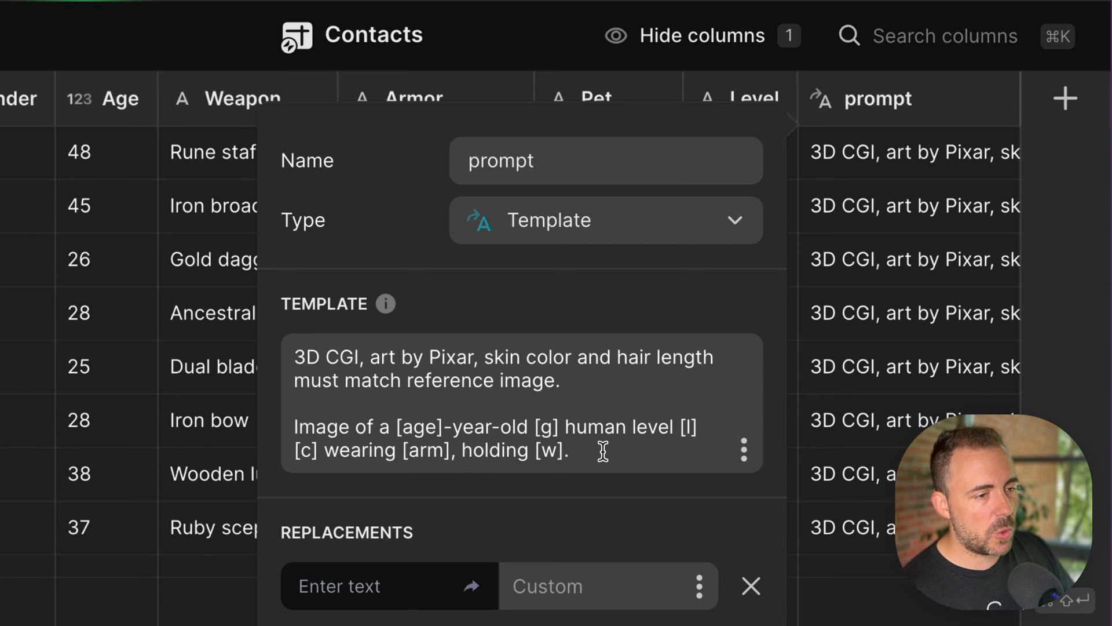
End the template with '[h] hair. In front of the character is a small pet [p].'
{"action": "left_click", "coordinate": [575, 450]}
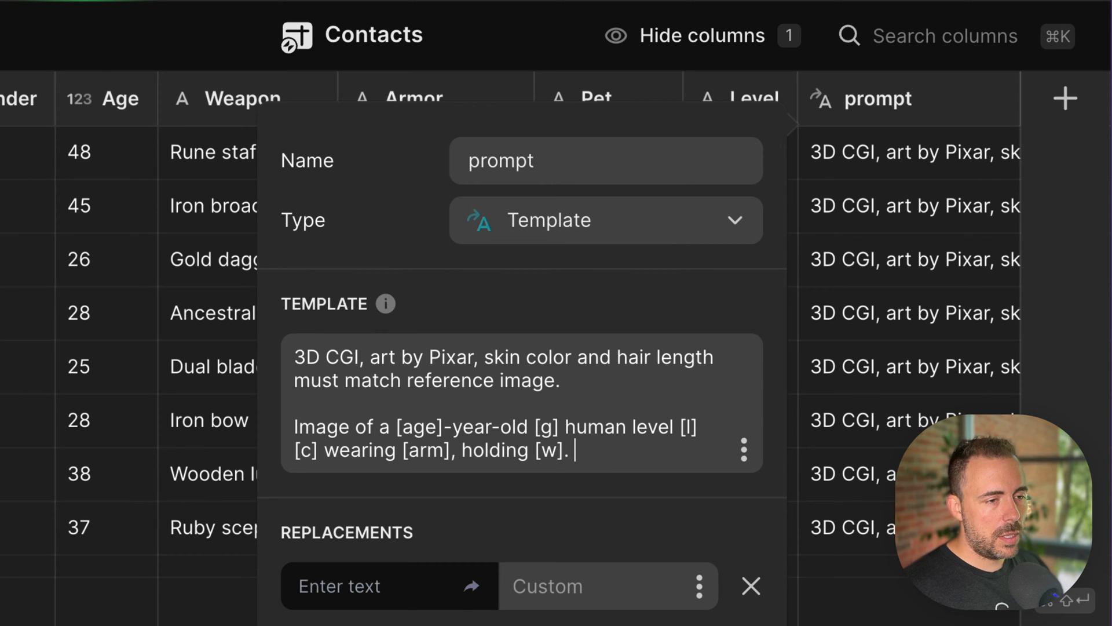
{"action": "type", "text": "[h] hai"}
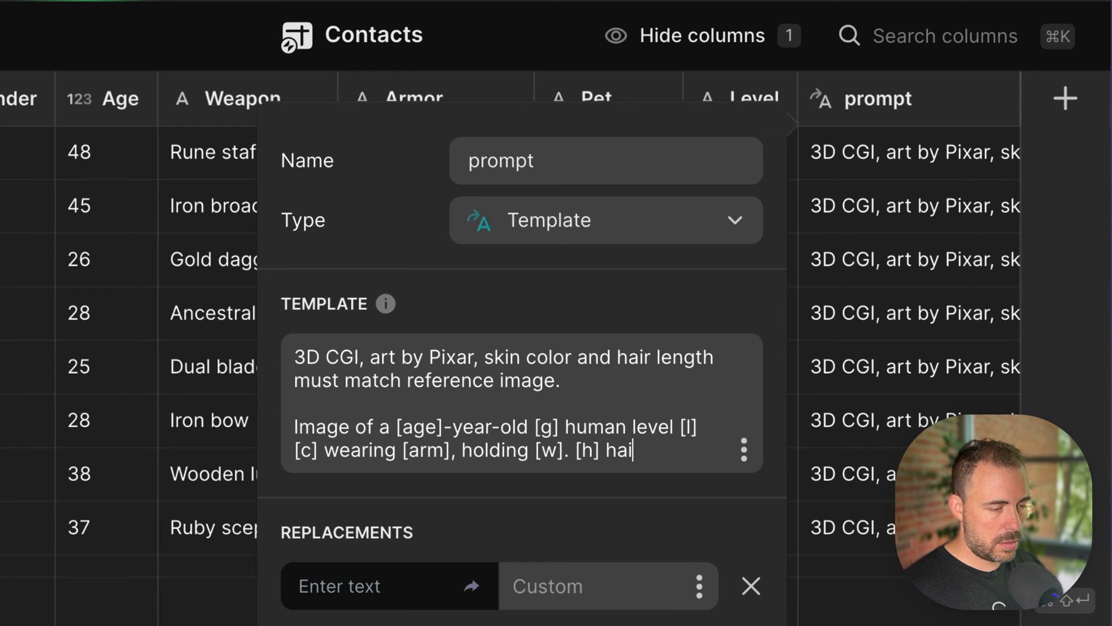
{"action": "type", "text": "r."}
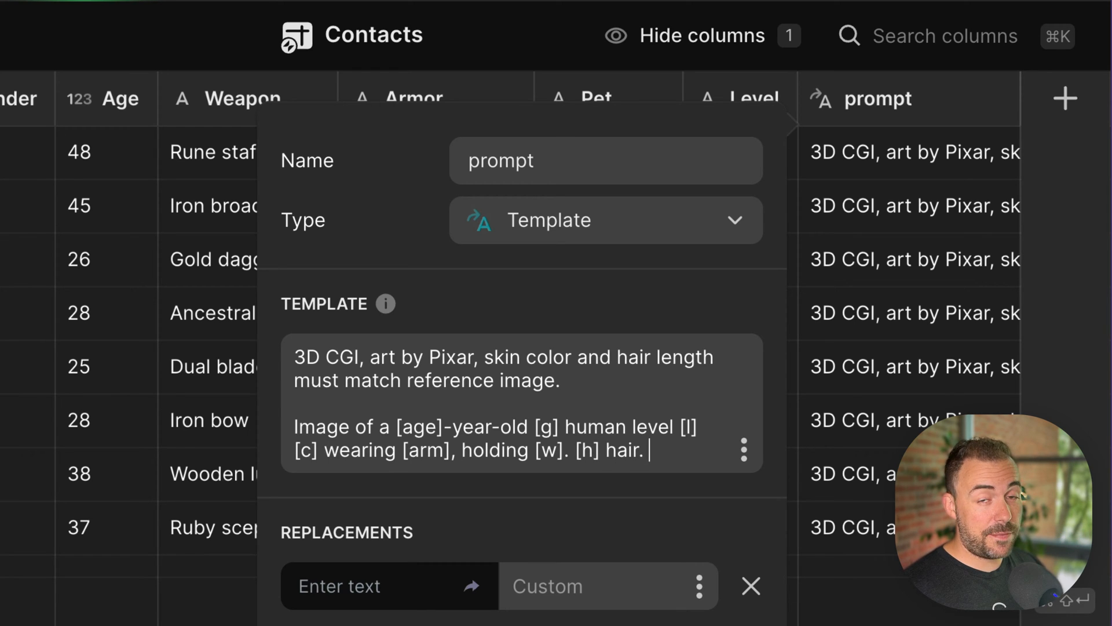
{"action": "type", "text": "In"}
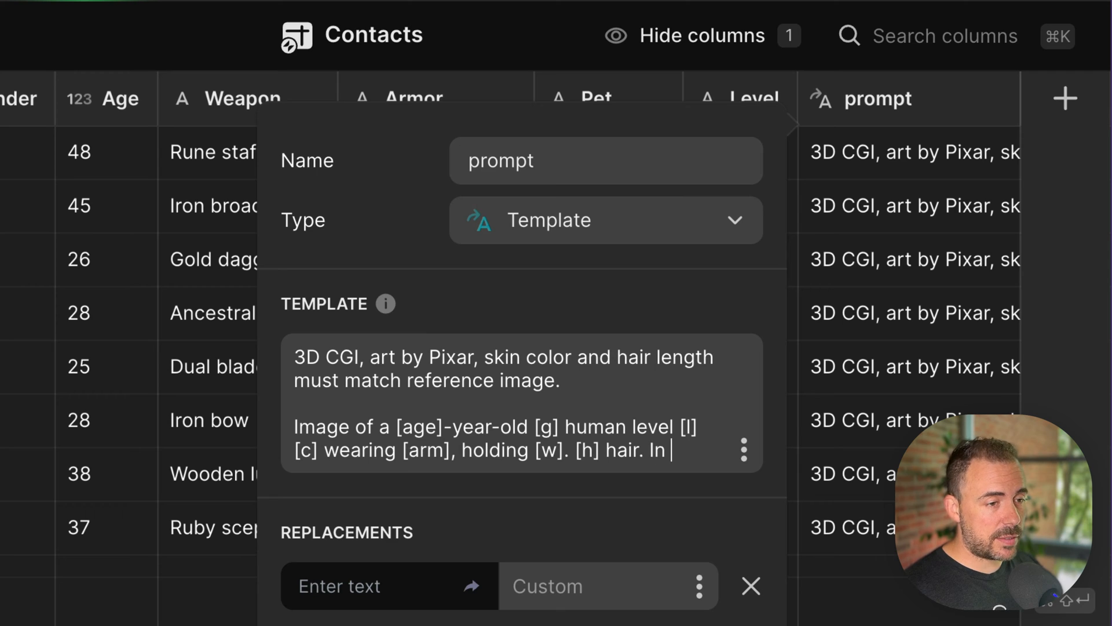
{"action": "type", "text": "front of"}
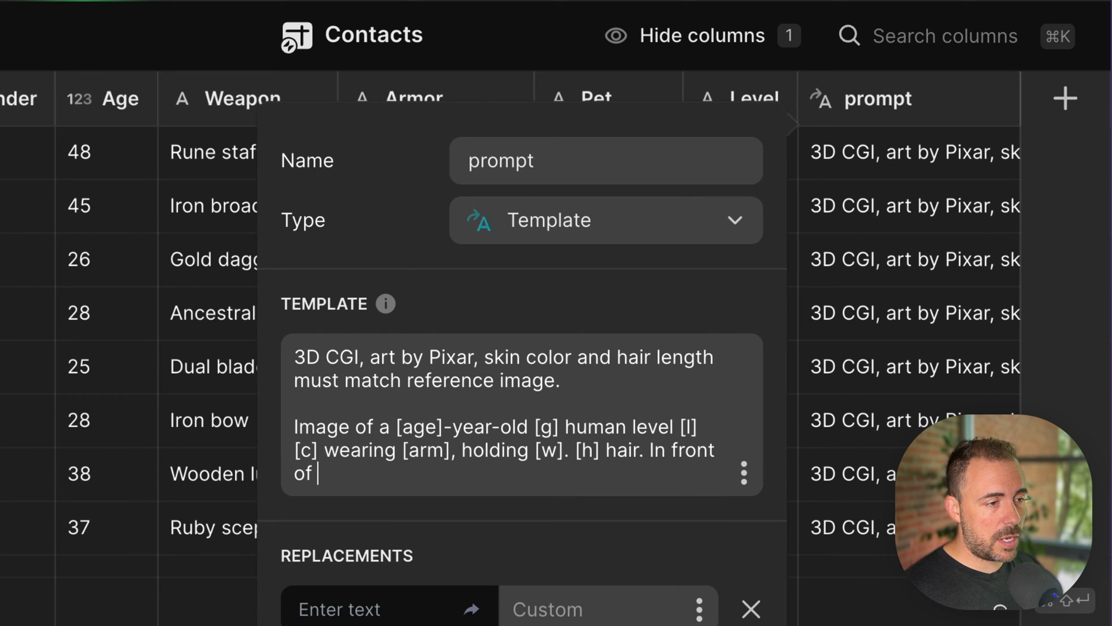
{"action": "type", "text": "the character is a"}
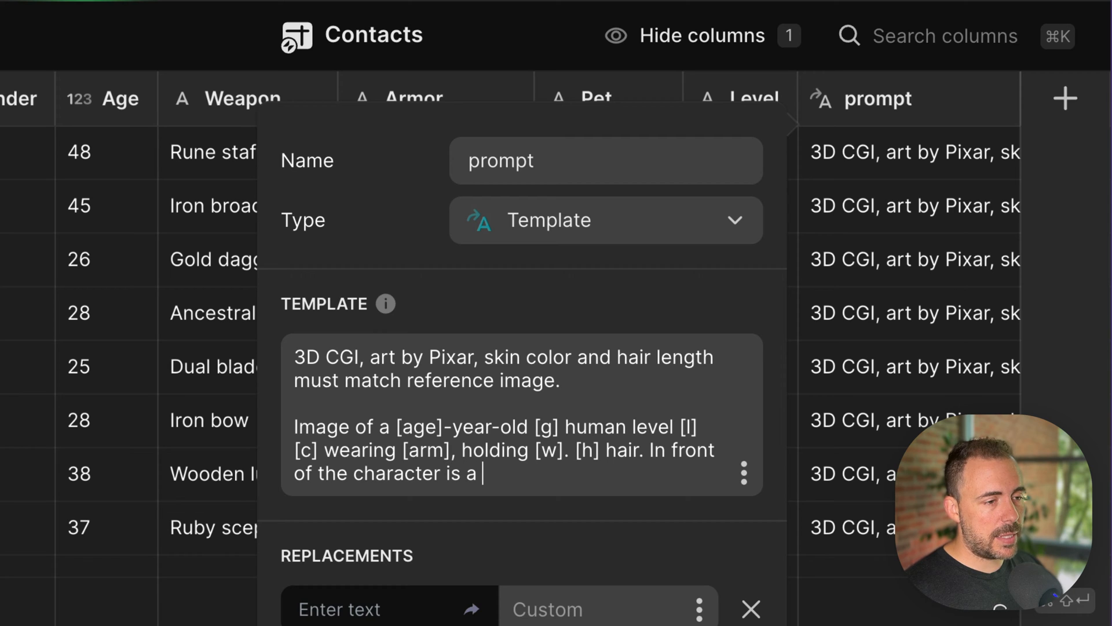
{"action": "type", "text": "small"}
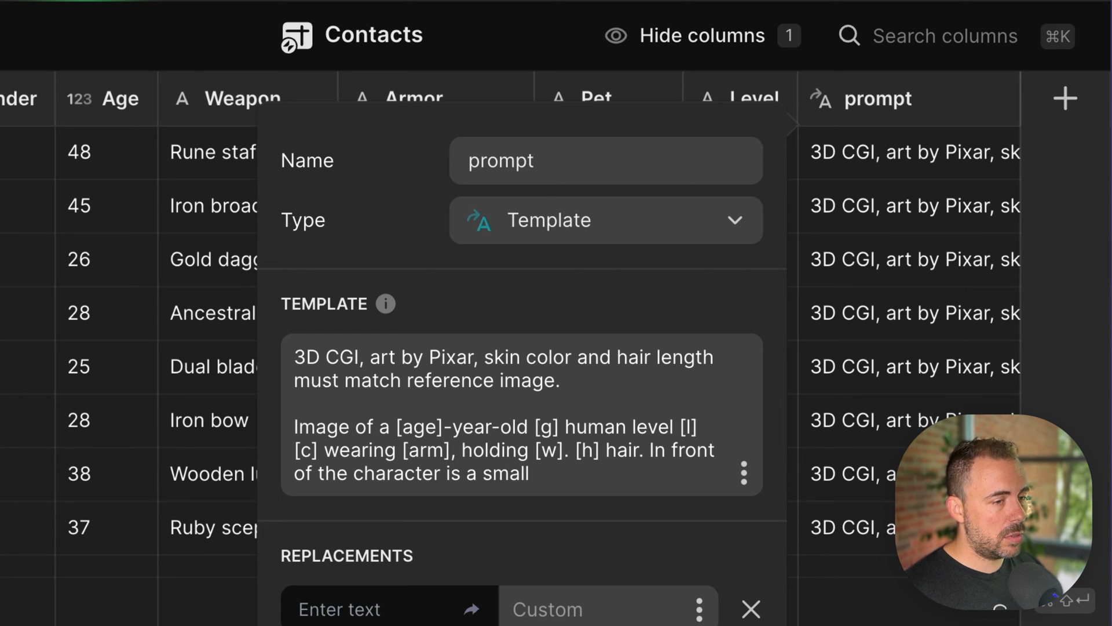
{"action": "type", "text": "p"}
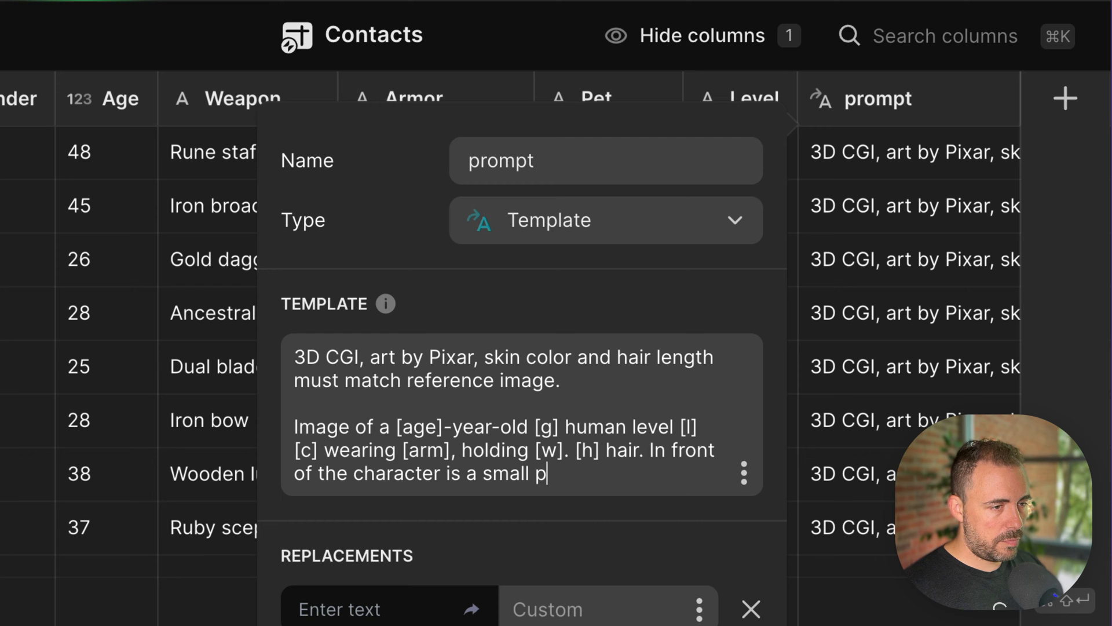
{"action": "type", "text": "et [p]."}
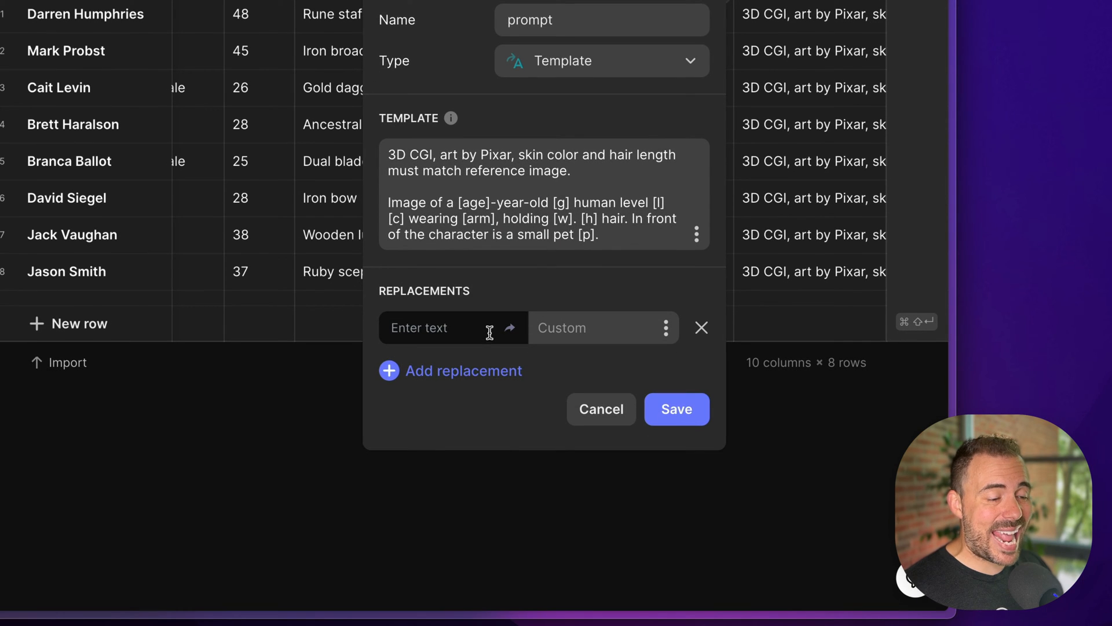
Add the replacement rows for the placeholders and save the prompt column
{"action": "left_click", "coordinate": [462, 370]}
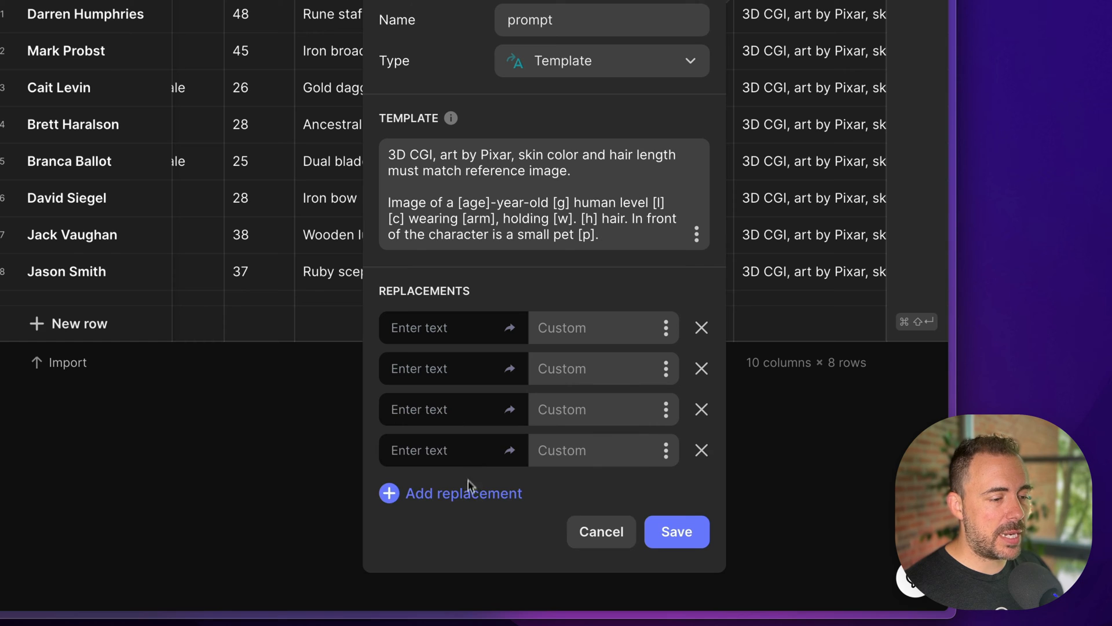
{"action": "left_click", "coordinate": [463, 494]}
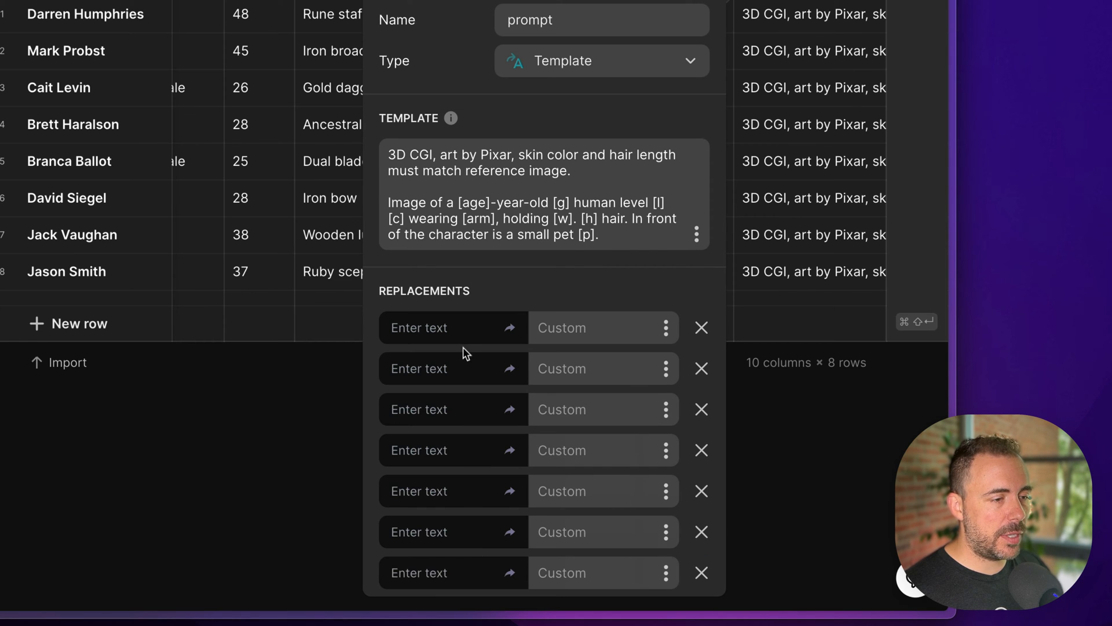
{"action": "left_click", "coordinate": [453, 327]}
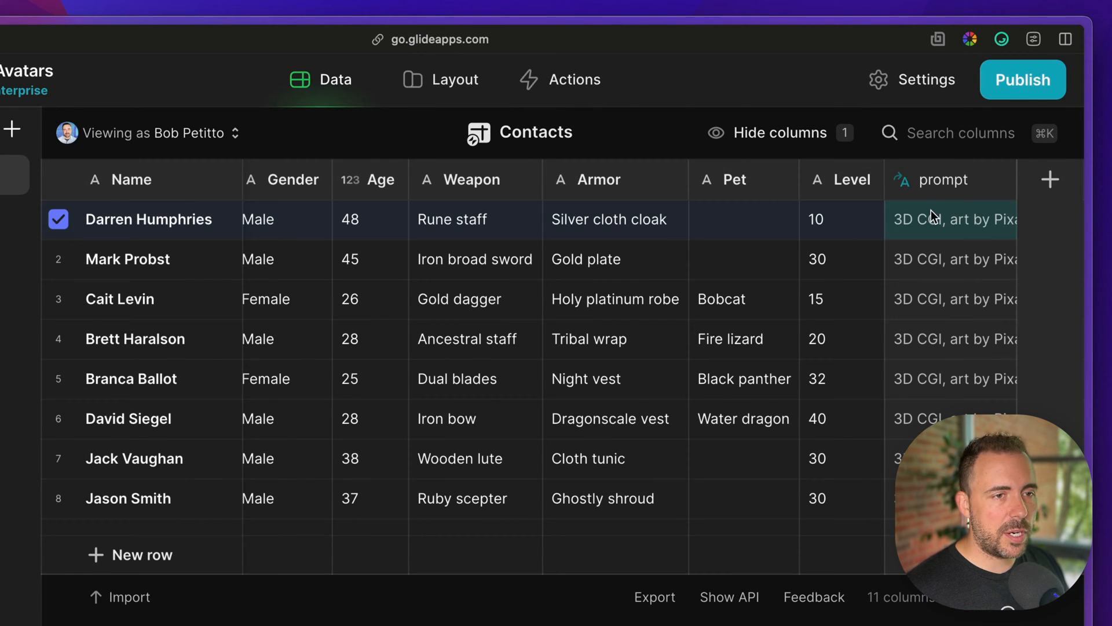
{"action": "left_click", "coordinate": [951, 219]}
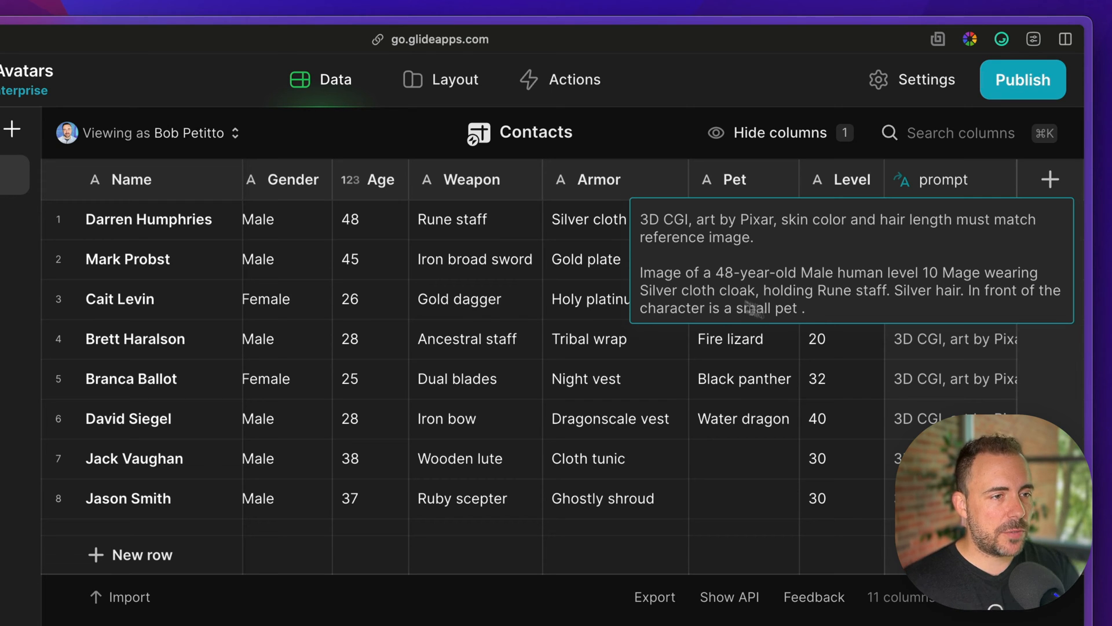
{"action": "mouse_move", "coordinate": [966, 308]}
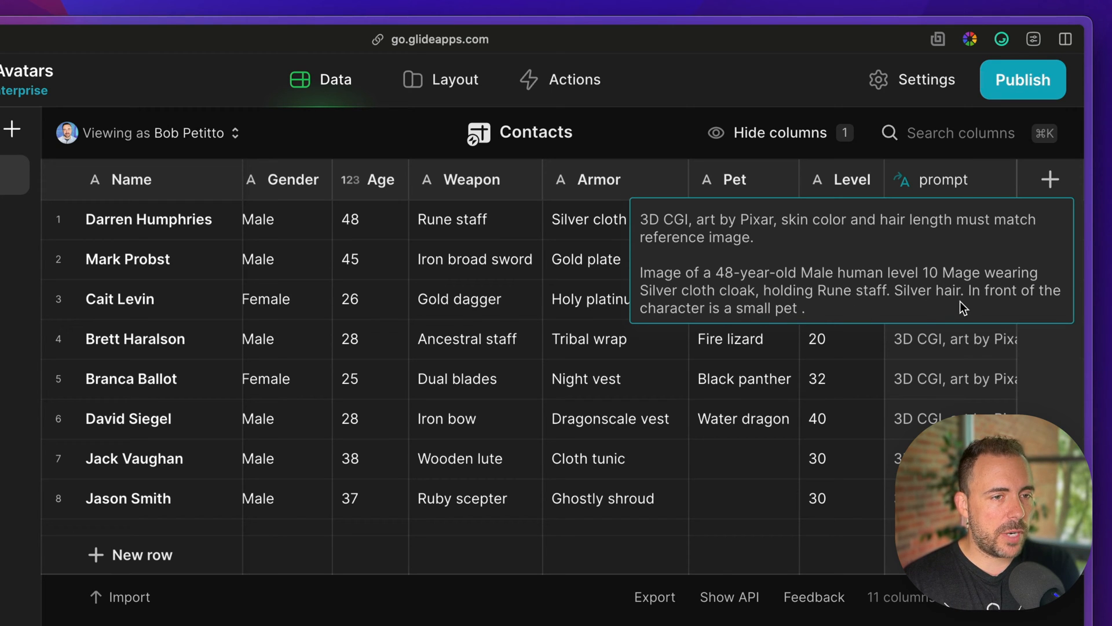
{"action": "mouse_move", "coordinate": [802, 320]}
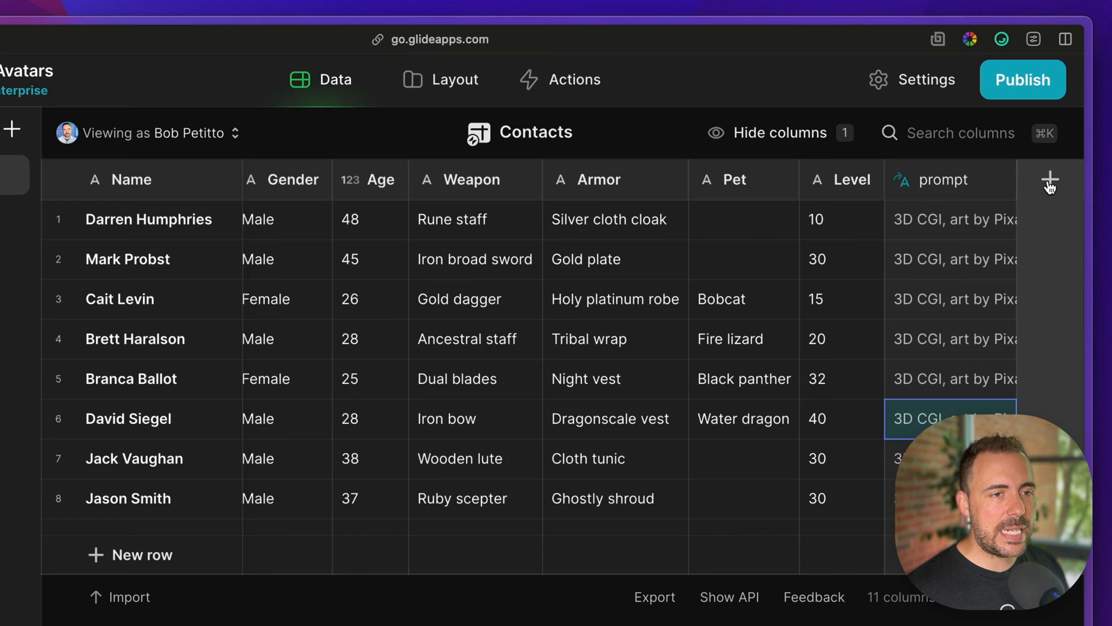
Add an Image-type column named avatar to the Contacts table
{"action": "left_click", "coordinate": [1051, 179]}
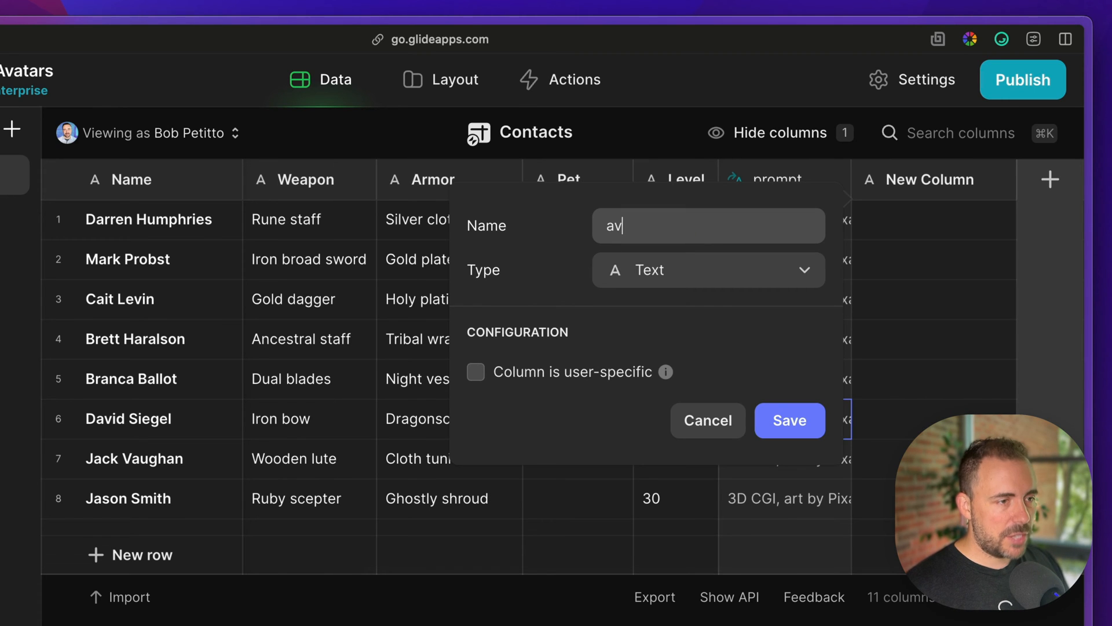
{"action": "left_click", "coordinate": [707, 270]}
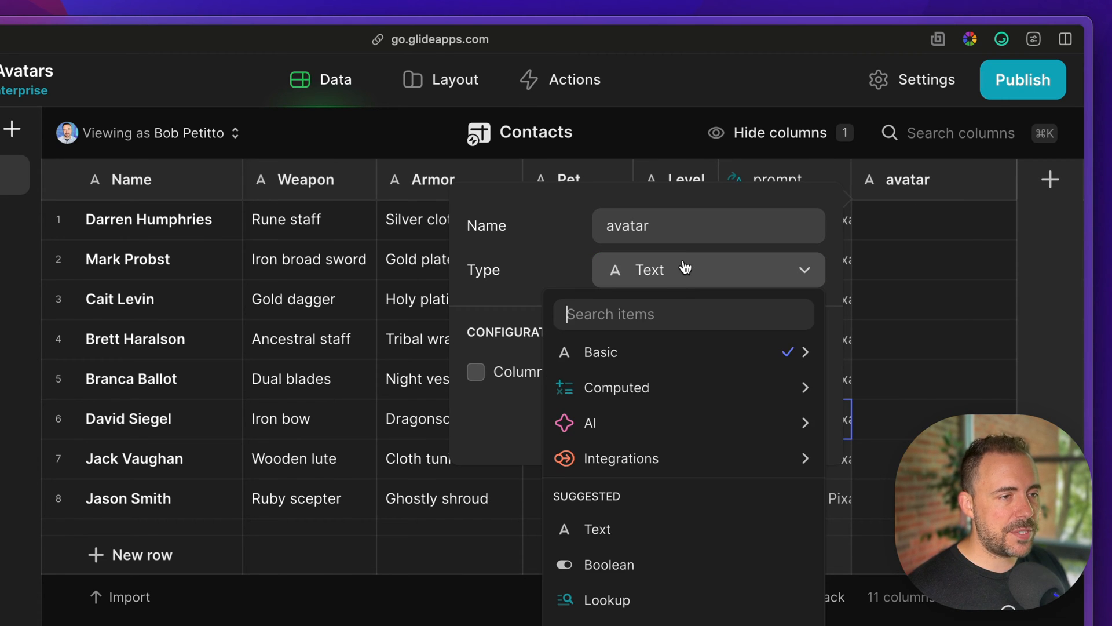
{"action": "type", "text": "ima"}
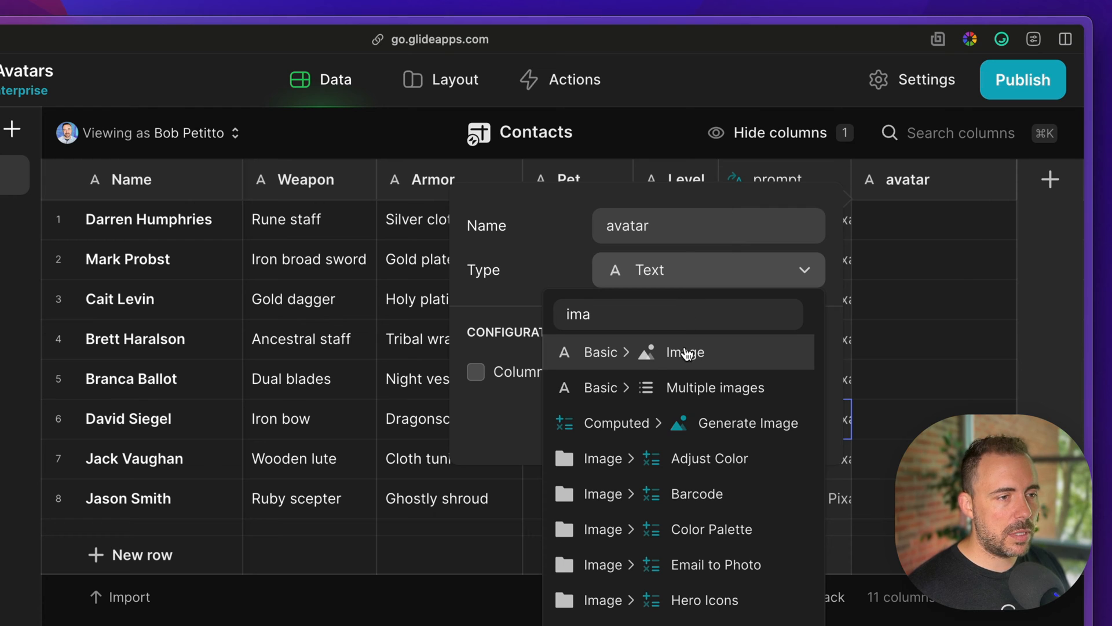
{"action": "left_click", "coordinate": [684, 353]}
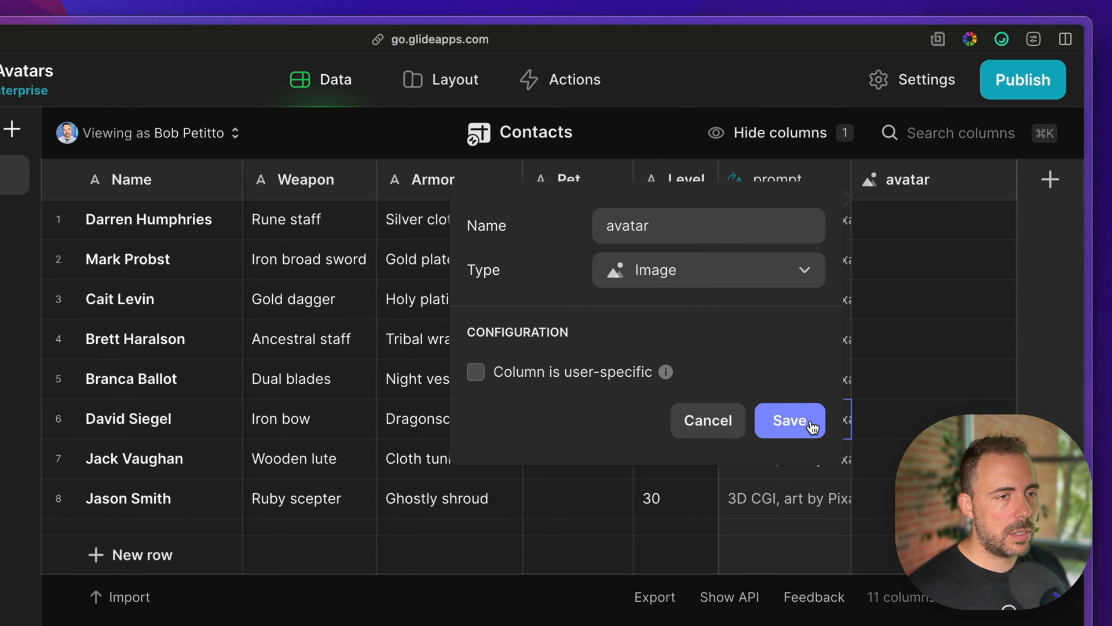
{"action": "left_click", "coordinate": [789, 419]}
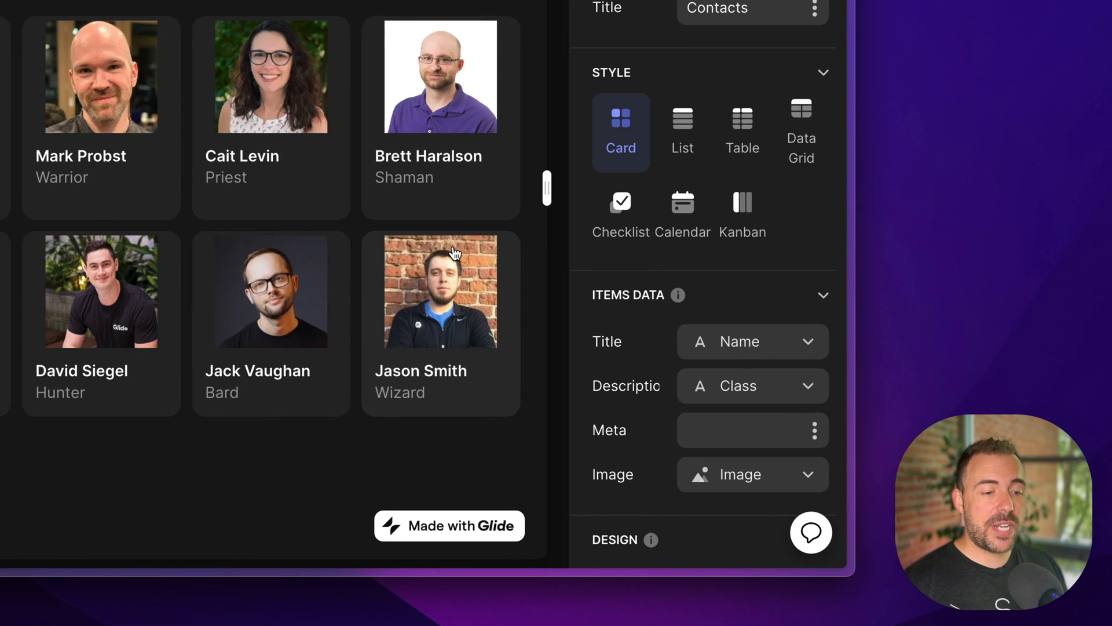
Set the card collection's image source to the avatar column
{"action": "left_click", "coordinate": [751, 474]}
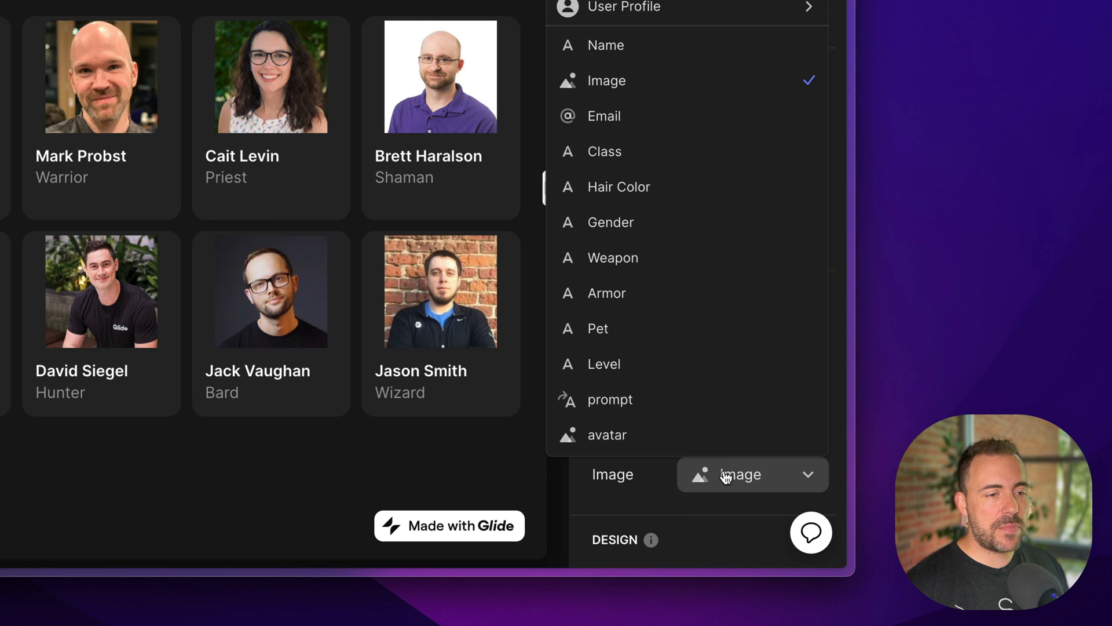
{"action": "mouse_move", "coordinate": [635, 293]}
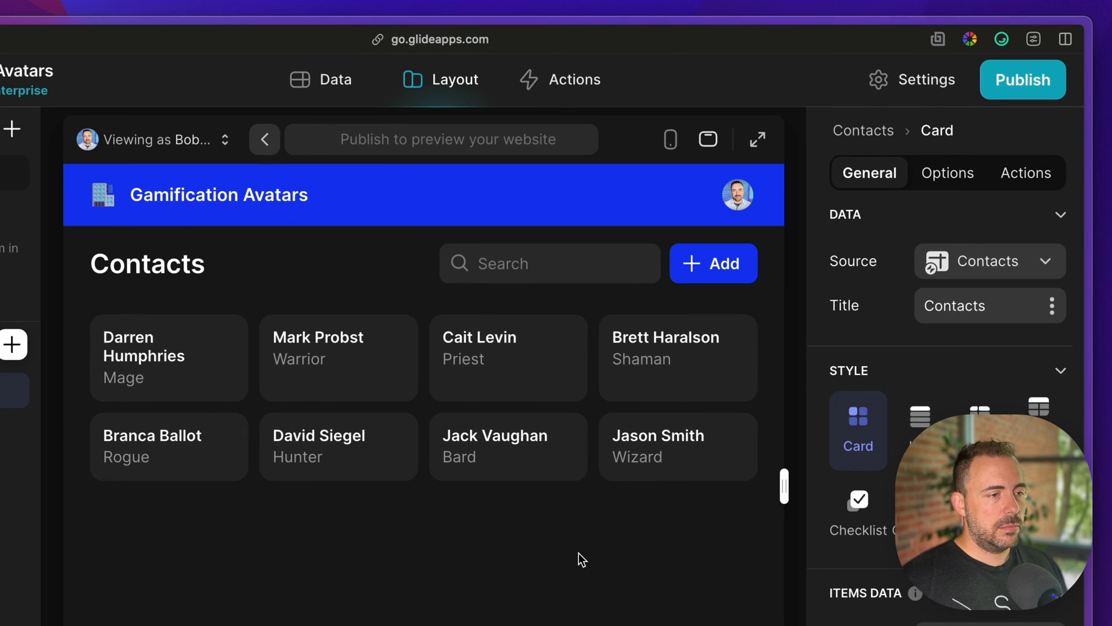
{"action": "mouse_move", "coordinate": [461, 293]}
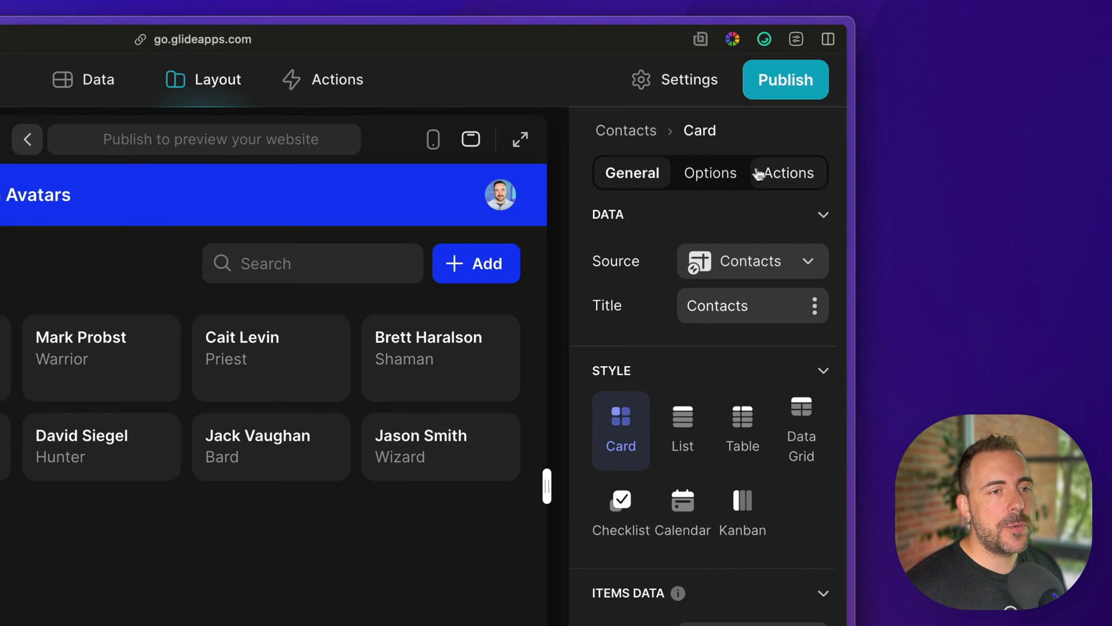
Add an Avatar button to each card running a Replicate prediction stored in avatar
{"action": "left_click", "coordinate": [788, 173]}
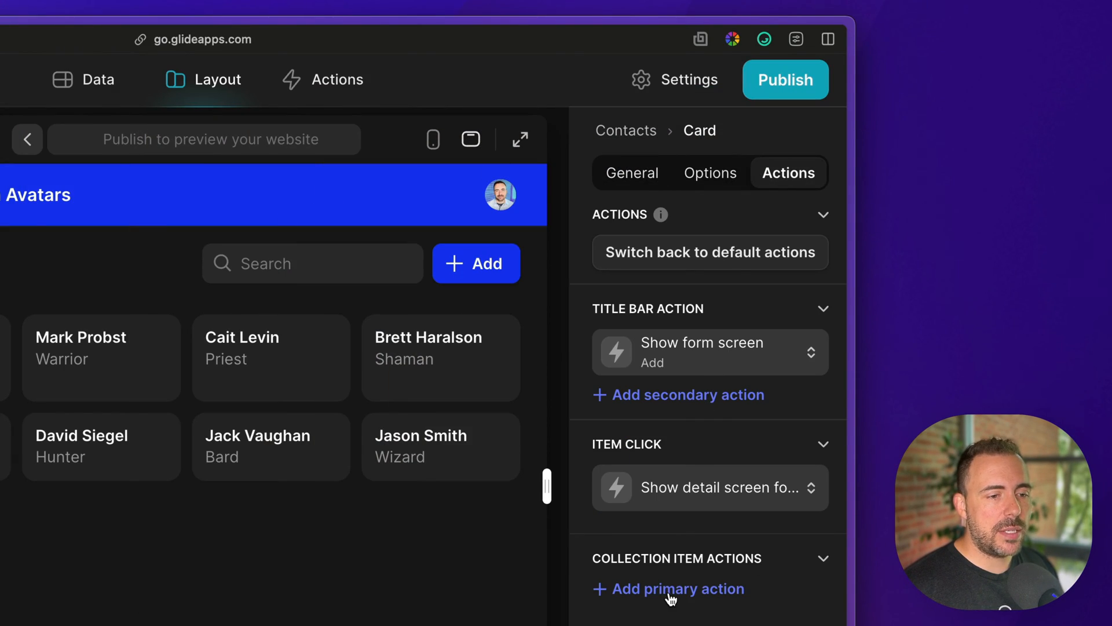
{"action": "left_click", "coordinate": [676, 588]}
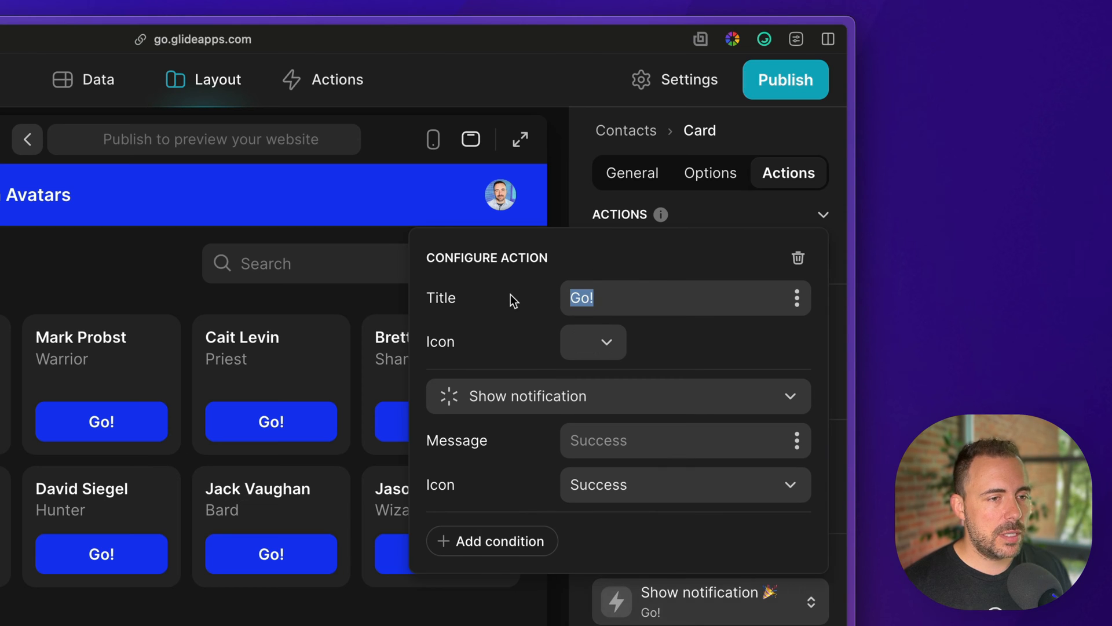
{"action": "type", "text": "Avatar"}
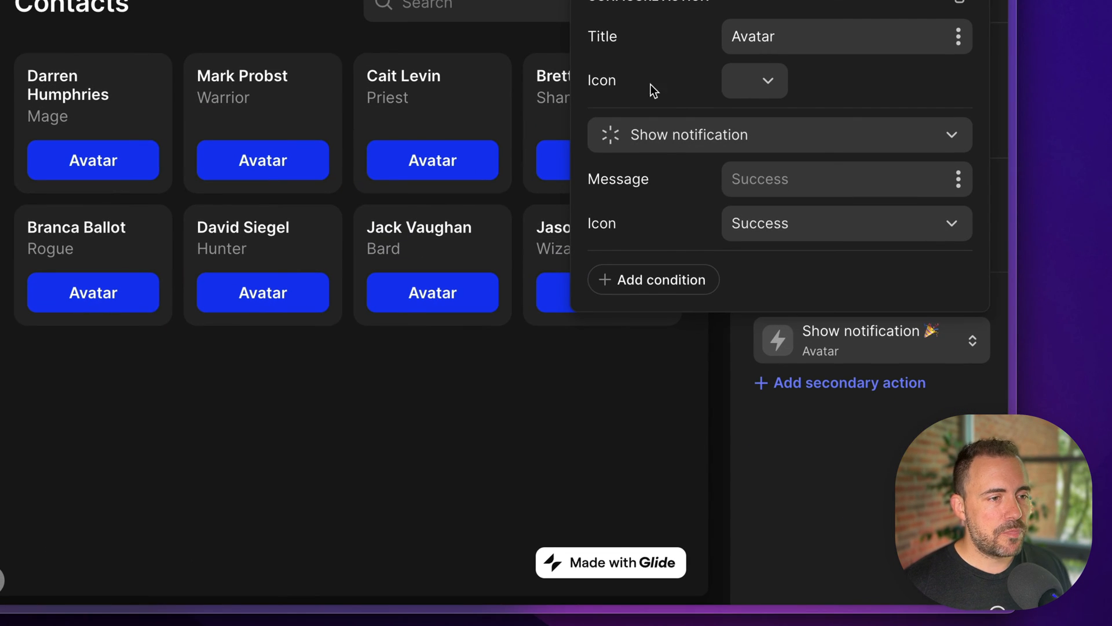
{"action": "left_click", "coordinate": [753, 80]}
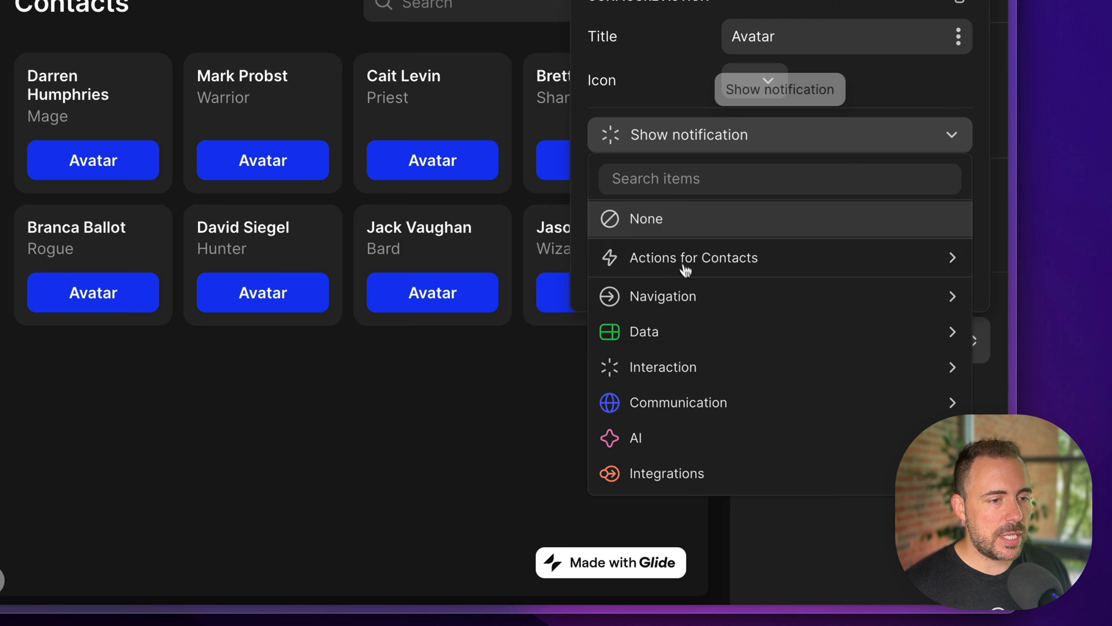
{"action": "left_click", "coordinate": [665, 473]}
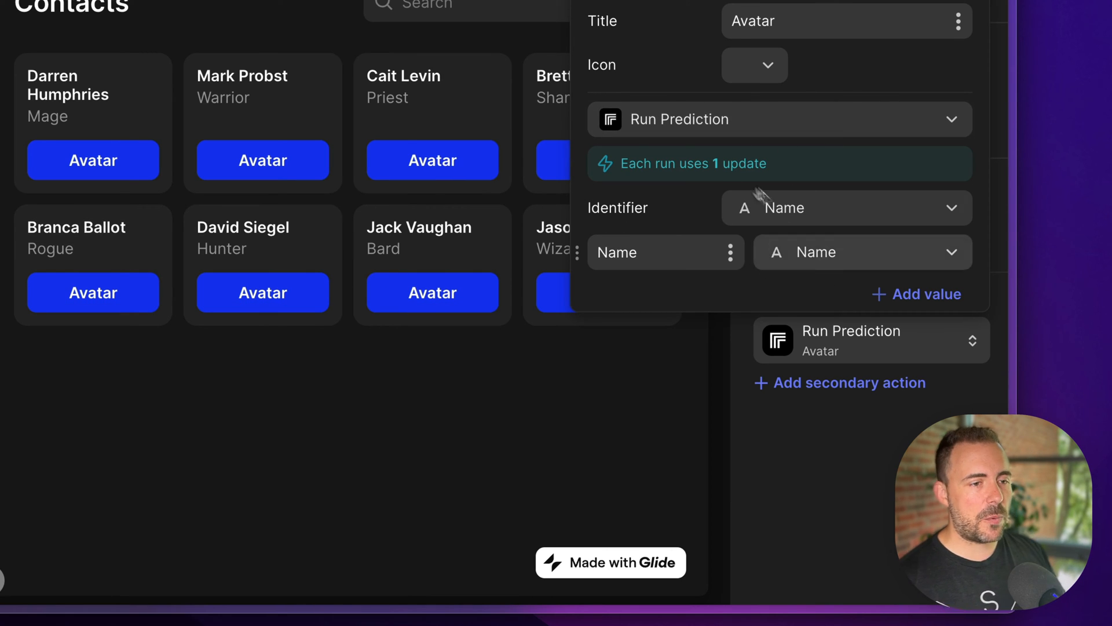
{"action": "scroll", "scroll_direction": "down", "scroll_amount": 3}
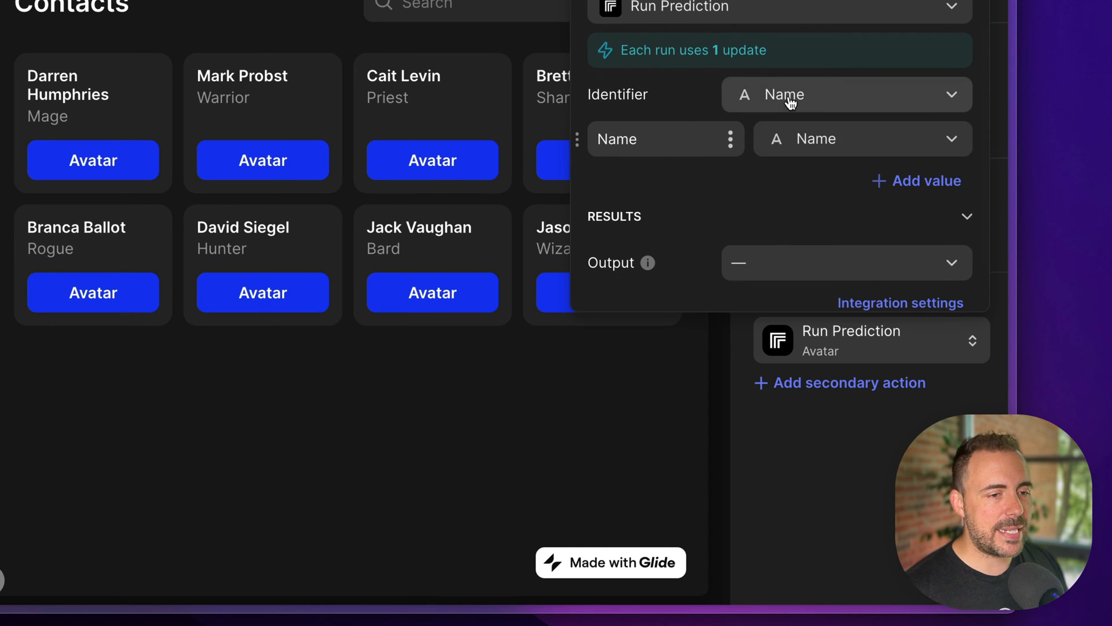
{"action": "mouse_move", "coordinate": [779, 274]}
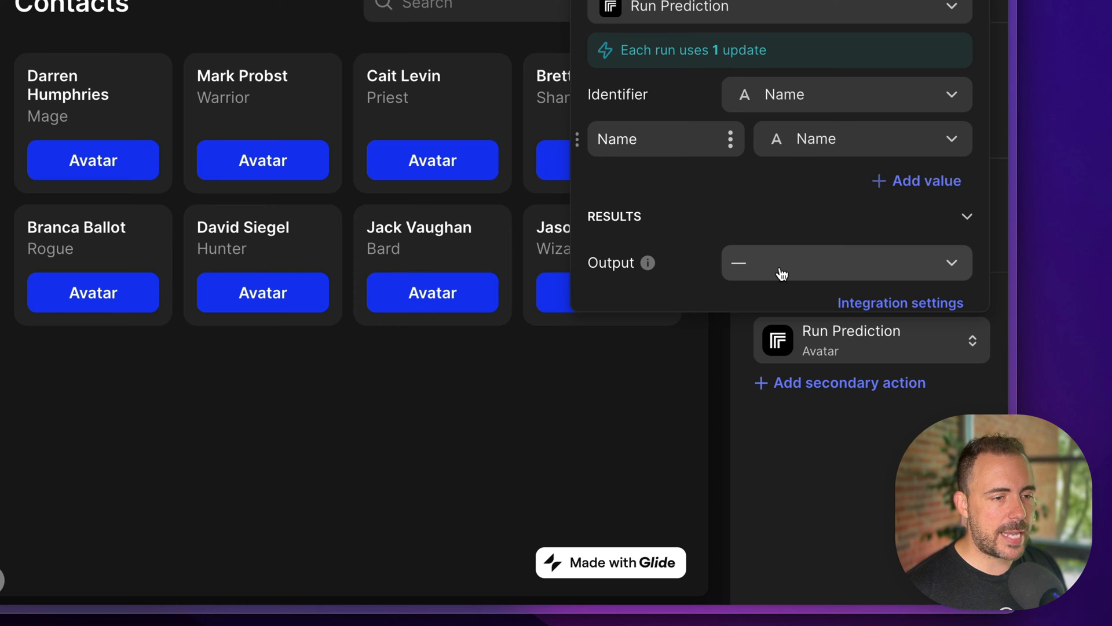
{"action": "left_click", "coordinate": [845, 263]}
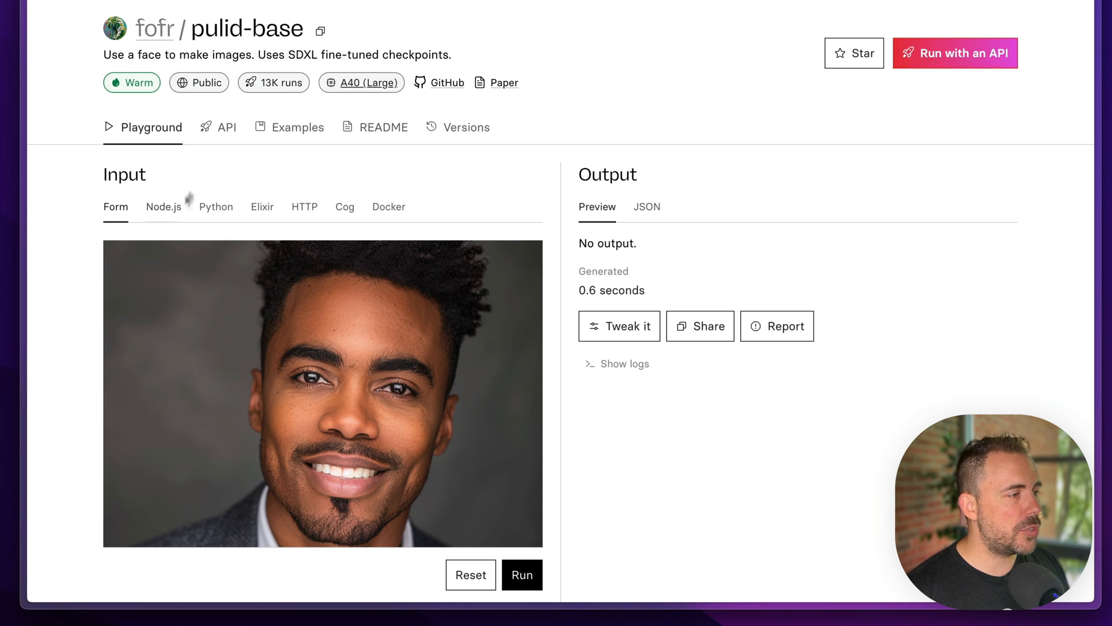
Review the pulid-base API input schema listing width, height, prompt and face_image
{"action": "left_click", "coordinate": [226, 128]}
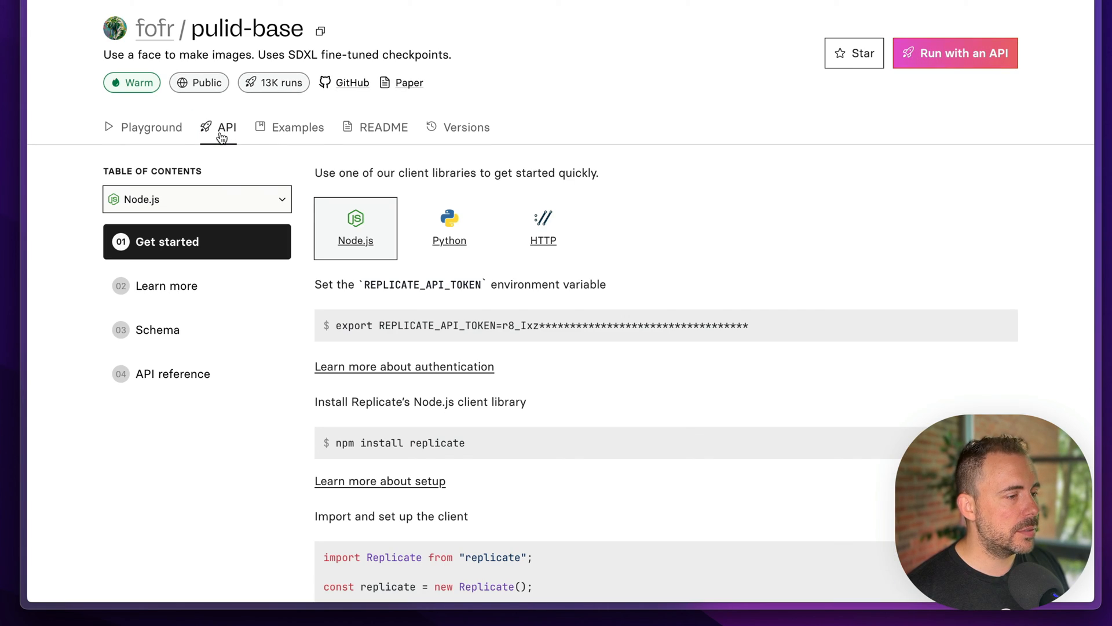
{"action": "scroll", "scroll_direction": "down", "scroll_amount": 3}
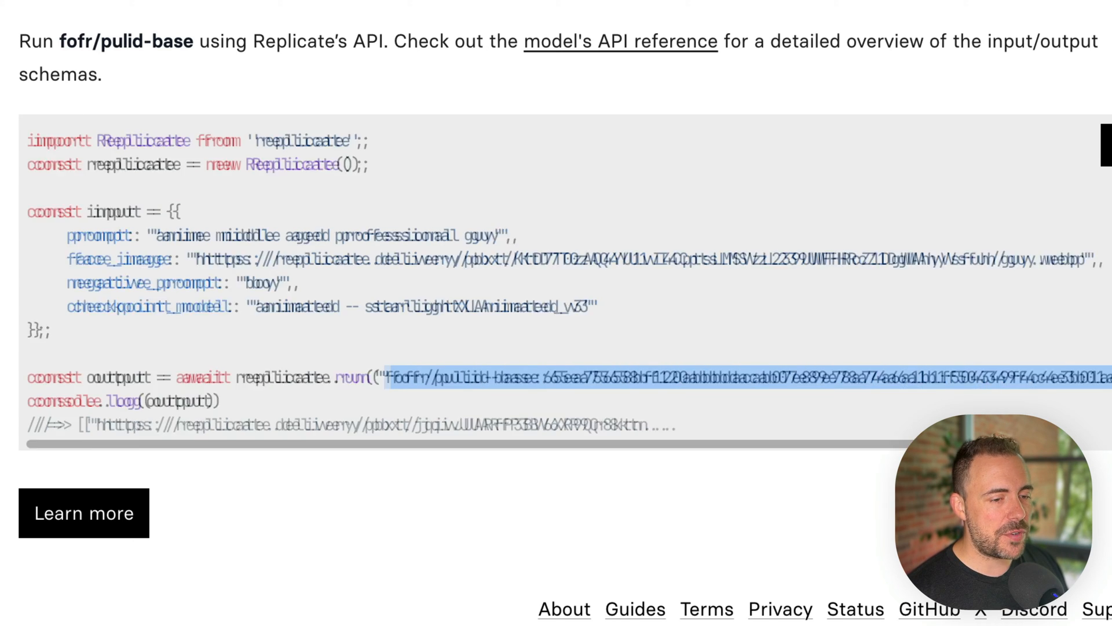
{"action": "scroll", "scroll_direction": "right", "scroll_amount": 3}
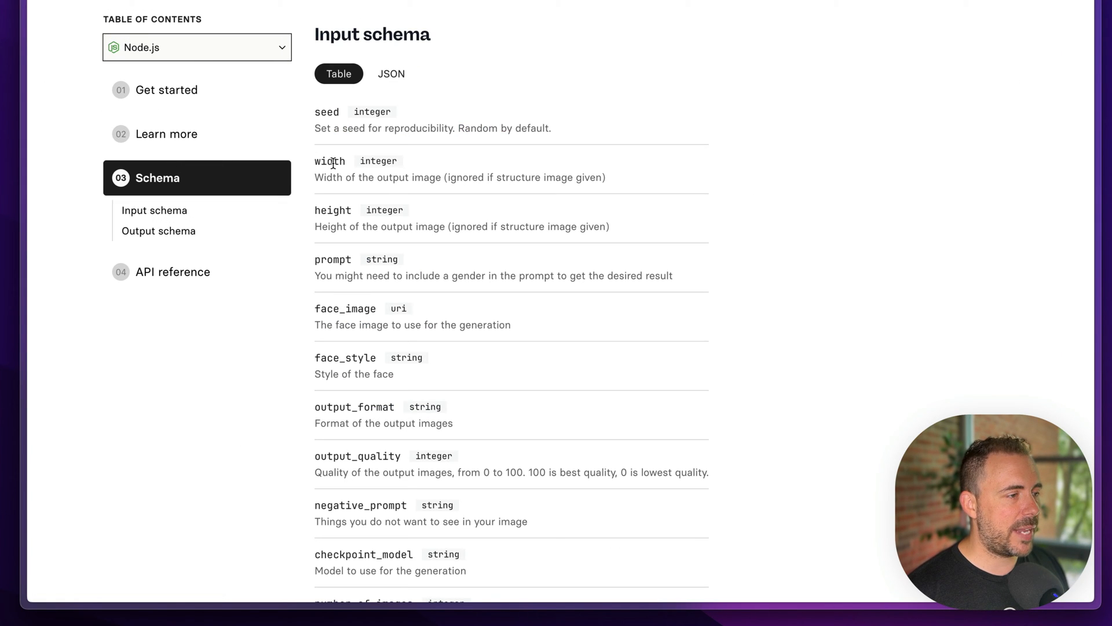
{"action": "mouse_move", "coordinate": [335, 286]}
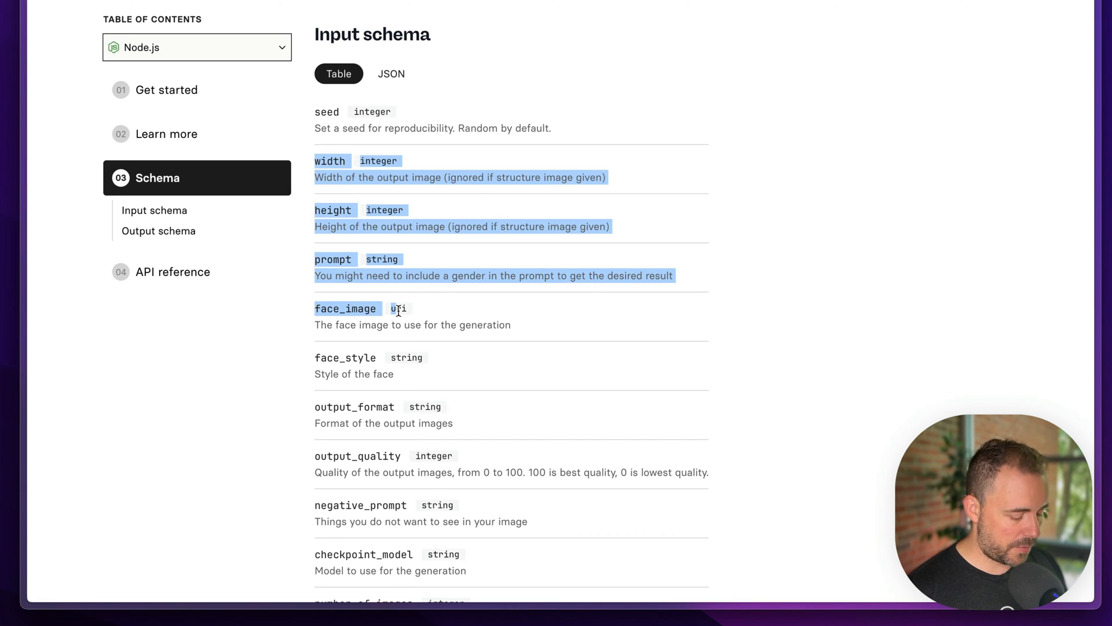
{"action": "mouse_move", "coordinate": [397, 310]}
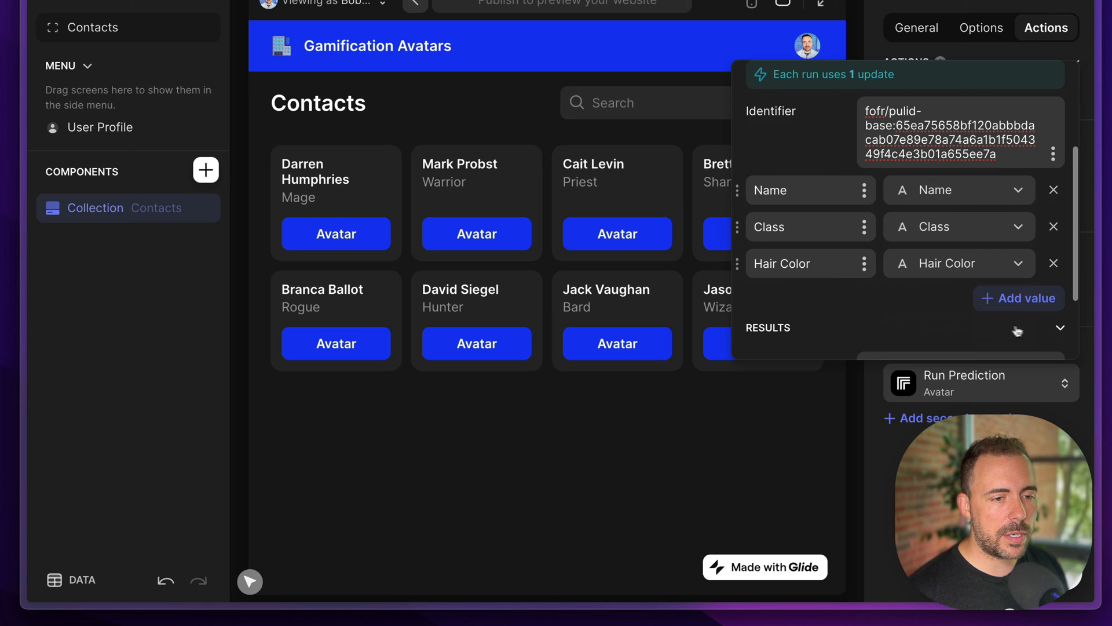
Rename the Run Prediction input keys to width, height, prompt and face_image
{"action": "left_click", "coordinate": [1018, 298]}
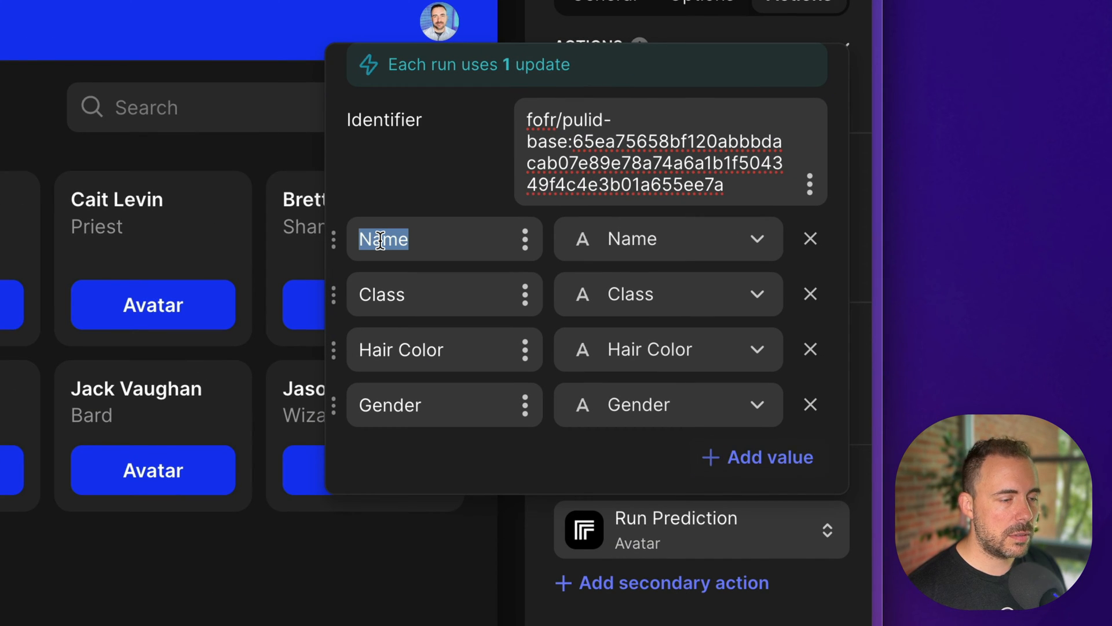
{"action": "type", "text": "width"}
{"action": "left_click", "coordinate": [445, 294]}
{"action": "type", "text": "height"}
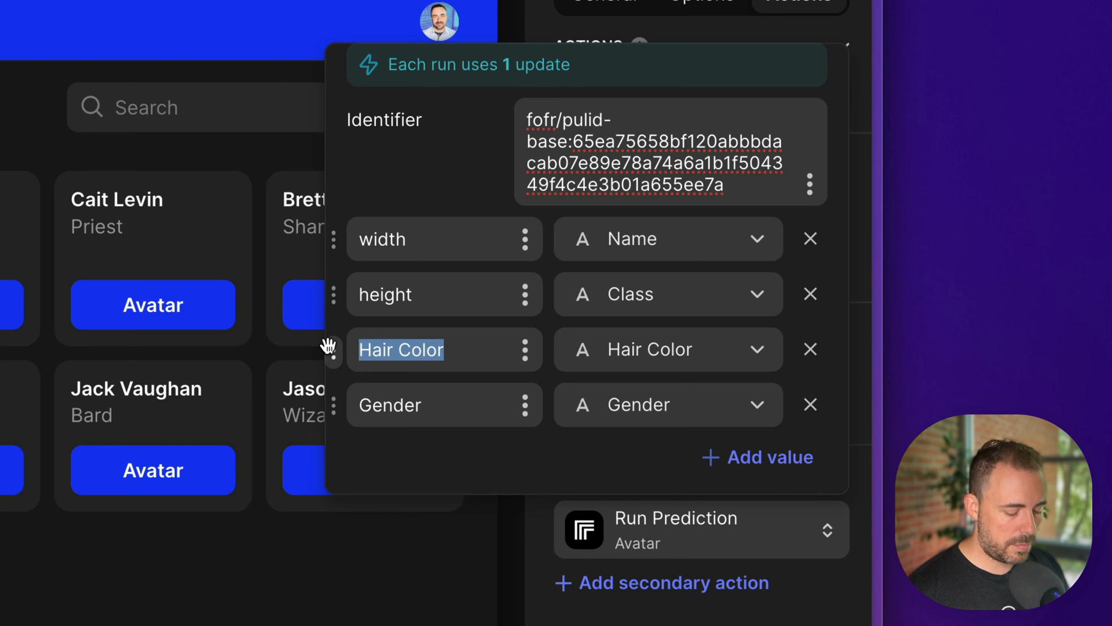
{"action": "type", "text": "prompt"}
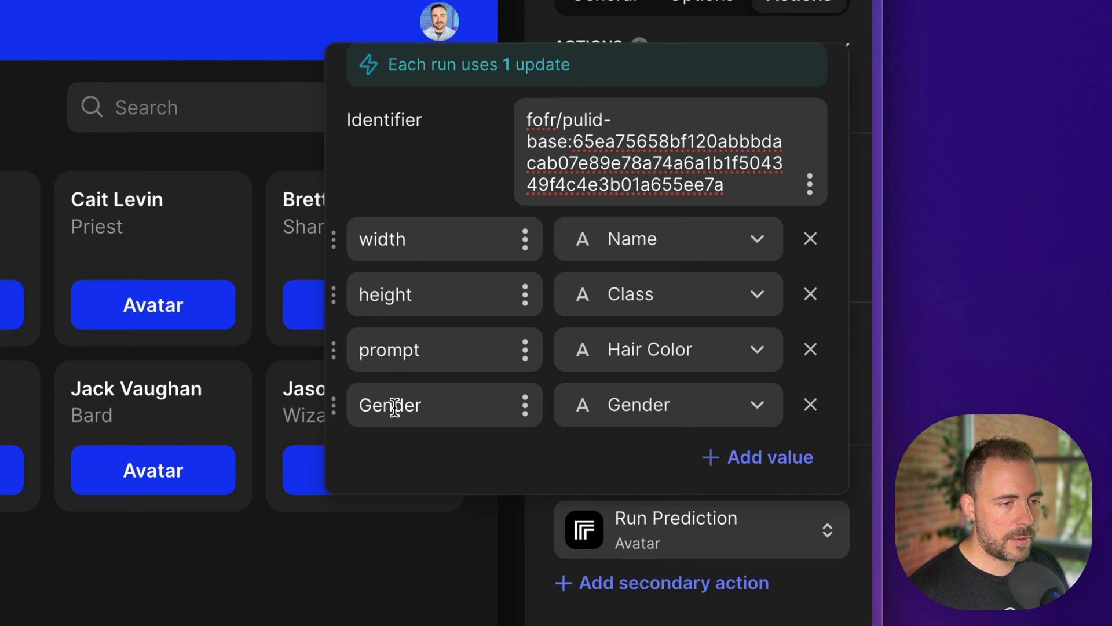
{"action": "type", "text": "face_o"}
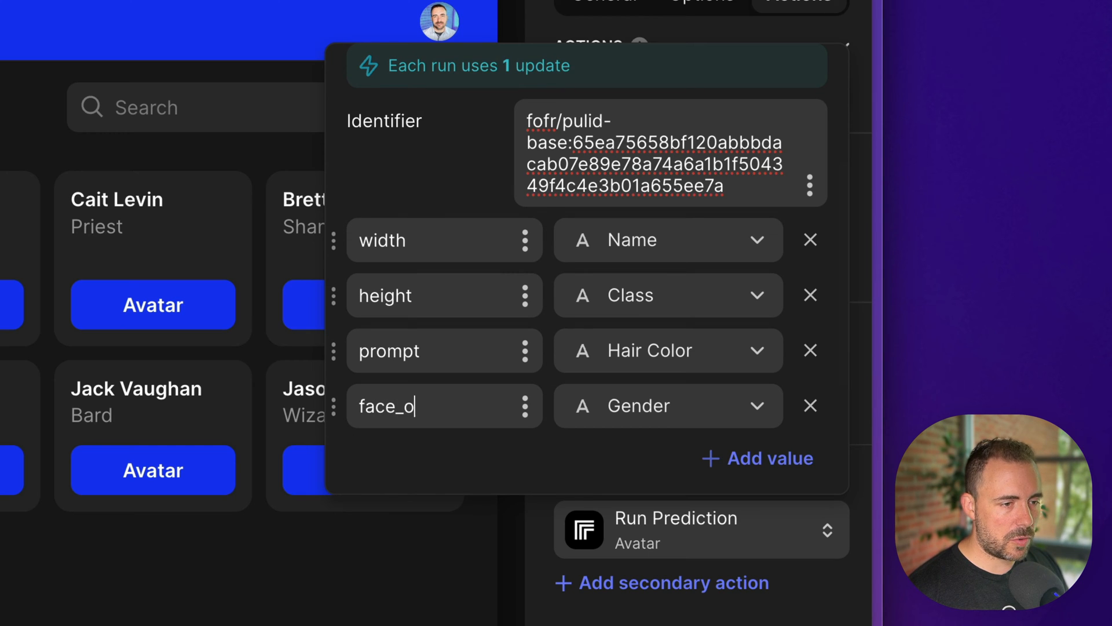
{"action": "type", "text": "image"}
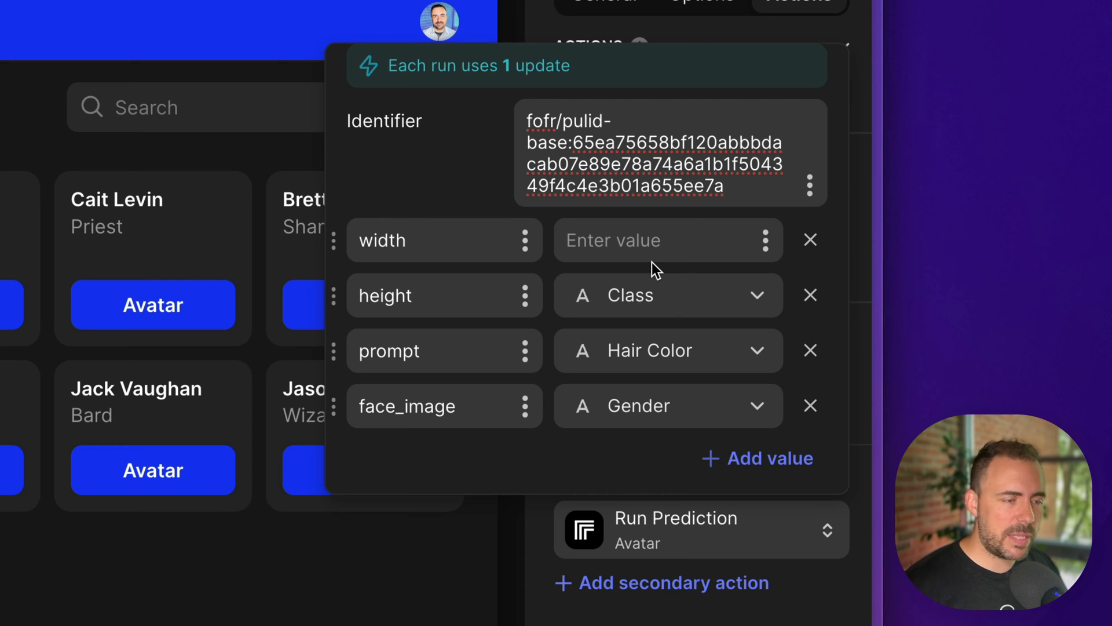
Set width 900, height 1600, and map prompt and face_image to the prompt and Image columns
{"action": "type", "text": "900"}
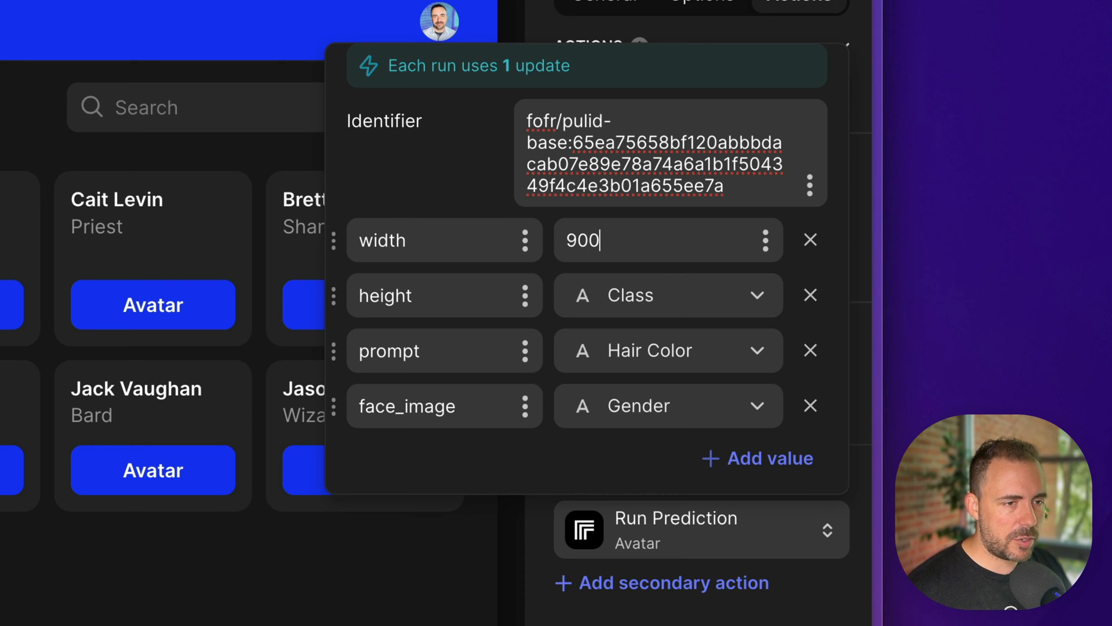
{"action": "left_click", "coordinate": [667, 296]}
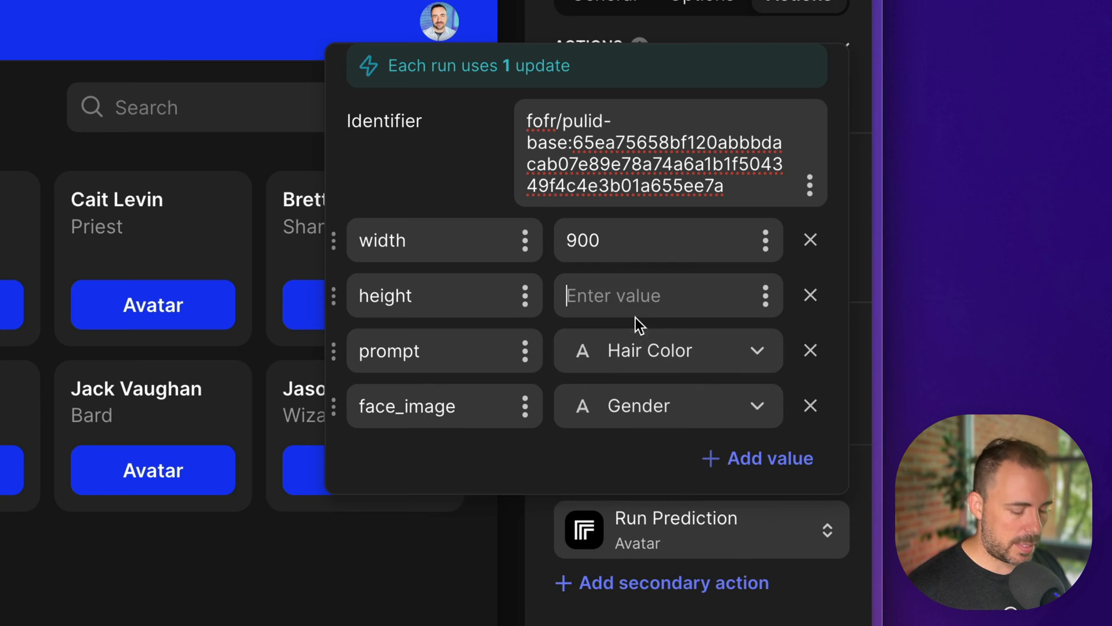
{"action": "type", "text": "1600"}
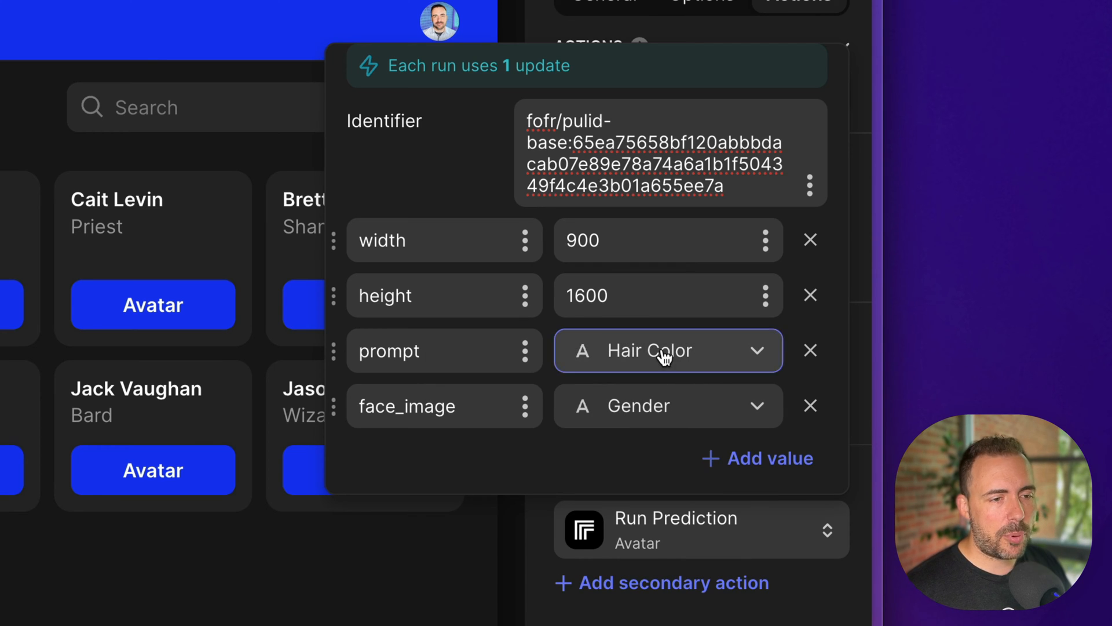
{"action": "left_click", "coordinate": [667, 350]}
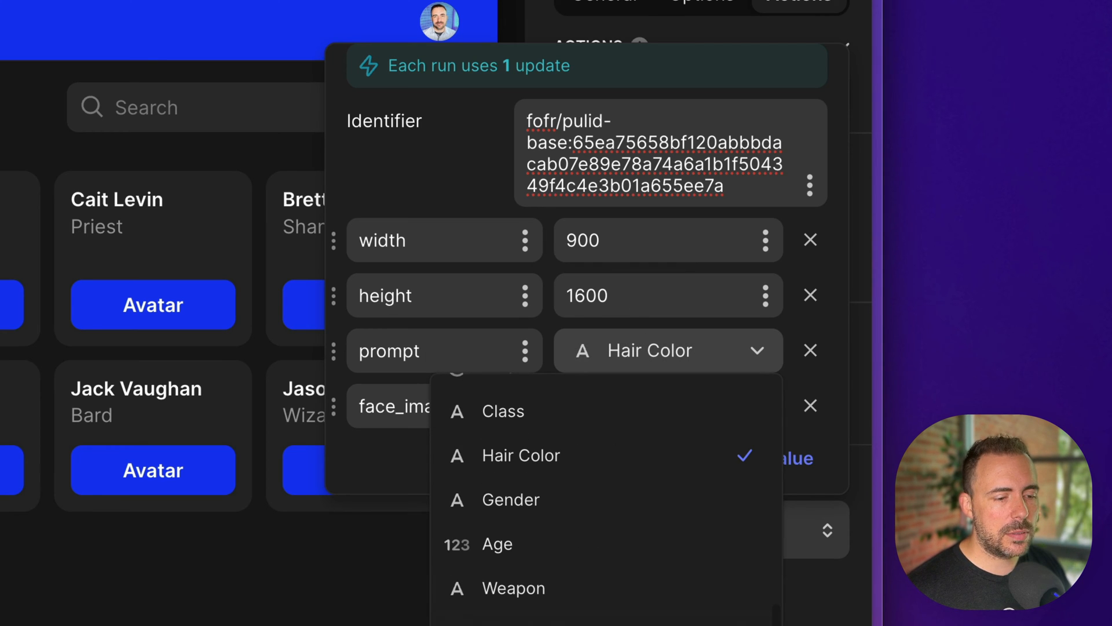
{"action": "left_click", "coordinate": [510, 500]}
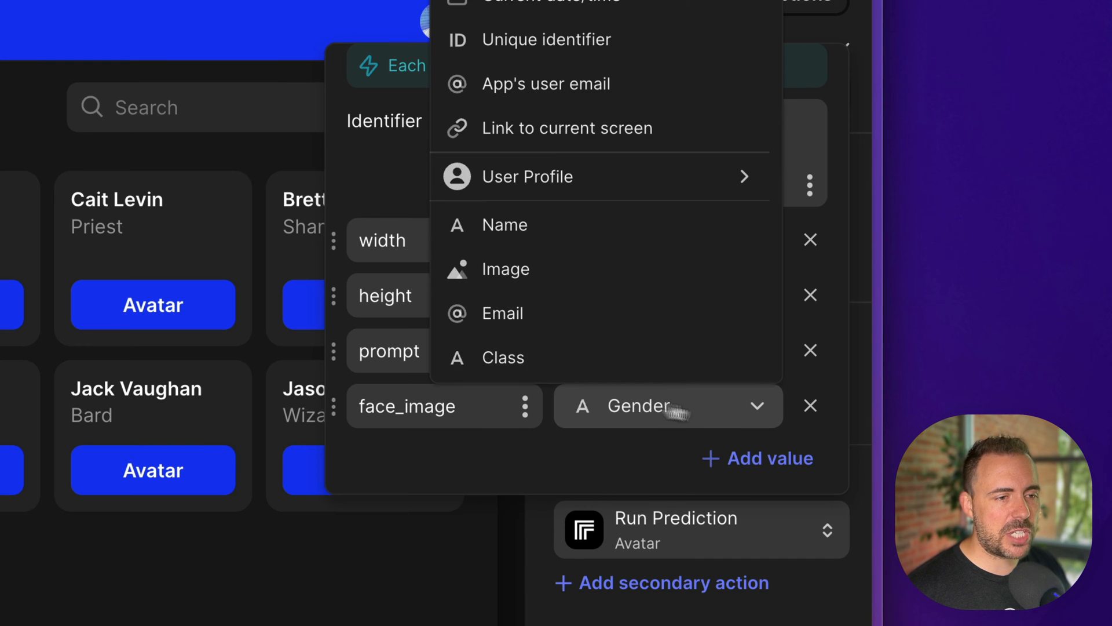
{"action": "left_click", "coordinate": [505, 269]}
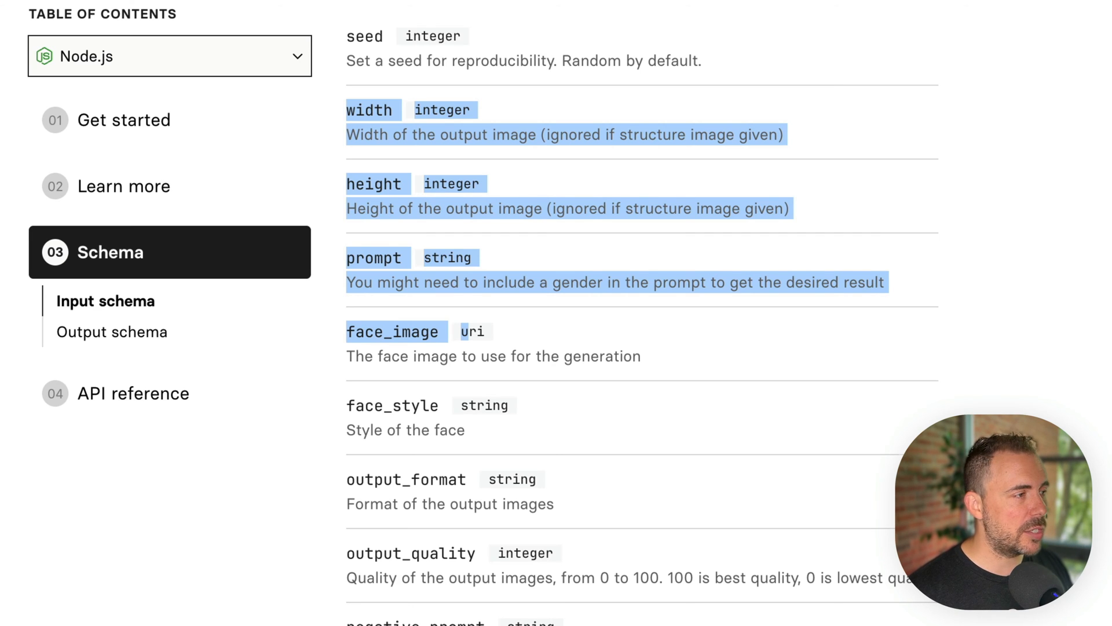
Review the example run's inputs and select the animated - starlightXLAnimated_v3 checkpoint_model value from the output JSON
{"action": "scroll", "scroll_direction": "up", "scroll_amount": 3}
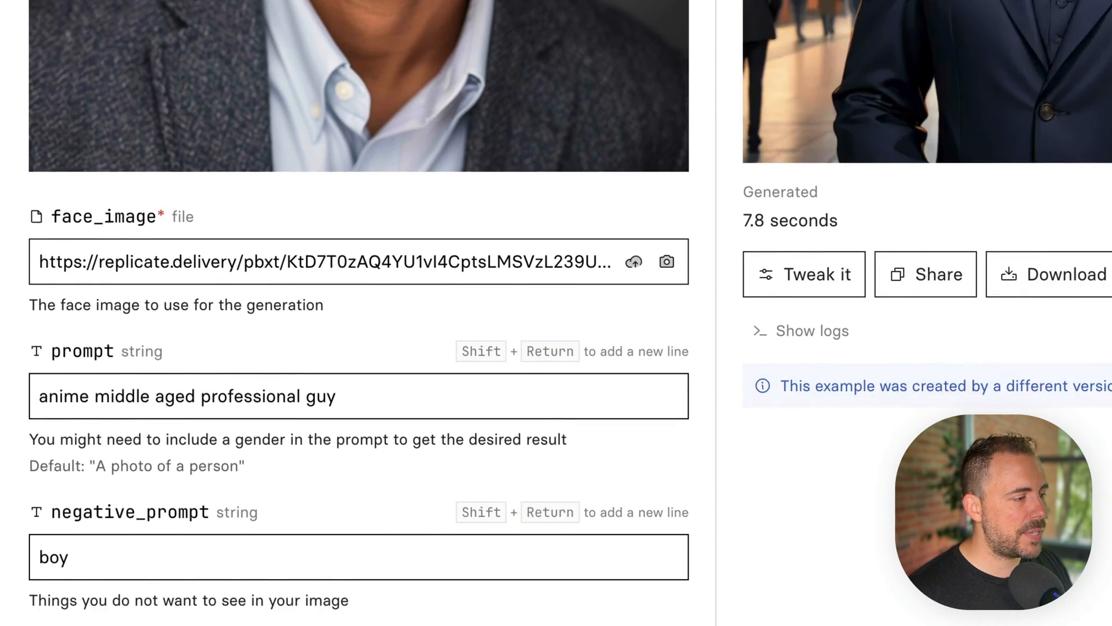
{"action": "scroll", "scroll_direction": "down", "scroll_amount": 3}
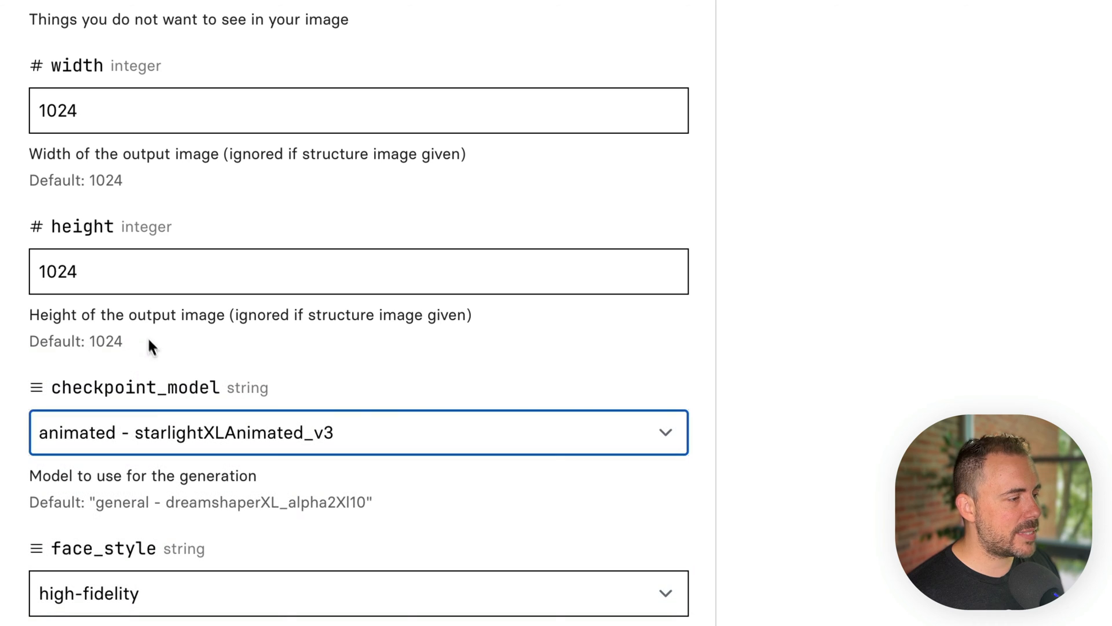
{"action": "double_click", "coordinate": [186, 502]}
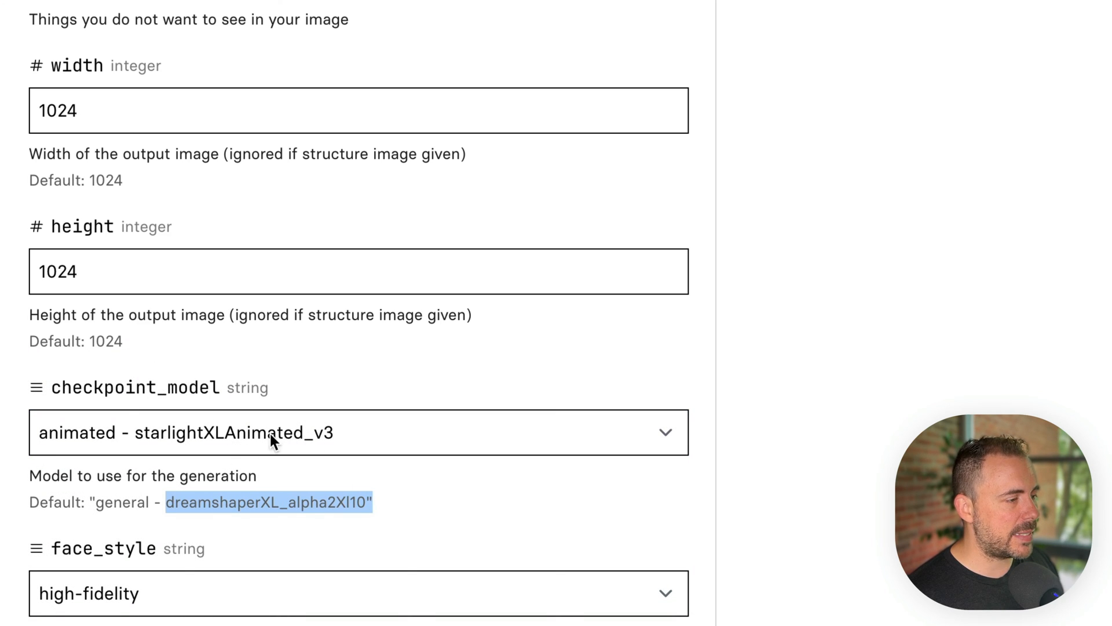
{"action": "mouse_move", "coordinate": [302, 453]}
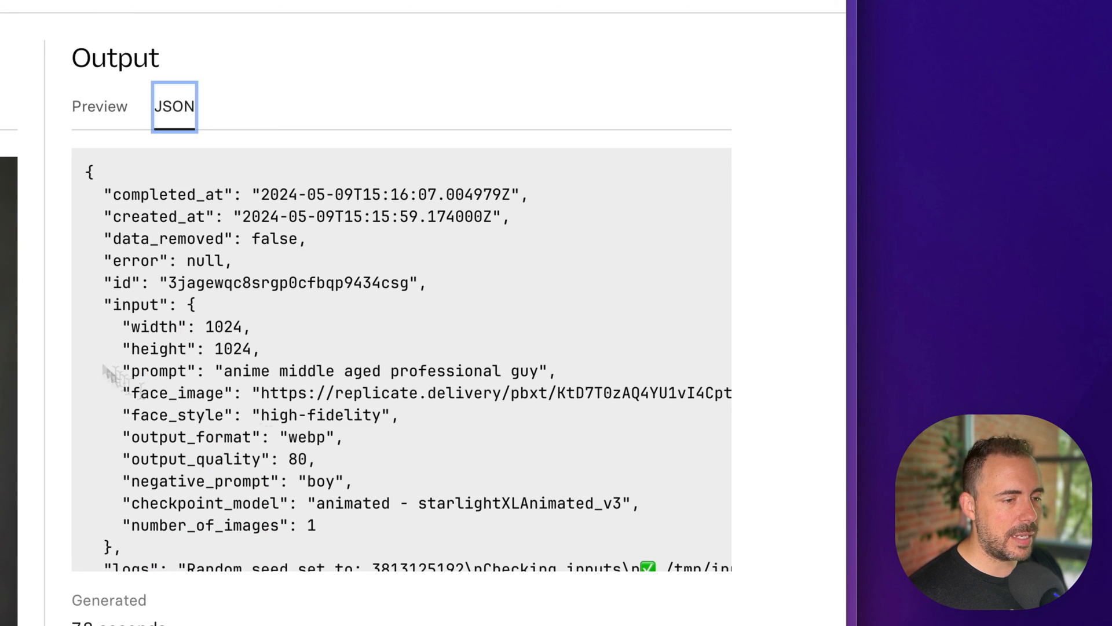
{"action": "scroll", "scroll_direction": "down", "scroll_amount": 3}
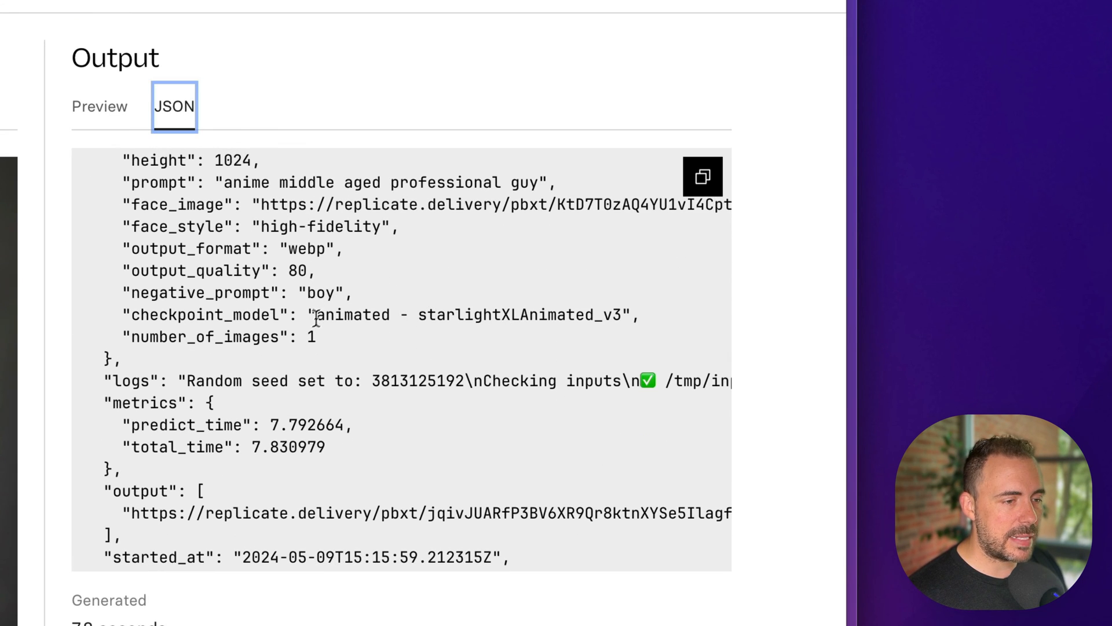
{"action": "double_click", "coordinate": [475, 314]}
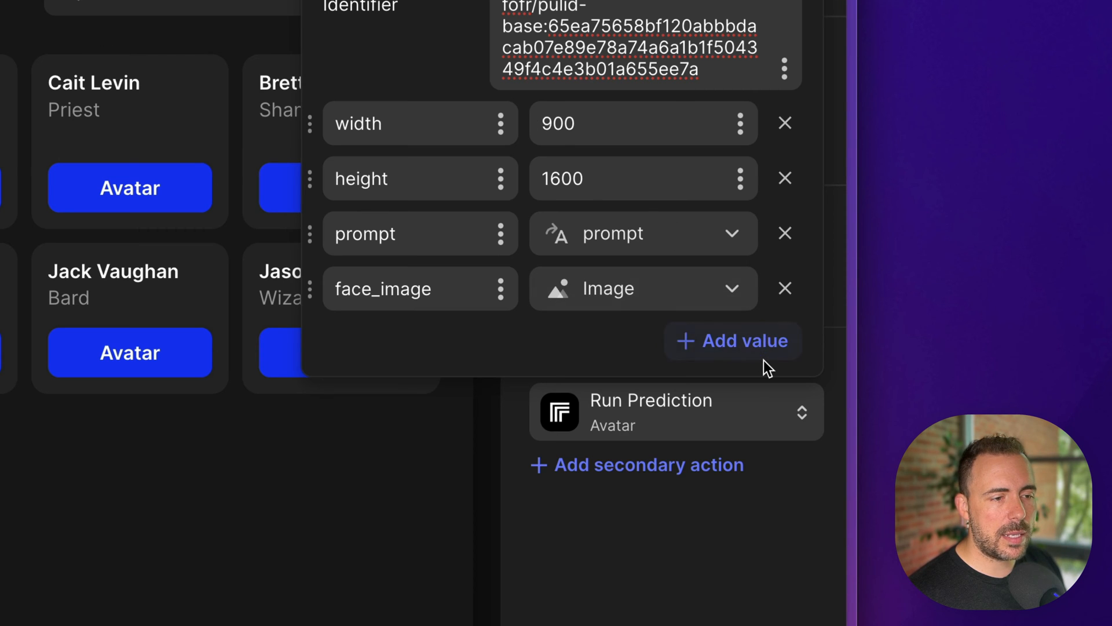
Add a checkpoint_model input with value animated - starlightXLAnimated_v3 to the Run Prediction
{"action": "left_click", "coordinate": [734, 341]}
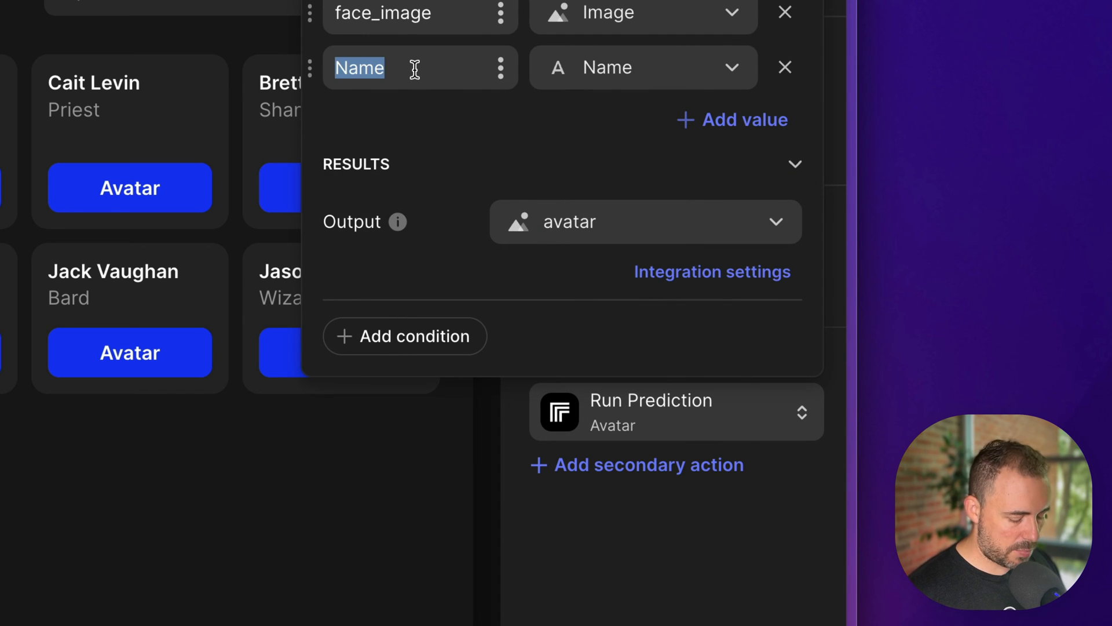
{"action": "type", "text": "checkpoint"}
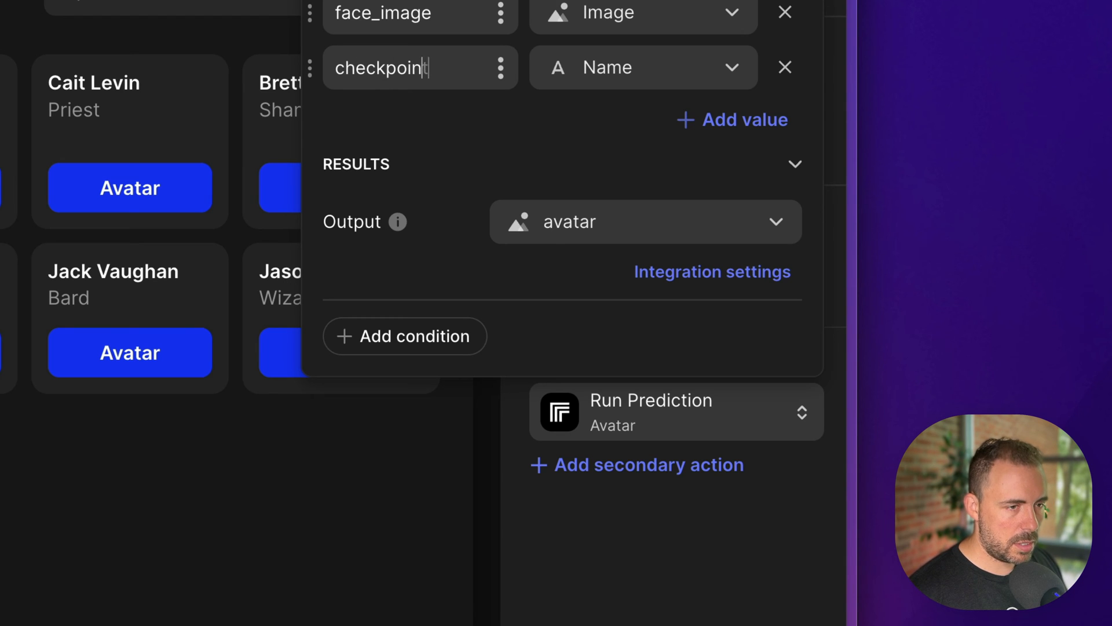
{"action": "type", "text": "_model"}
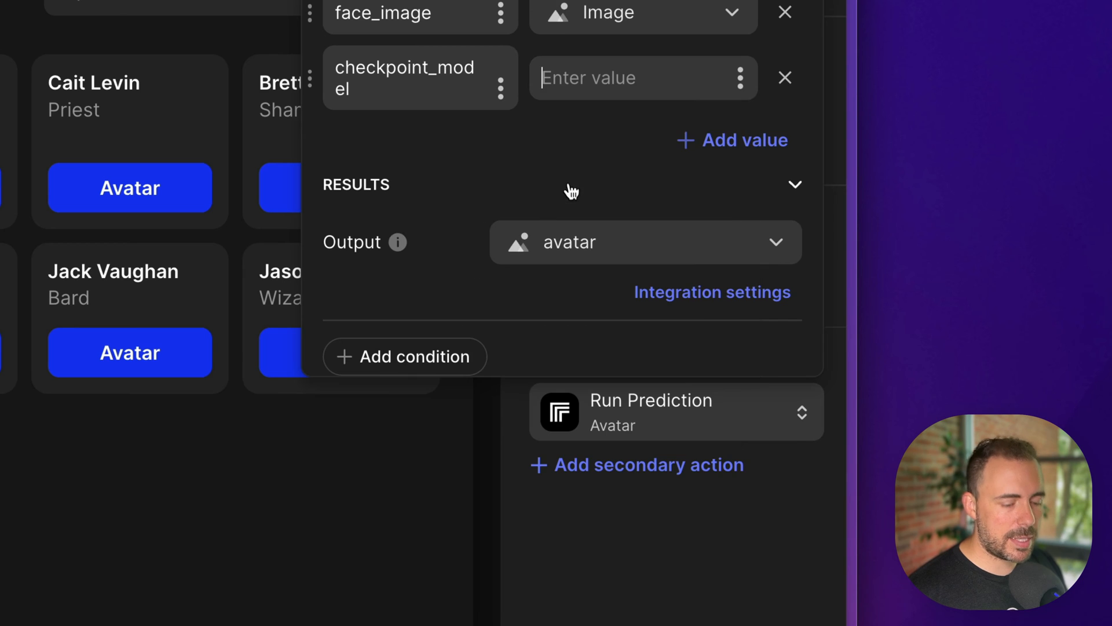
{"action": "type", "text": "\"animated - starlightXLAnimated_v3\""}
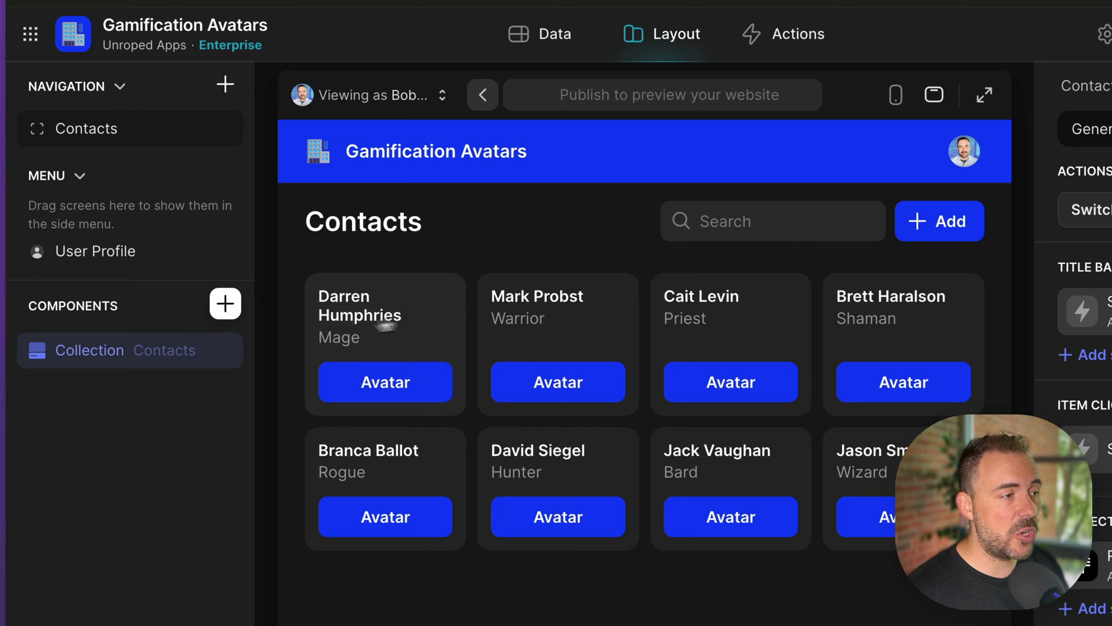
{"action": "mouse_move", "coordinate": [394, 318]}
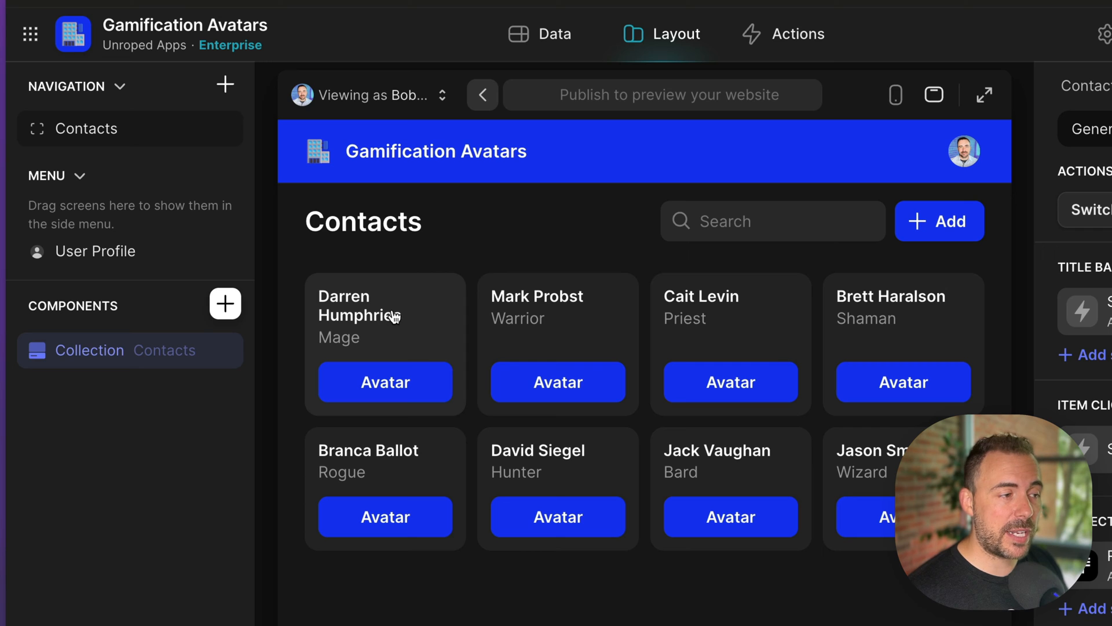
{"action": "mouse_move", "coordinate": [386, 382]}
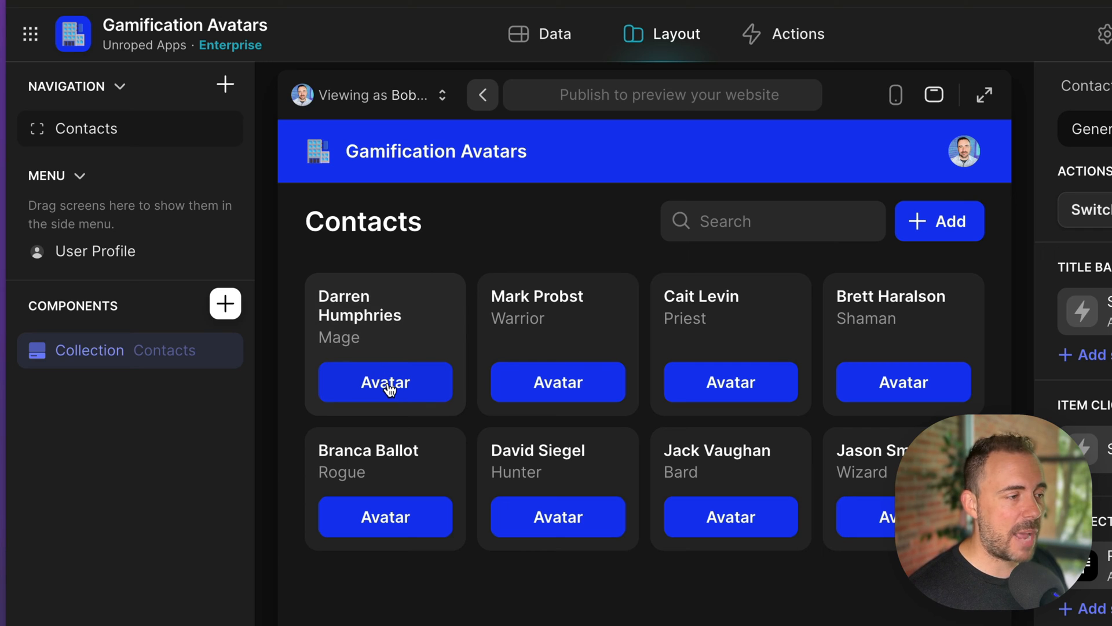
{"action": "left_click", "coordinate": [385, 381]}
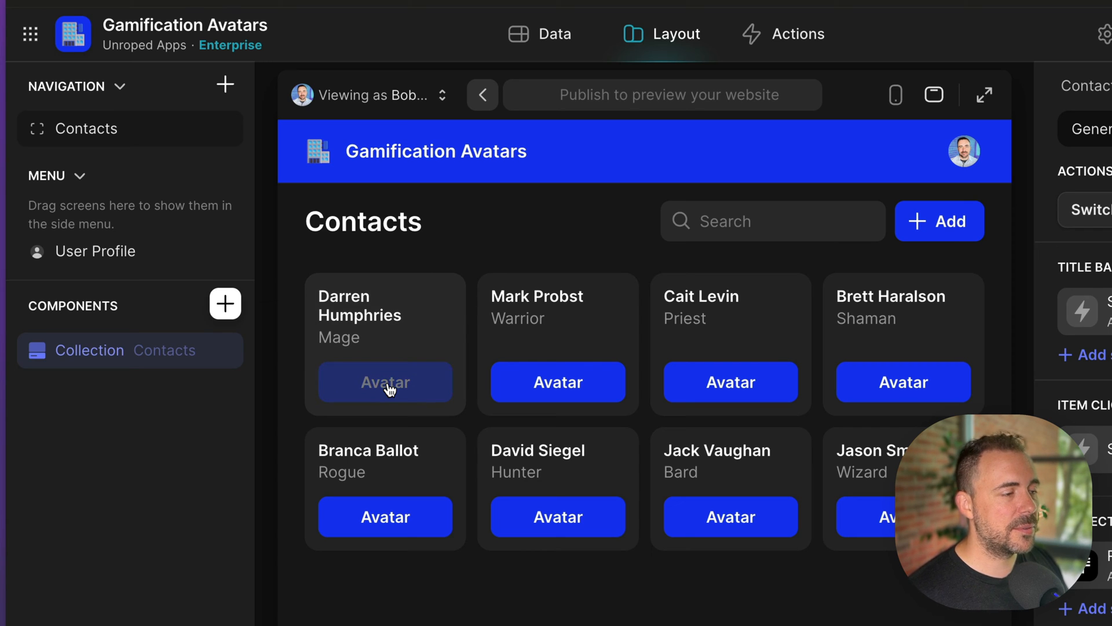
{"action": "mouse_move", "coordinate": [395, 391]}
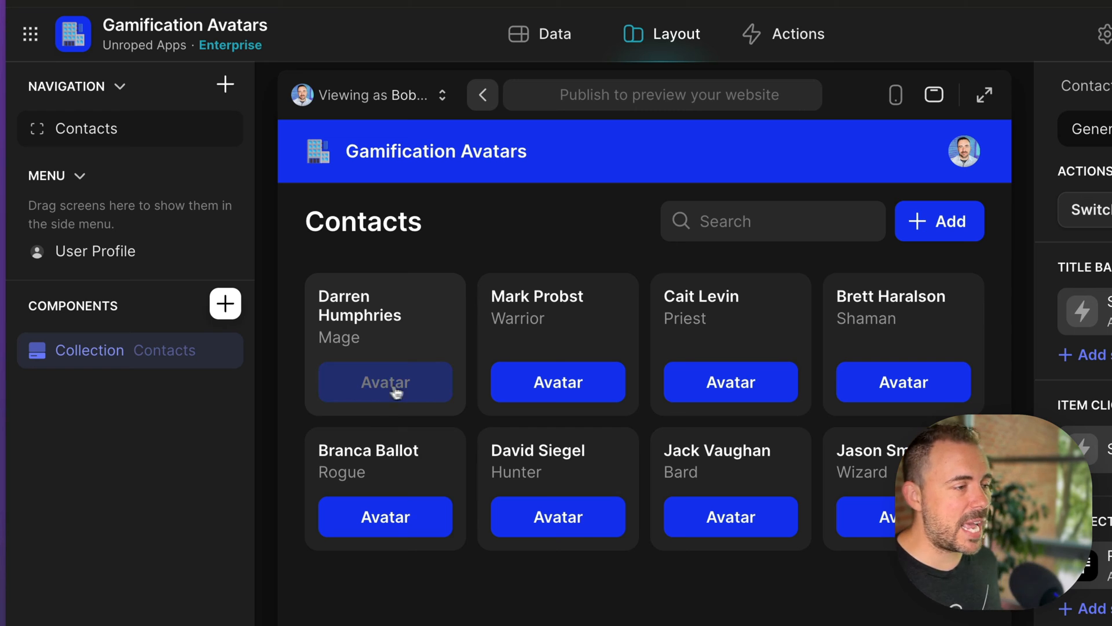
{"action": "mouse_move", "coordinate": [612, 592]}
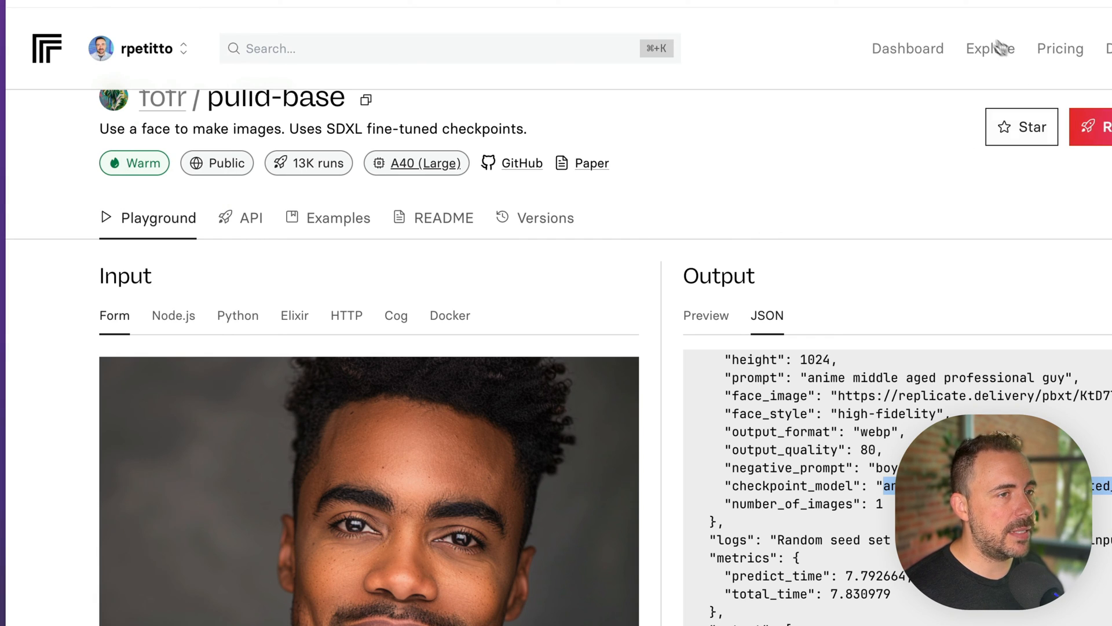
View the Replicate dashboard's recent predictions to check the new API pulid-base prediction's status
{"action": "left_click", "coordinate": [907, 49]}
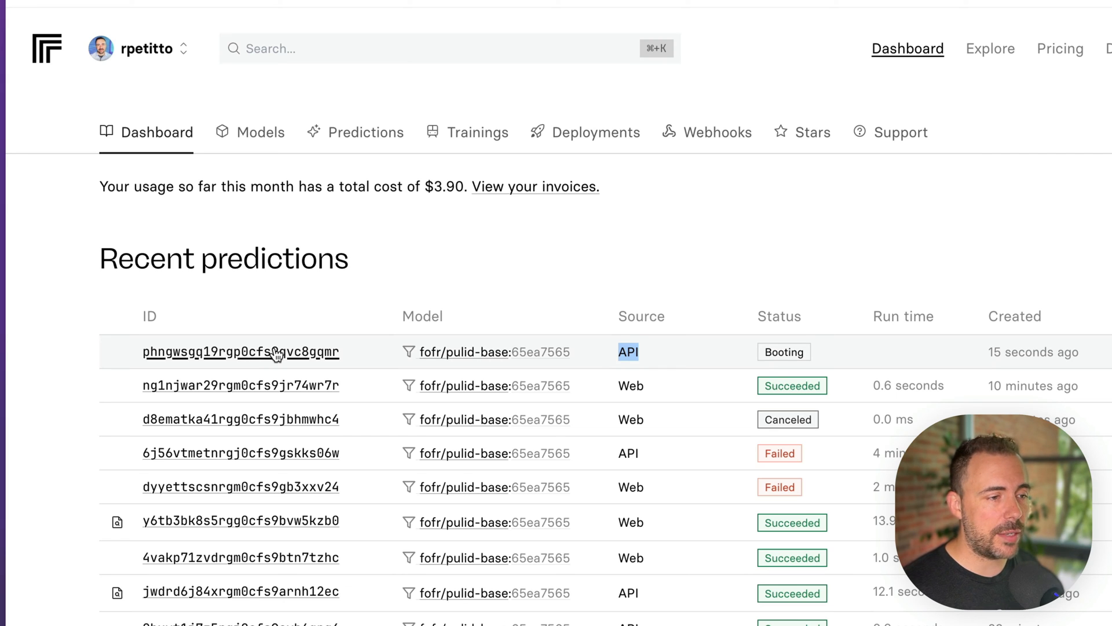
{"action": "mouse_move", "coordinate": [773, 350]}
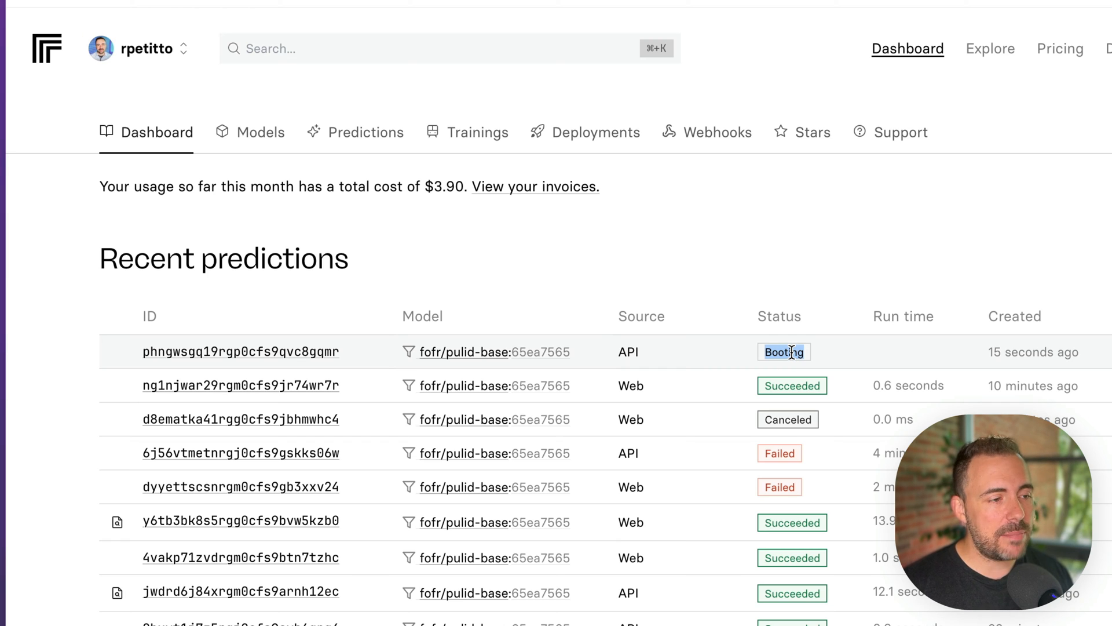
{"action": "mouse_move", "coordinate": [792, 372]}
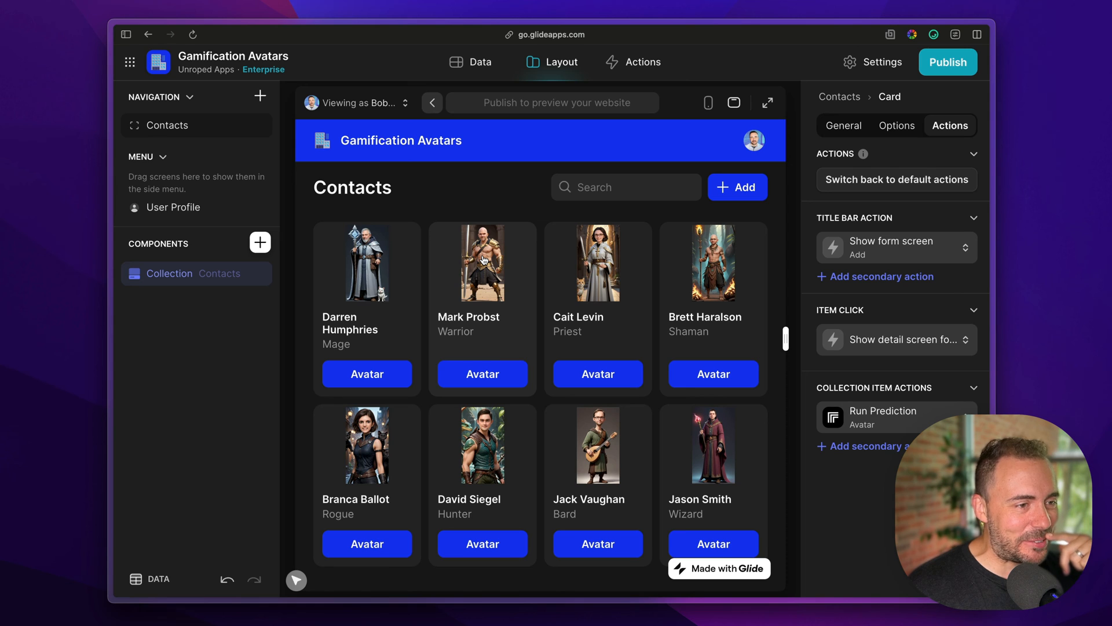
On a contact's detail screen, set the photo-and-fields container to a 1:1 two-column layout
{"action": "left_click", "coordinate": [483, 263]}
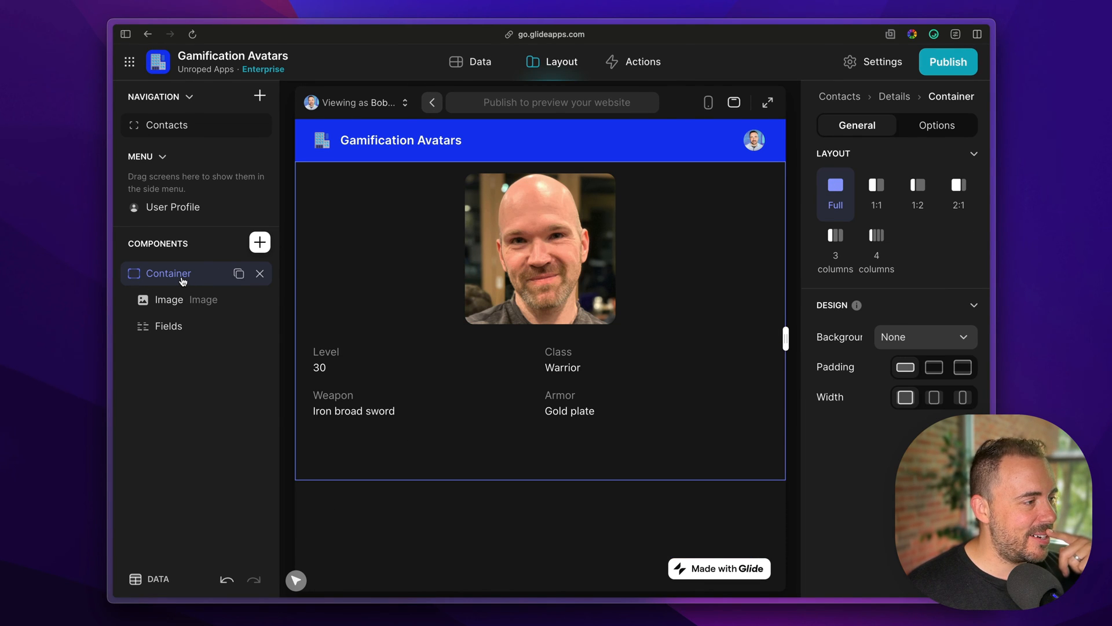
{"action": "left_click", "coordinate": [170, 299]}
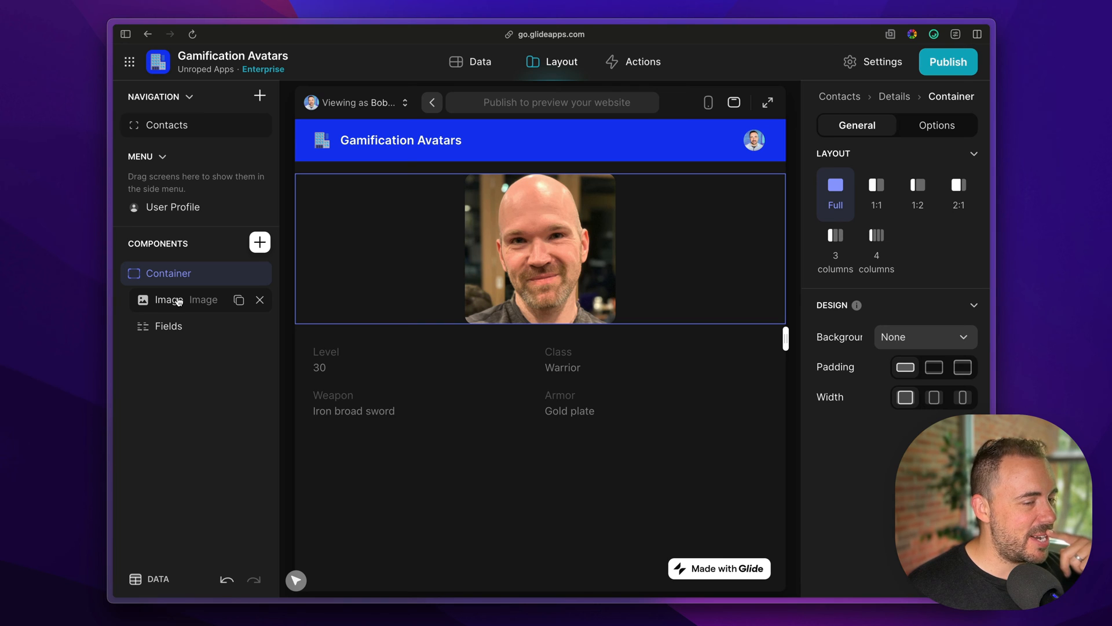
{"action": "left_click", "coordinate": [877, 194]}
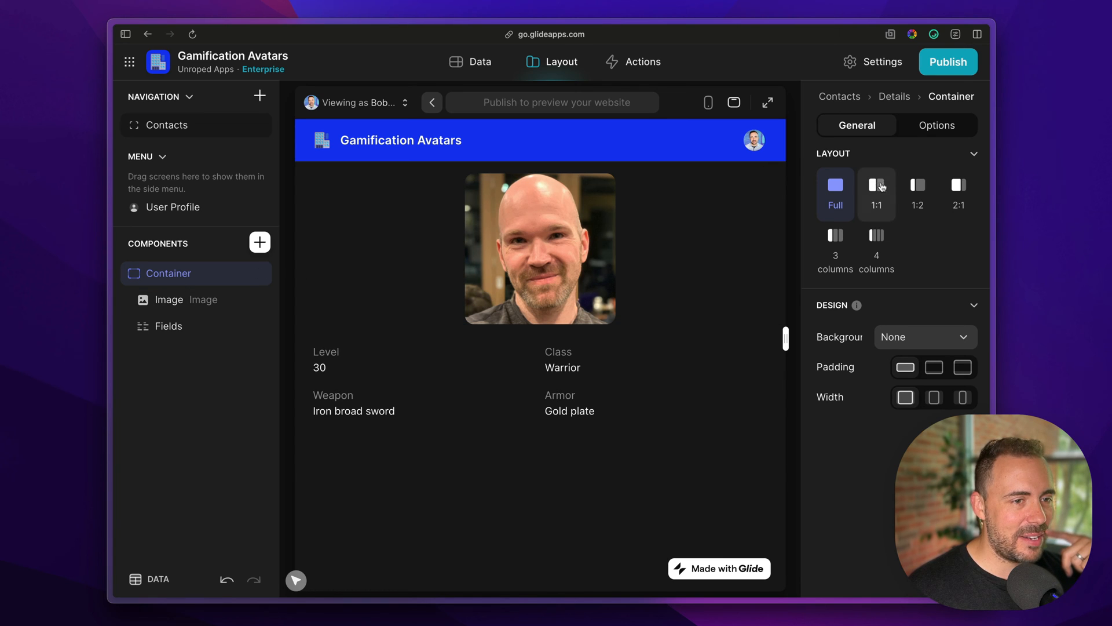
{"action": "left_click", "coordinate": [877, 194]}
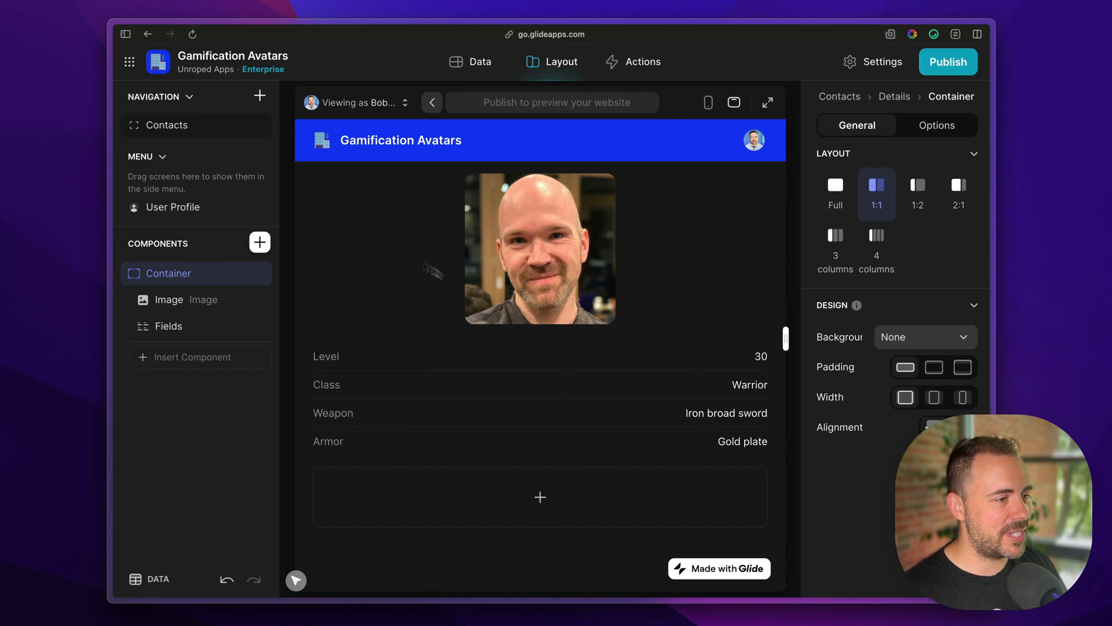
Add a Small image component in the second column showing the generated avatar column
{"action": "left_click", "coordinate": [201, 356]}
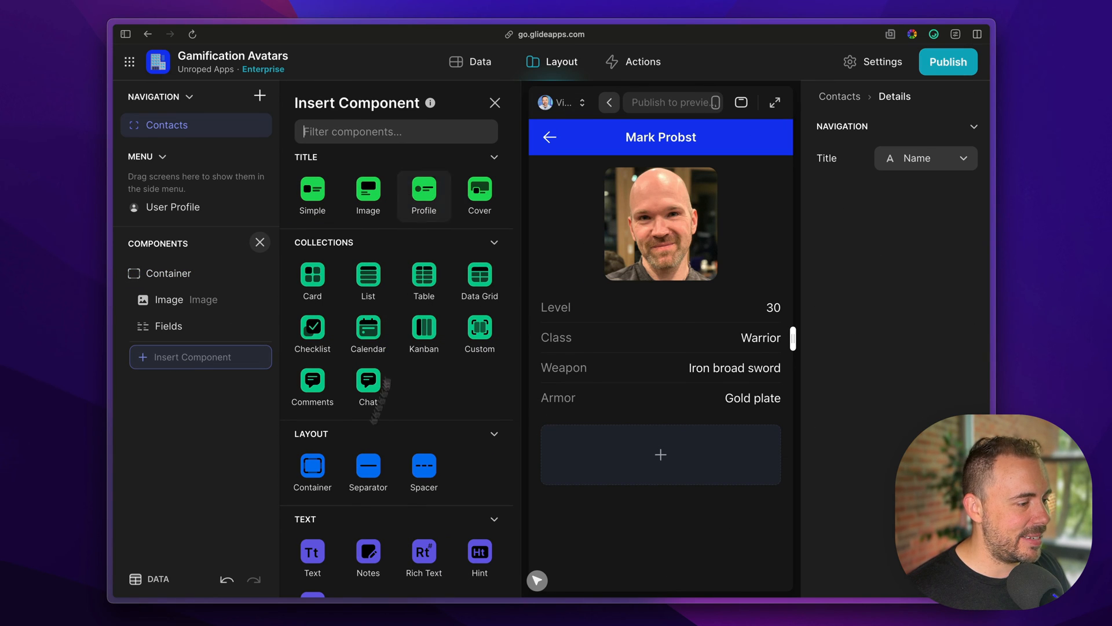
{"action": "scroll", "scroll_direction": "down", "scroll_amount": 3}
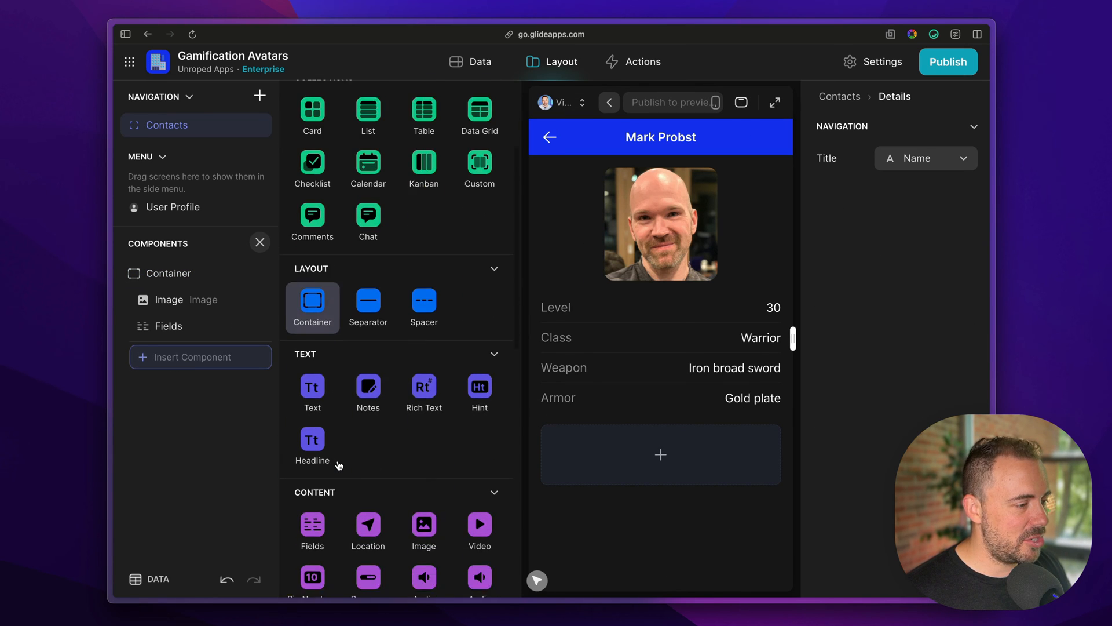
{"action": "left_click", "coordinate": [423, 525]}
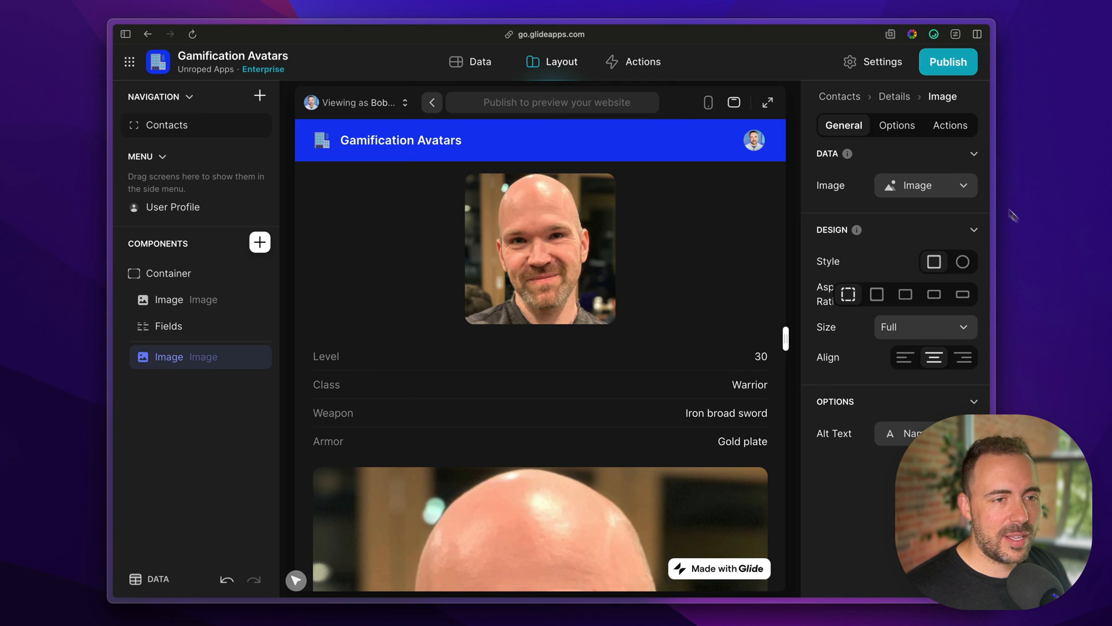
{"action": "left_click", "coordinate": [925, 185]}
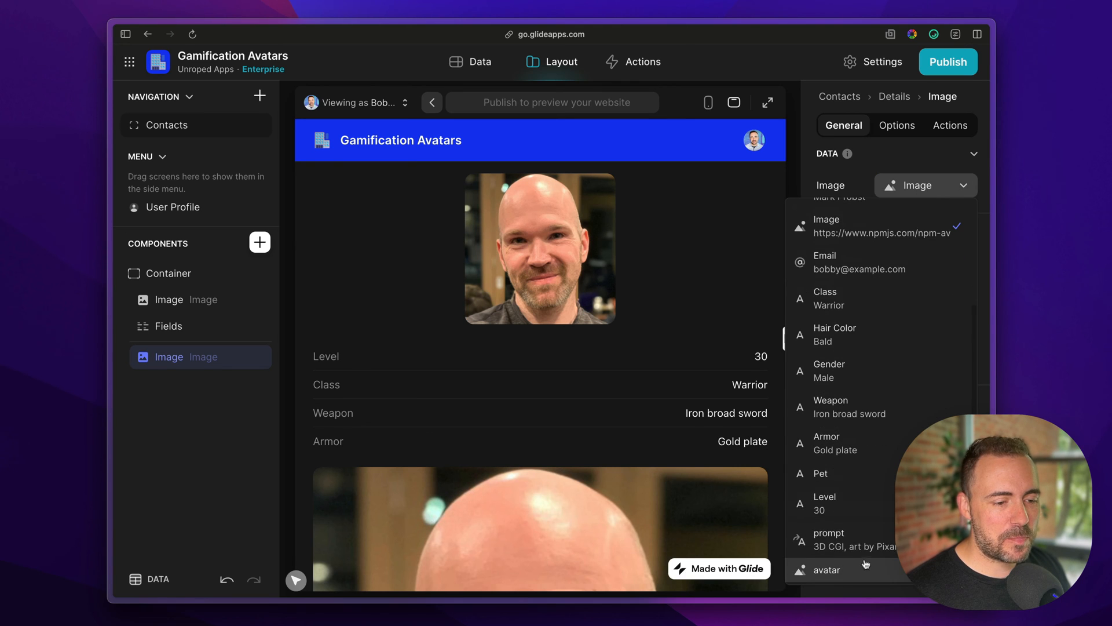
{"action": "left_click", "coordinate": [828, 570]}
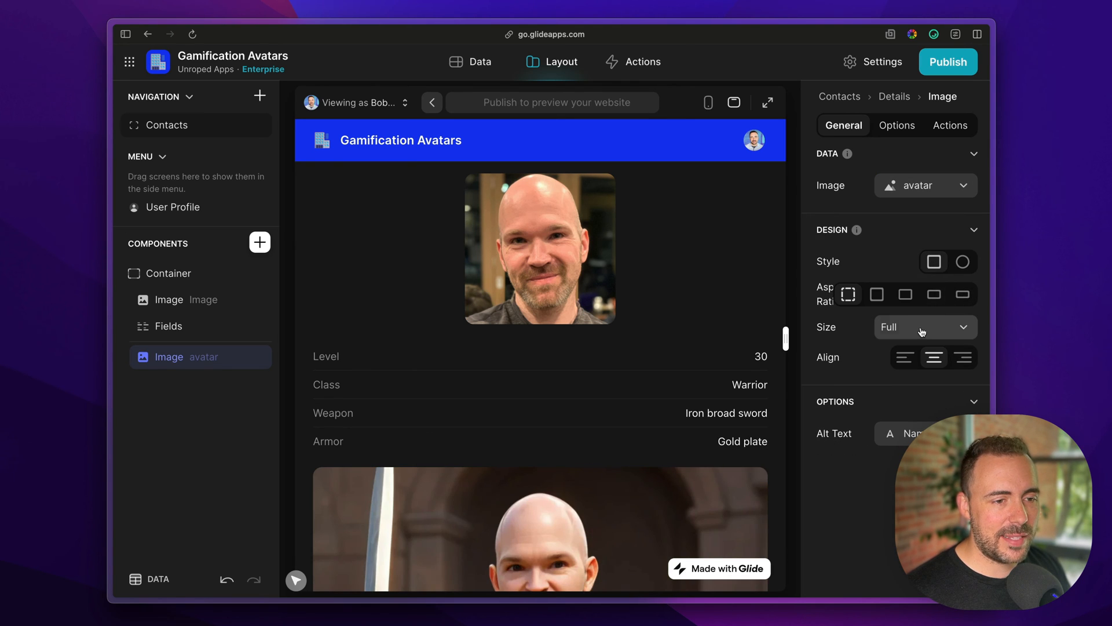
{"action": "left_click", "coordinate": [925, 327]}
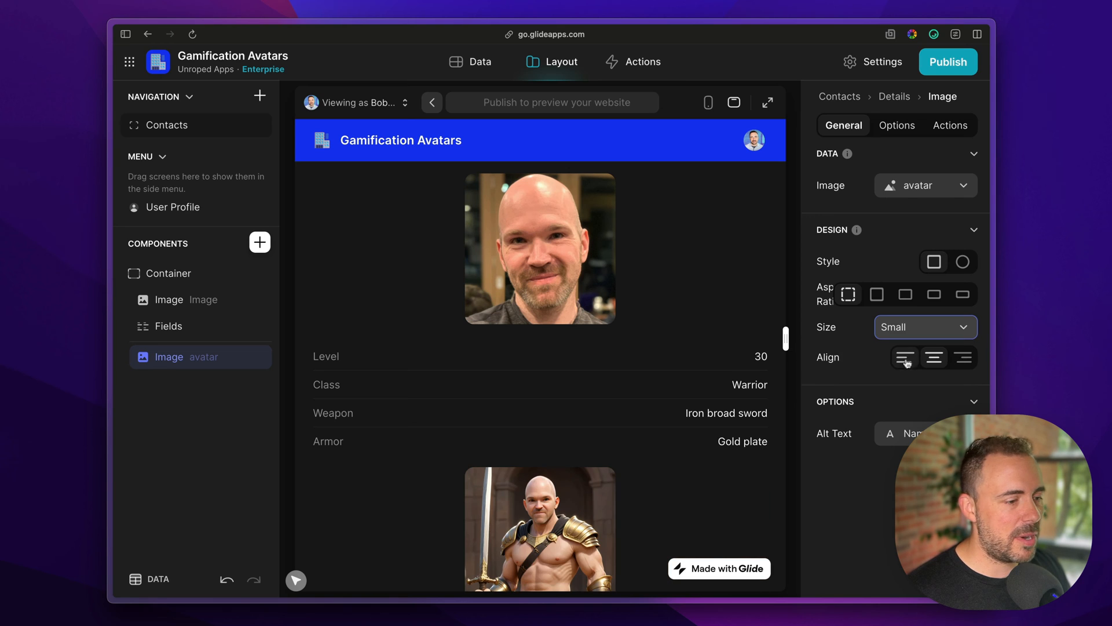
{"action": "left_click", "coordinate": [934, 358]}
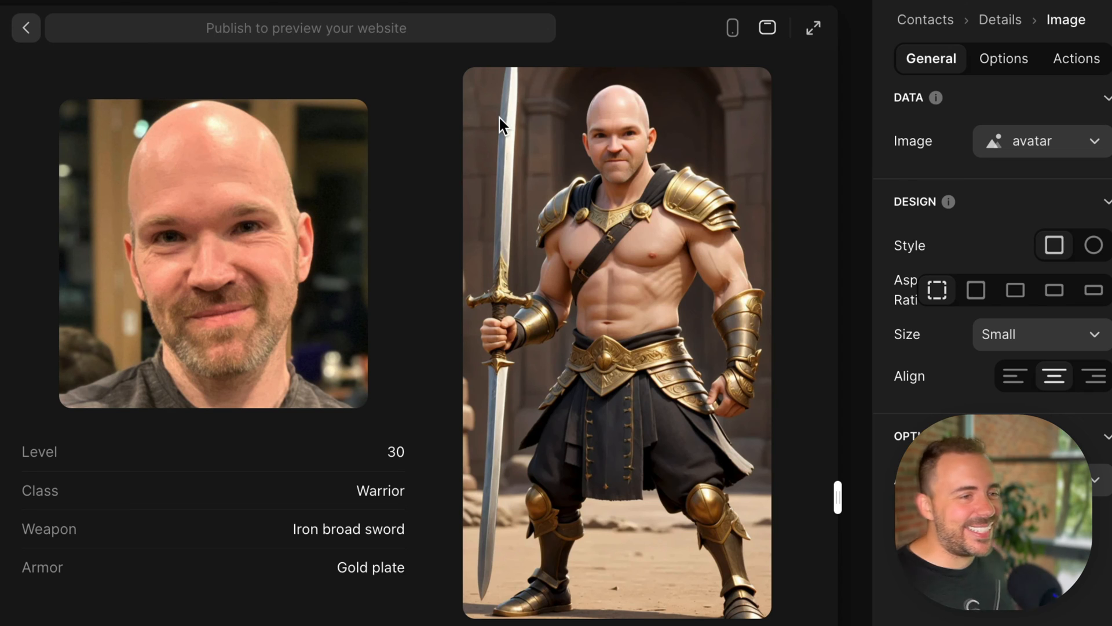
{"action": "mouse_move", "coordinate": [649, 159]}
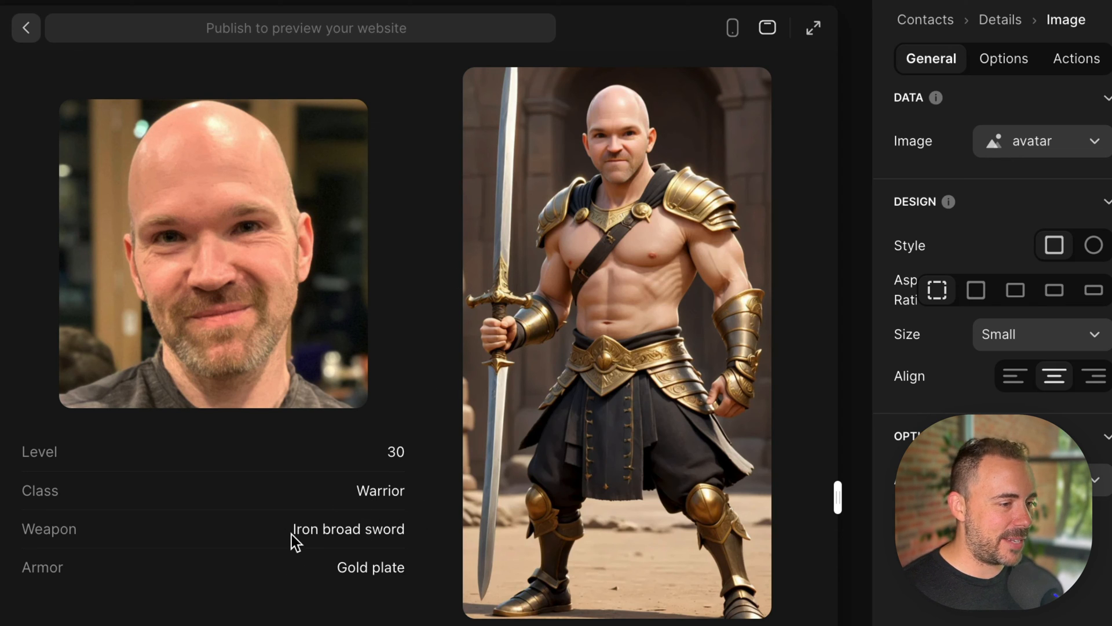
Flip through several contacts' detail screens to see each generated avatar beside the original photo
{"action": "double_click", "coordinate": [348, 529]}
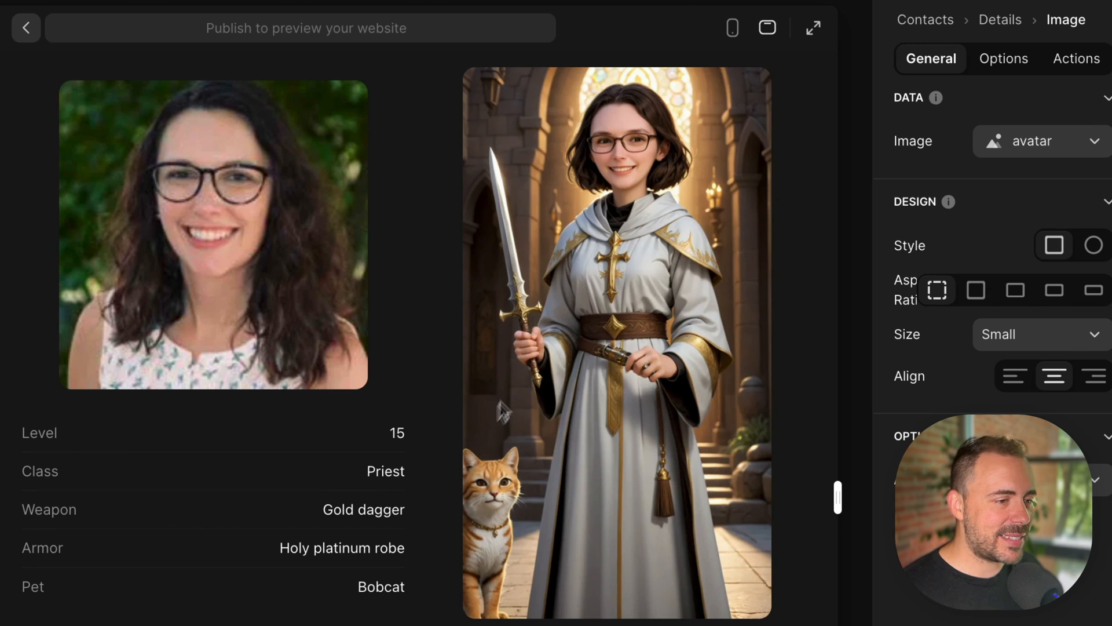
{"action": "mouse_move", "coordinate": [500, 554]}
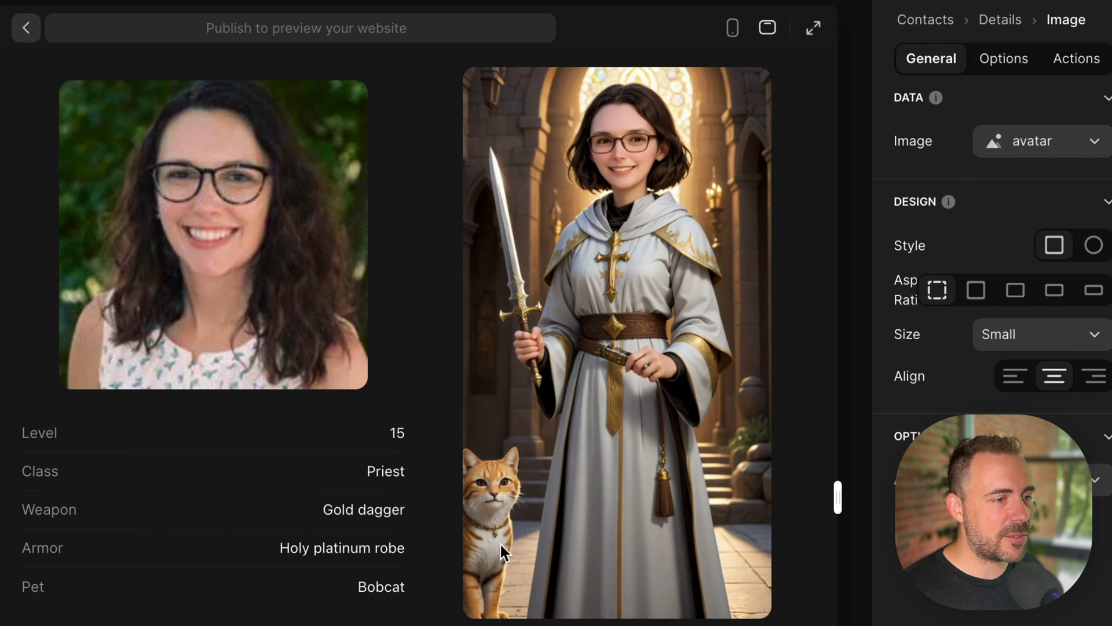
{"action": "mouse_move", "coordinate": [625, 146]}
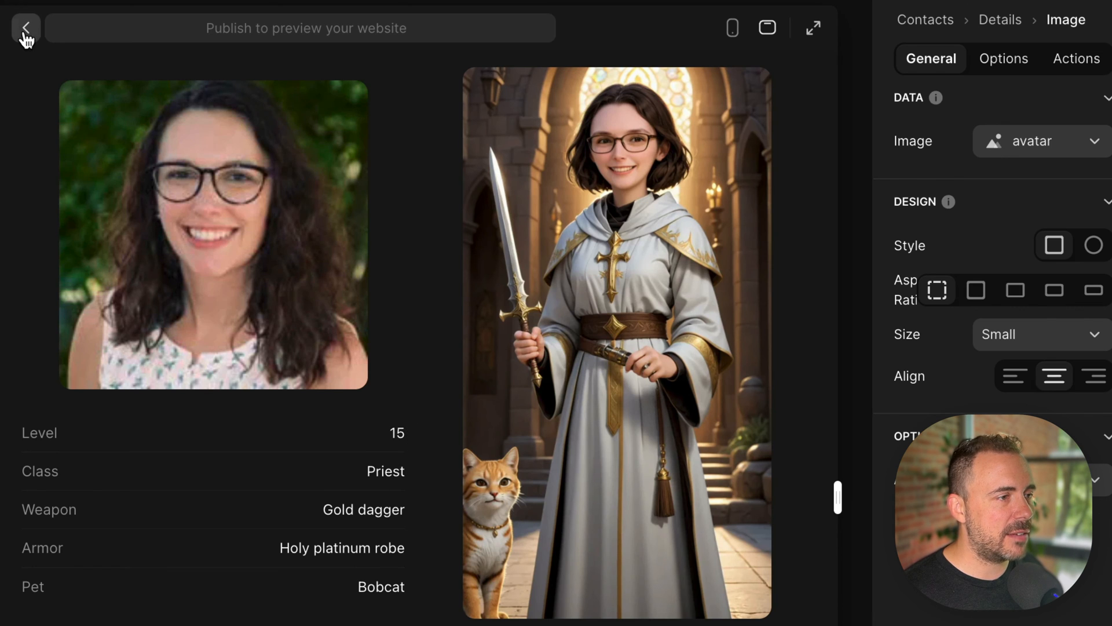
{"action": "left_click", "coordinate": [25, 28]}
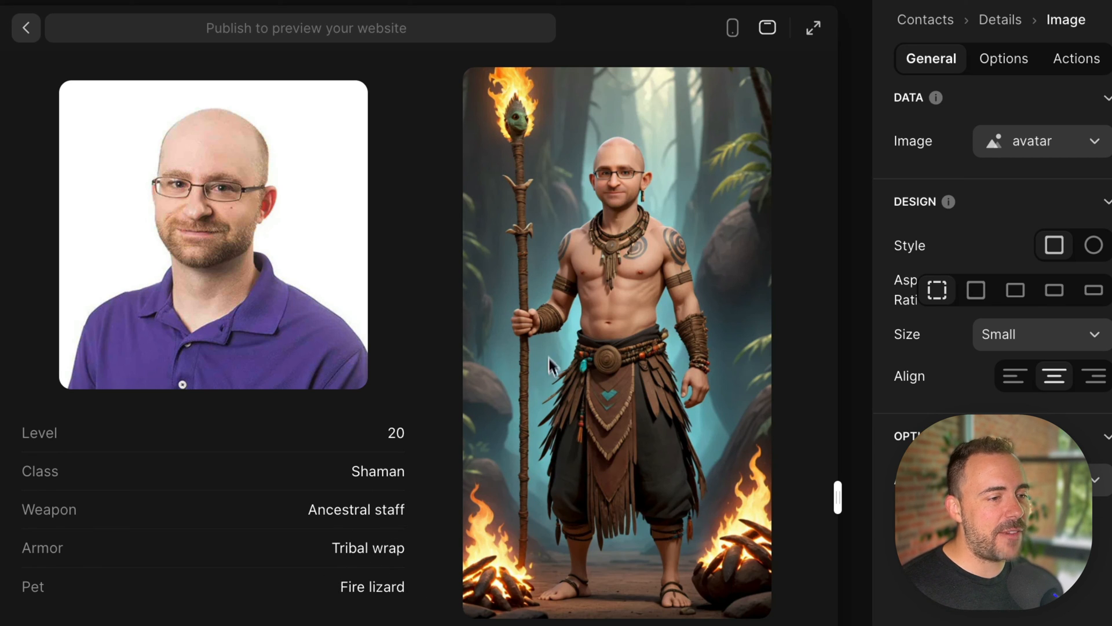
{"action": "mouse_move", "coordinate": [528, 135]}
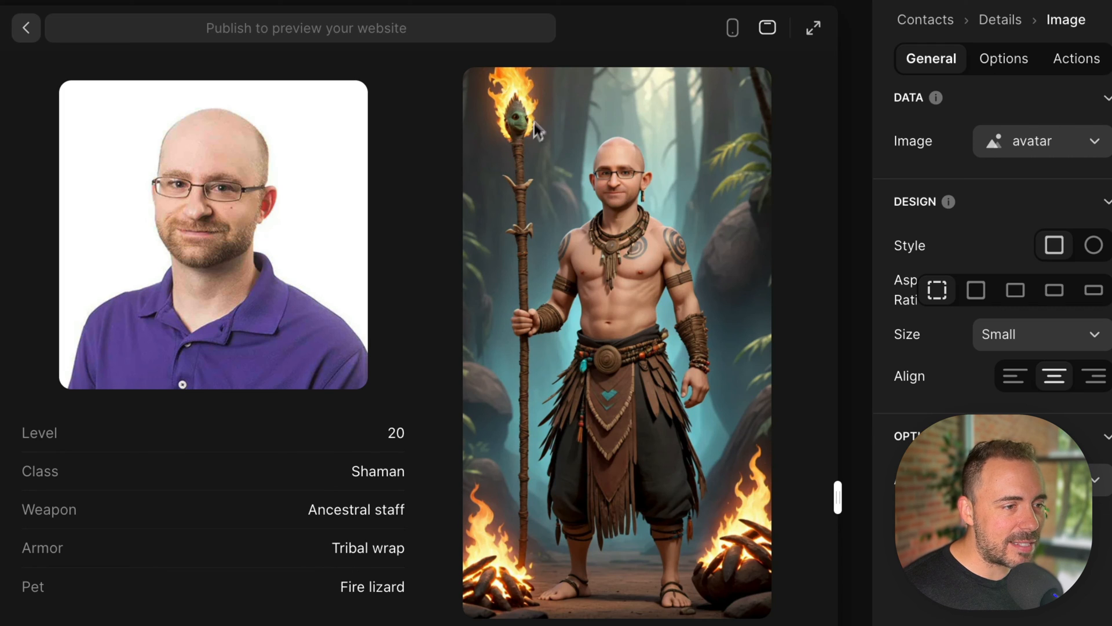
{"action": "mouse_move", "coordinate": [525, 148]}
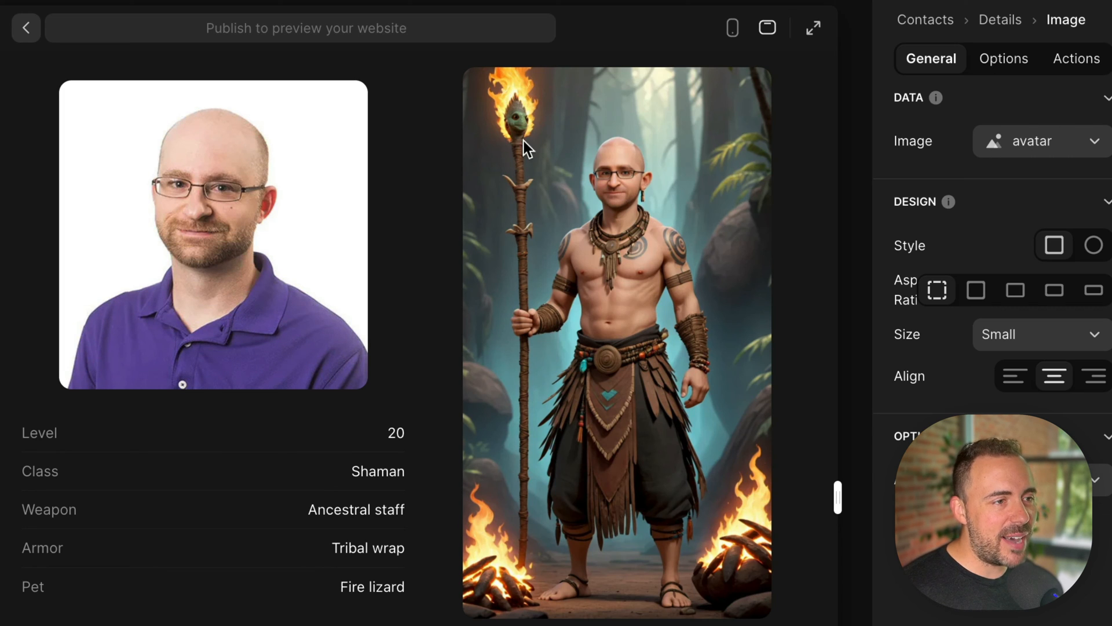
{"action": "mouse_move", "coordinate": [290, 239]}
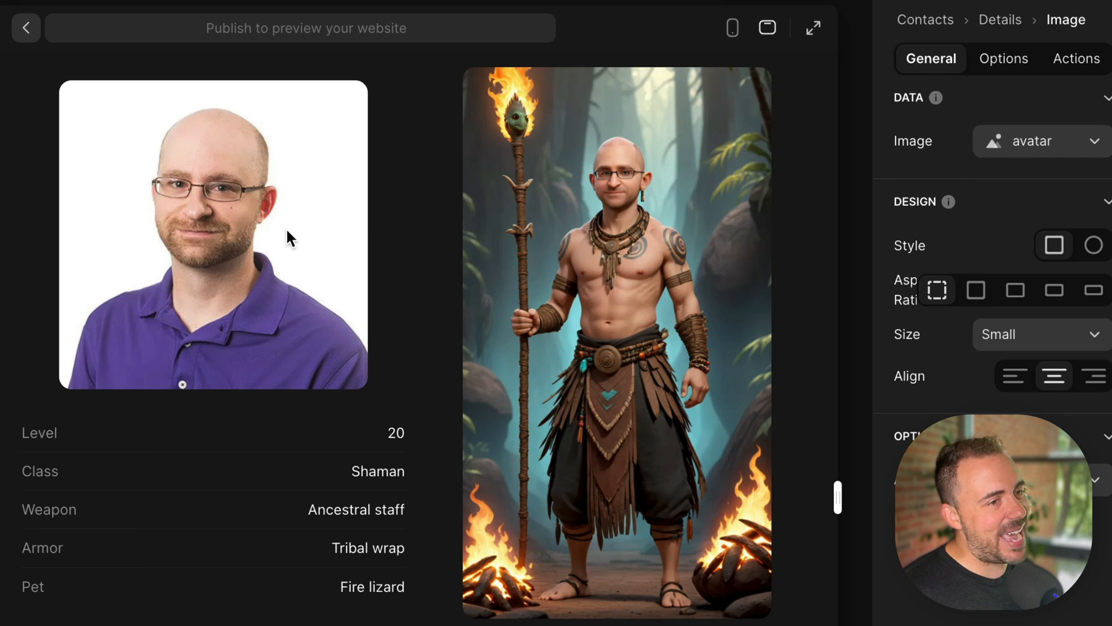
{"action": "mouse_move", "coordinate": [162, 113]}
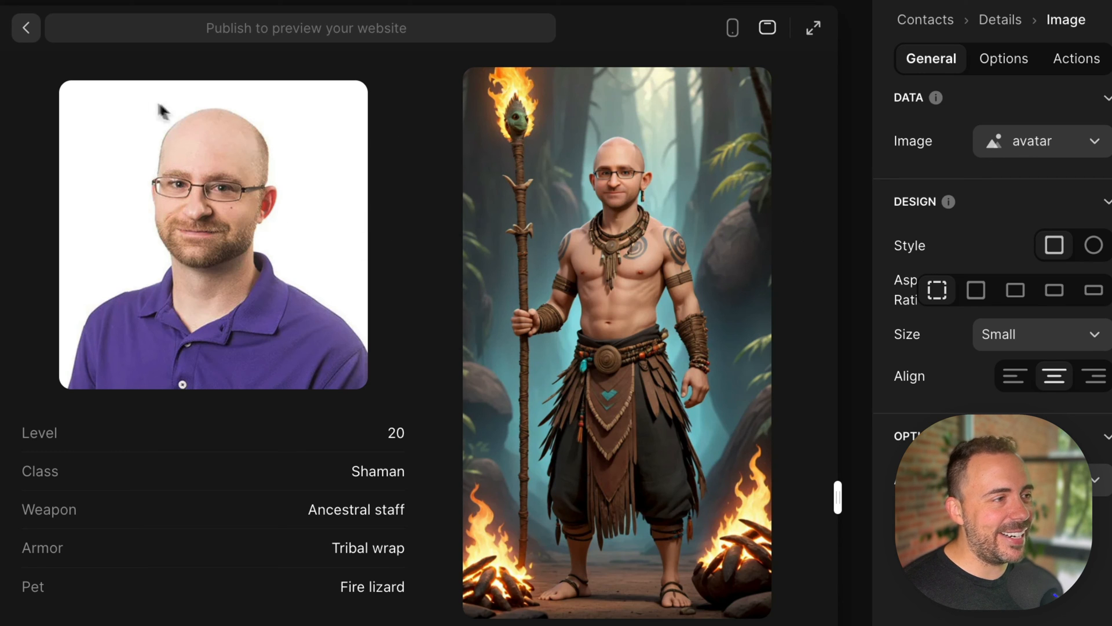
{"action": "left_click", "coordinate": [26, 28]}
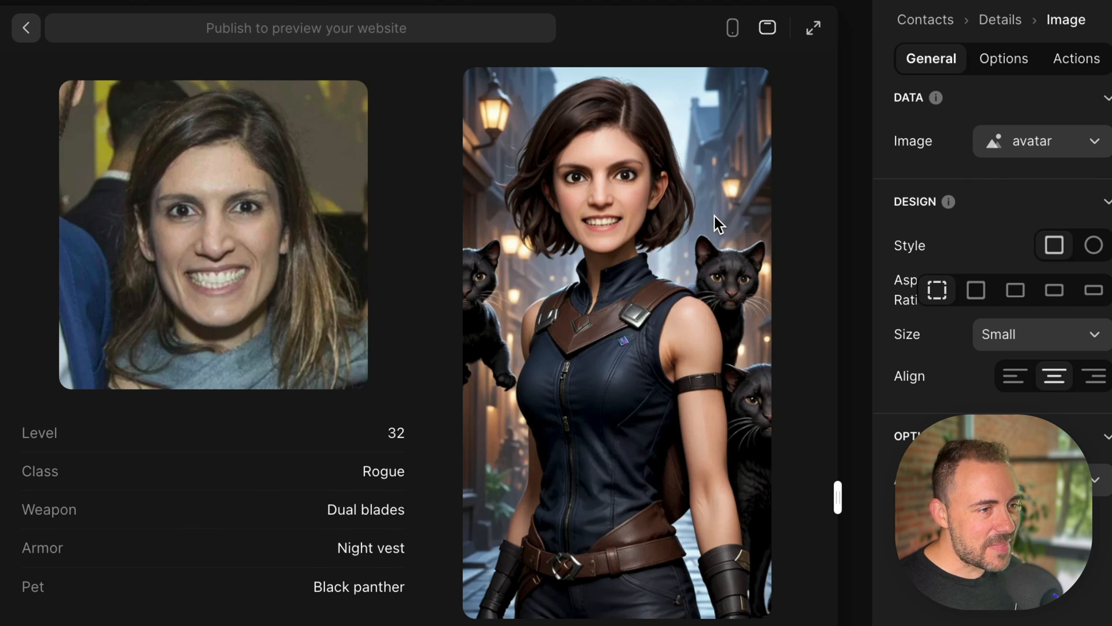
{"action": "mouse_move", "coordinate": [404, 465]}
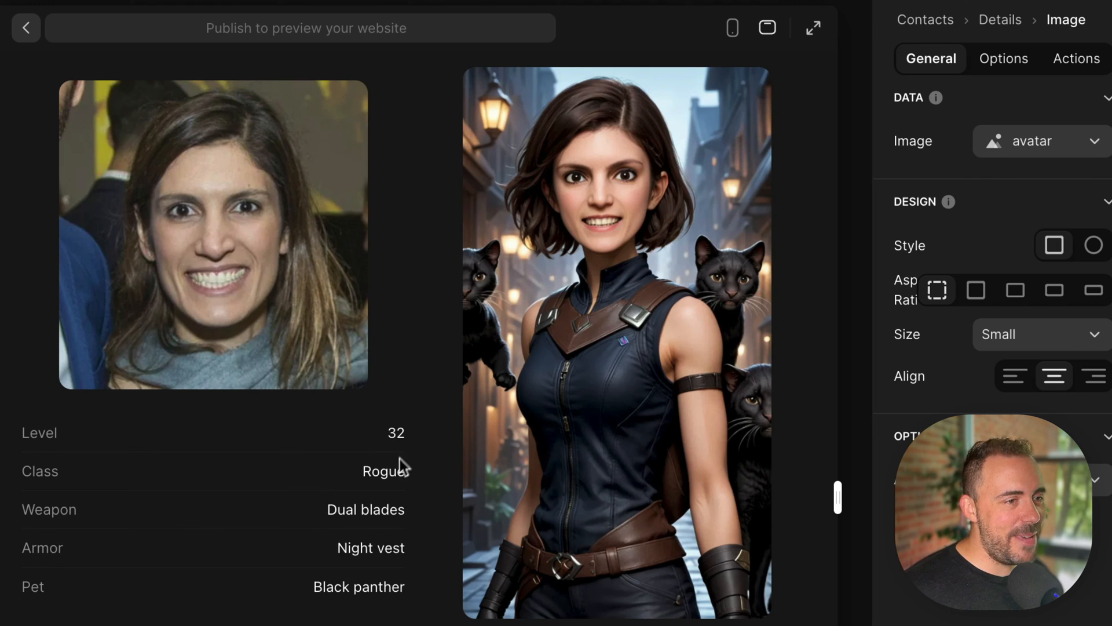
{"action": "mouse_move", "coordinate": [432, 552]}
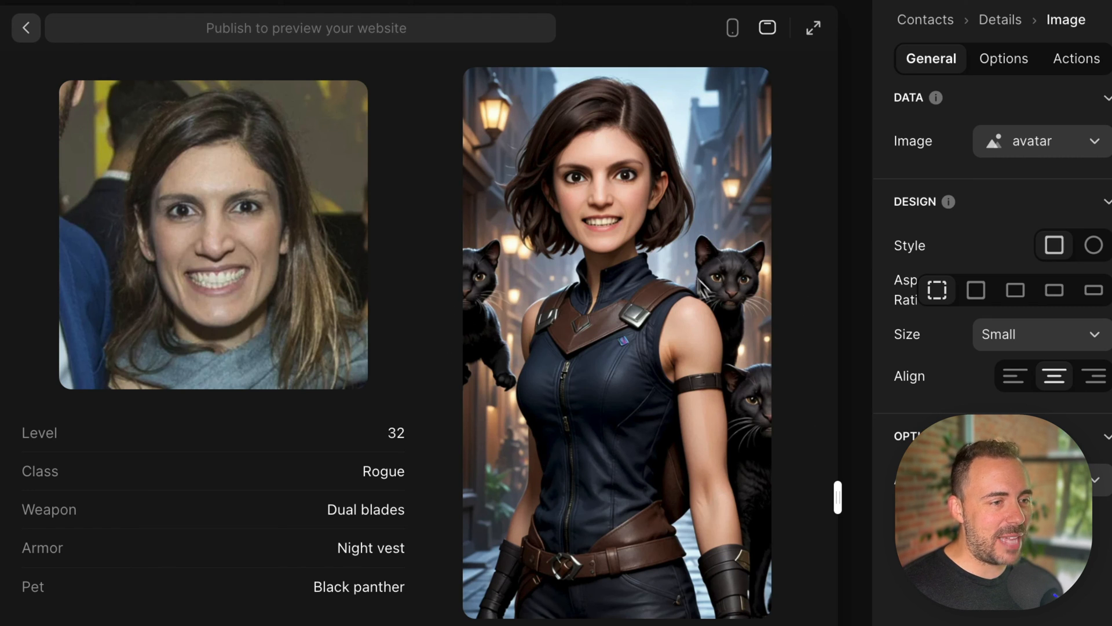
{"action": "mouse_move", "coordinate": [791, 488]}
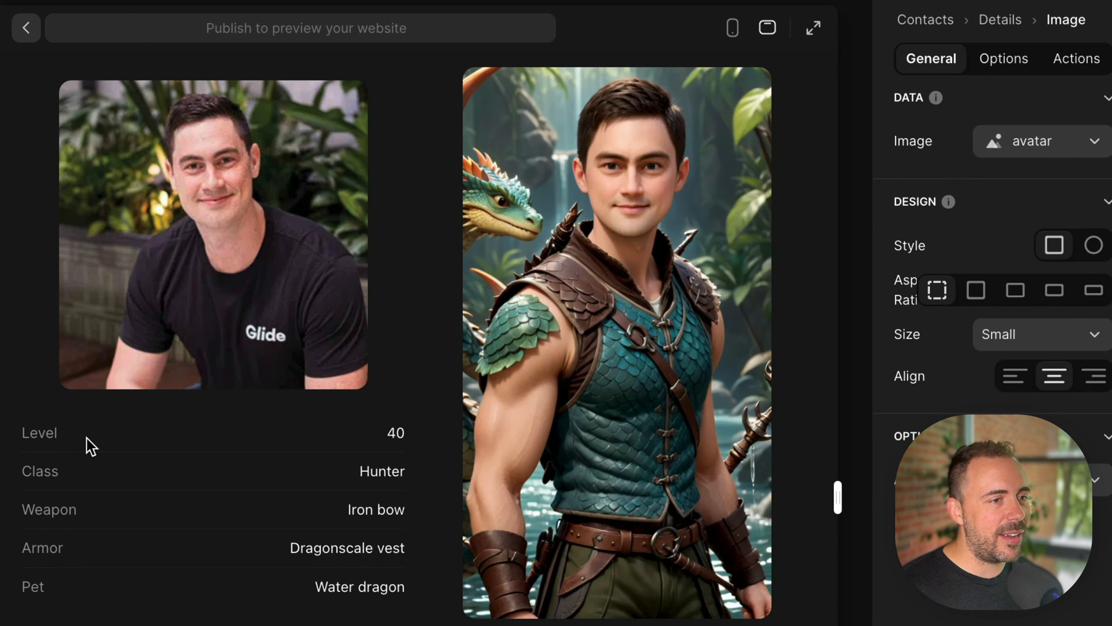
{"action": "mouse_move", "coordinate": [169, 112]}
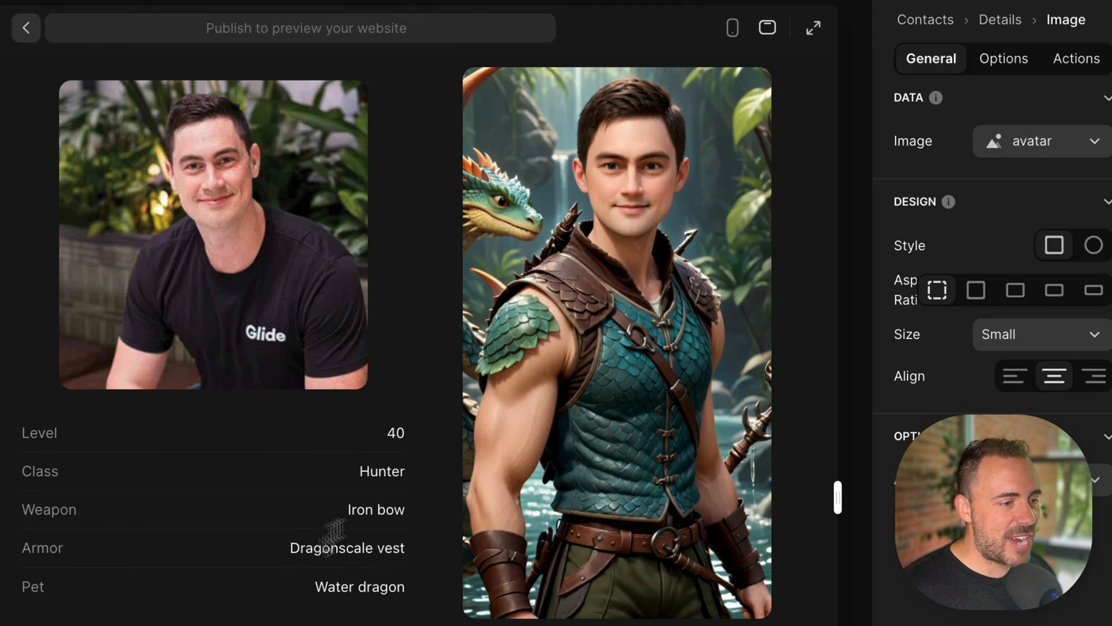
{"action": "mouse_move", "coordinate": [518, 220]}
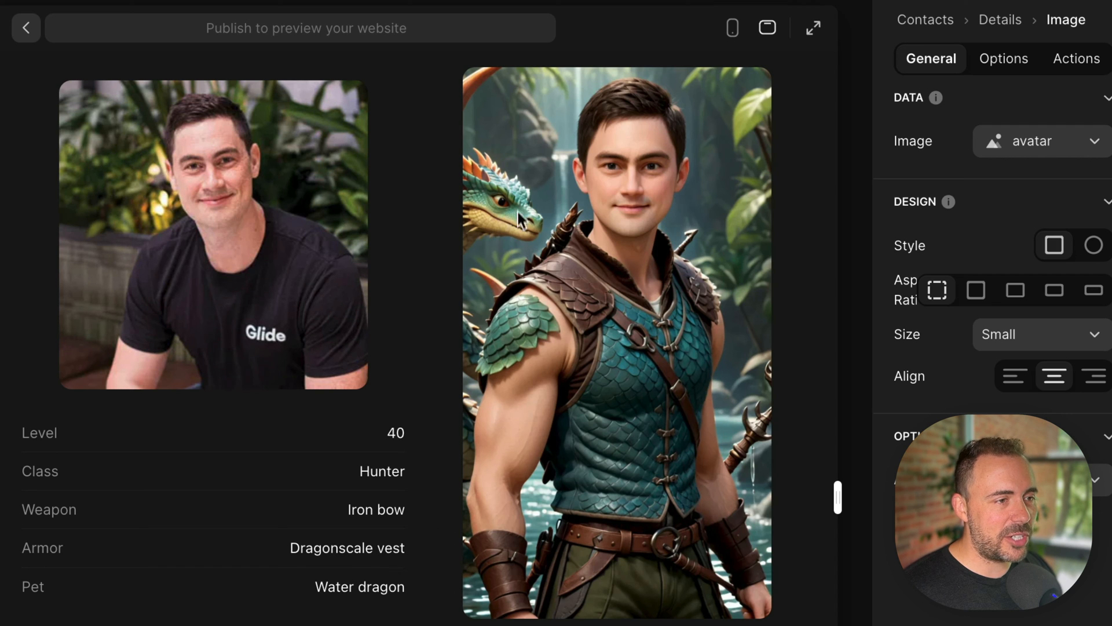
{"action": "mouse_move", "coordinate": [13, 37]}
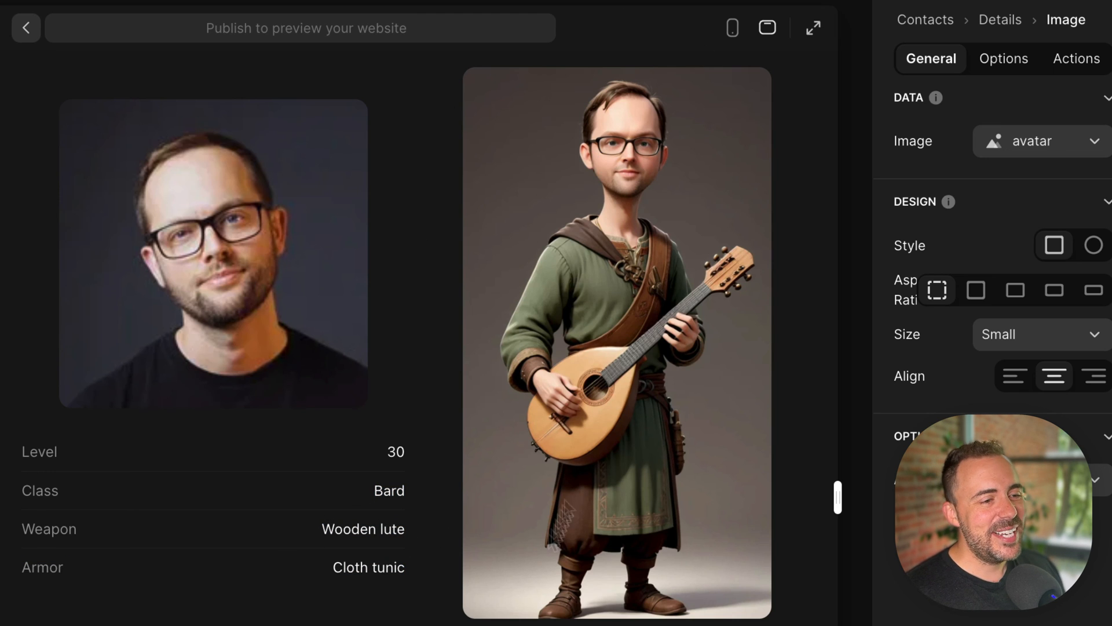
{"action": "mouse_move", "coordinate": [614, 489]}
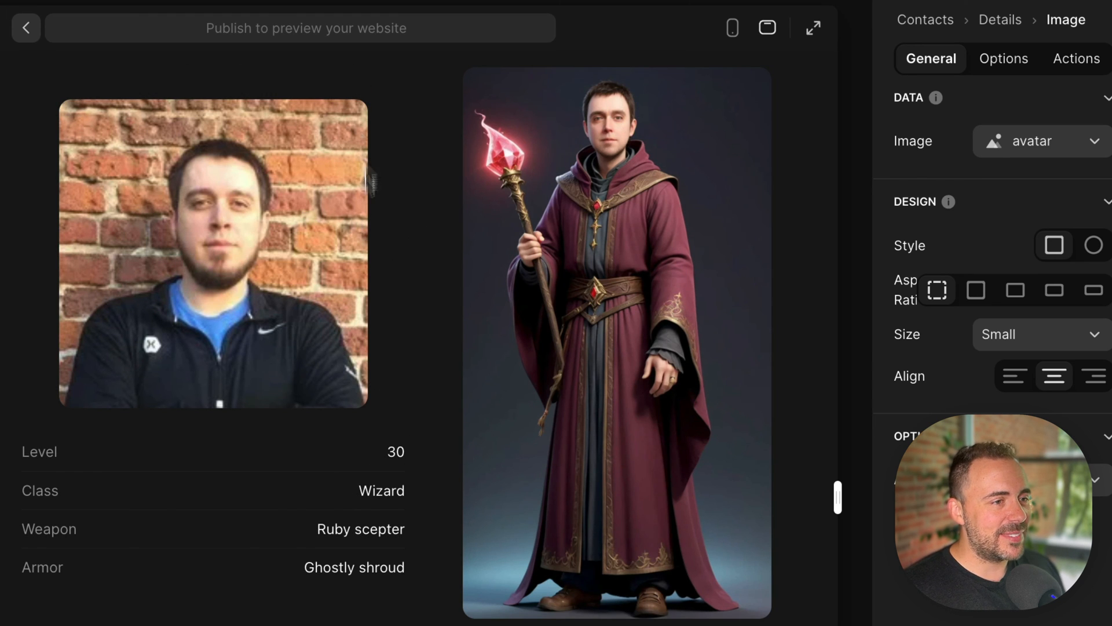
{"action": "mouse_move", "coordinate": [348, 585]}
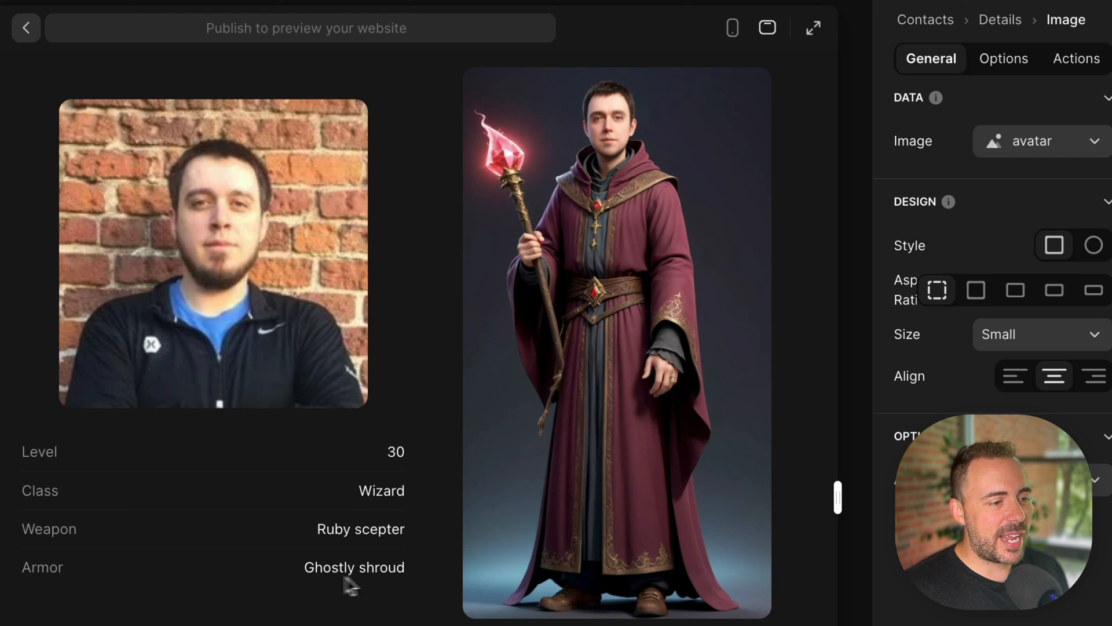
{"action": "mouse_move", "coordinate": [391, 486]}
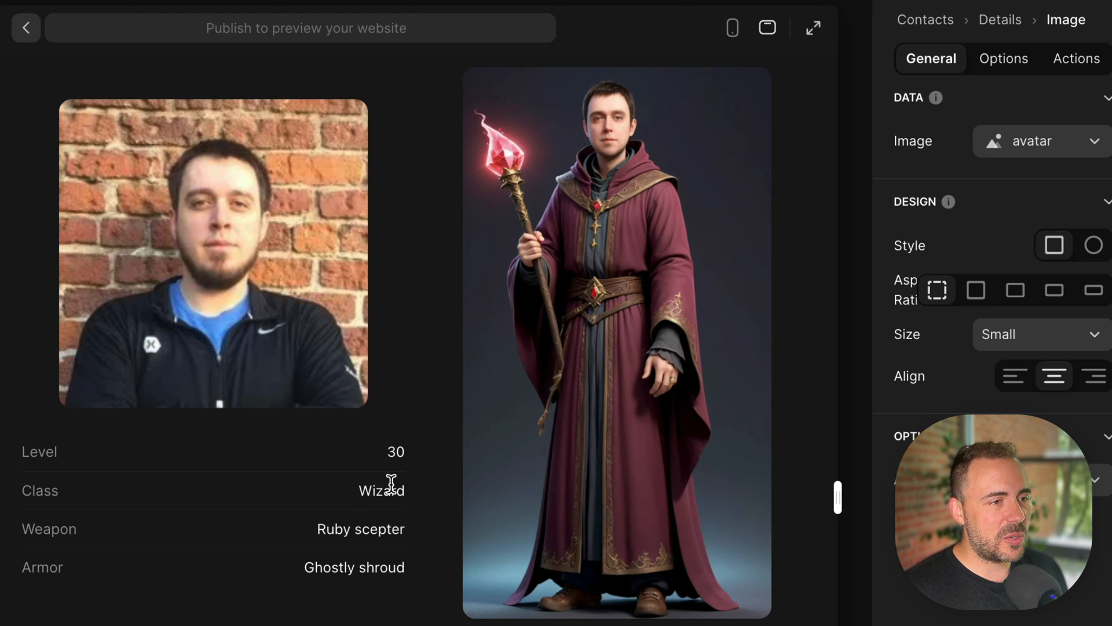
Return from the detail screen to the Contacts list of fantasy-avatar cards
{"action": "double_click", "coordinate": [381, 490]}
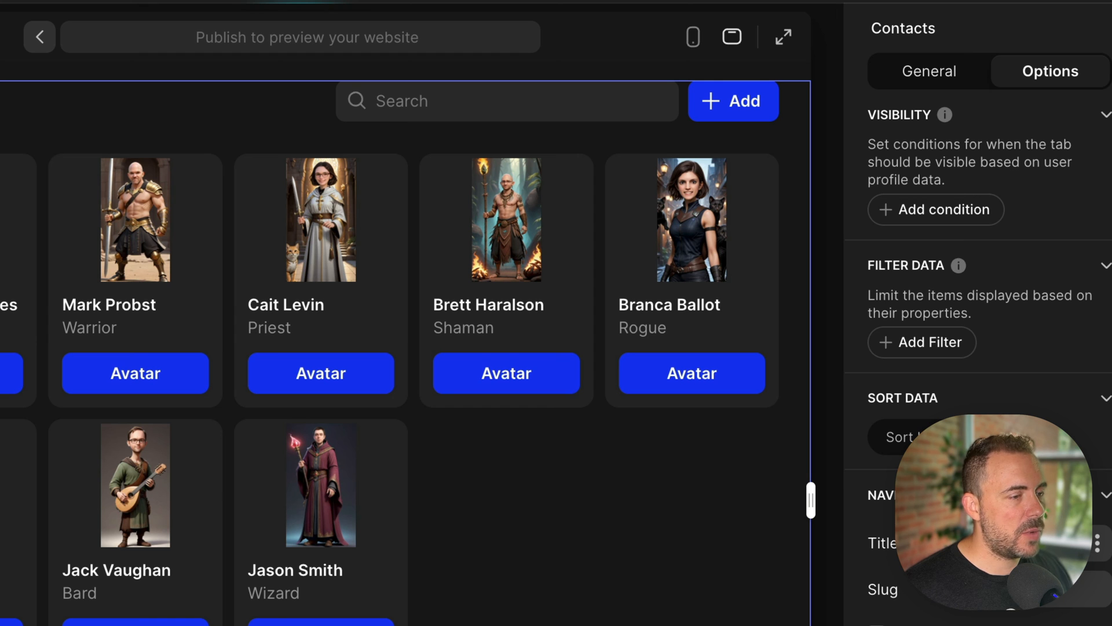
Review the card collection's Avatar Run Prediction item action and its pulid-base configuration
{"action": "left_click", "coordinate": [1068, 70]}
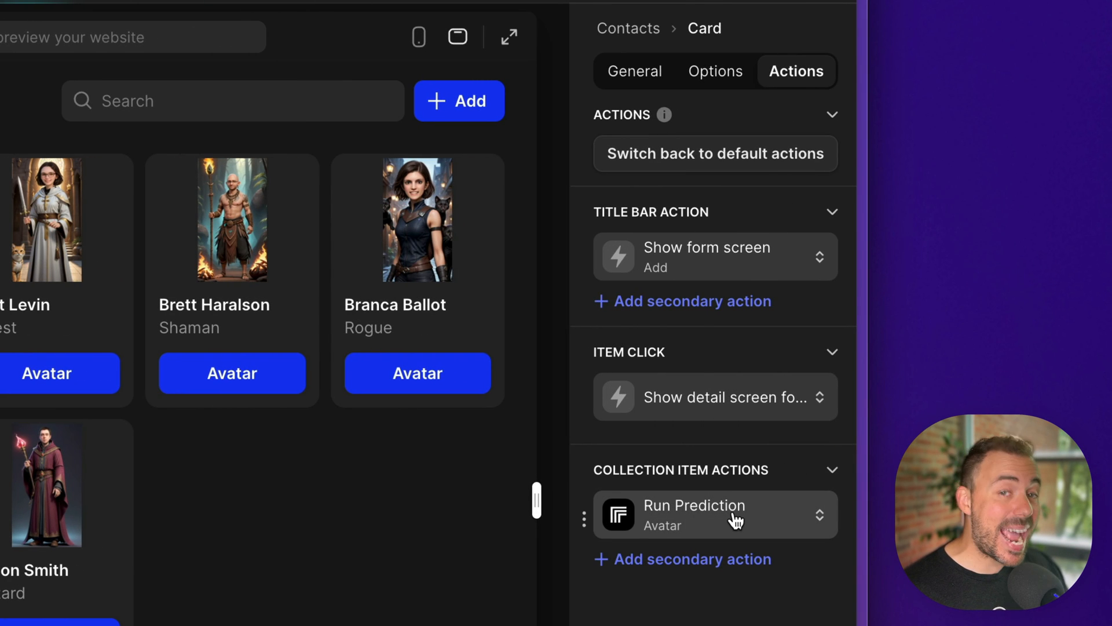
{"action": "left_click", "coordinate": [710, 514]}
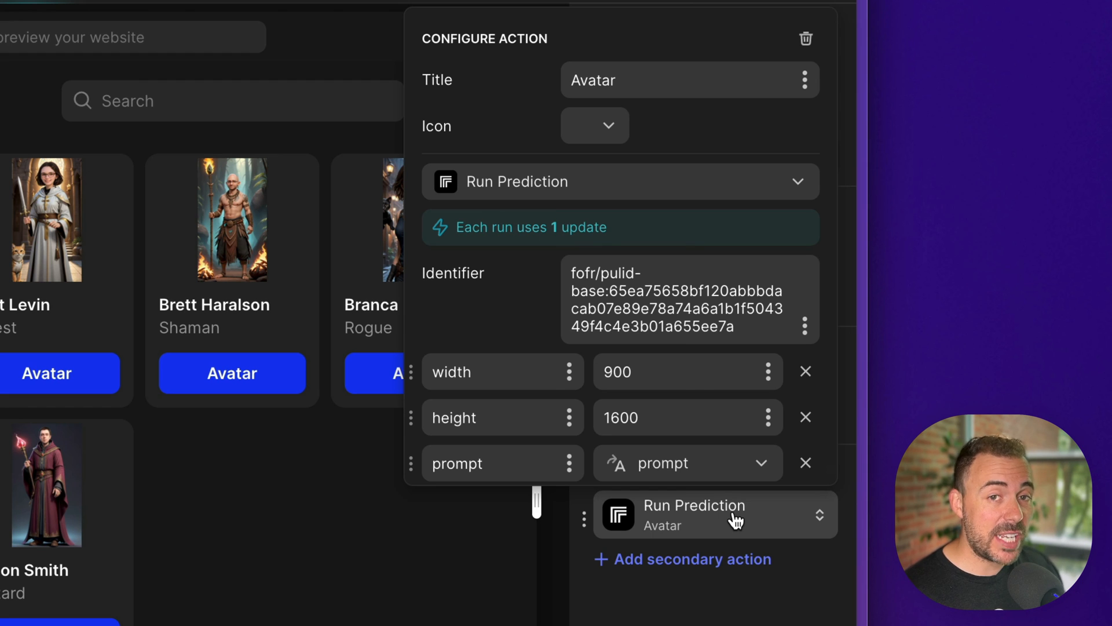
{"action": "mouse_move", "coordinate": [680, 371]}
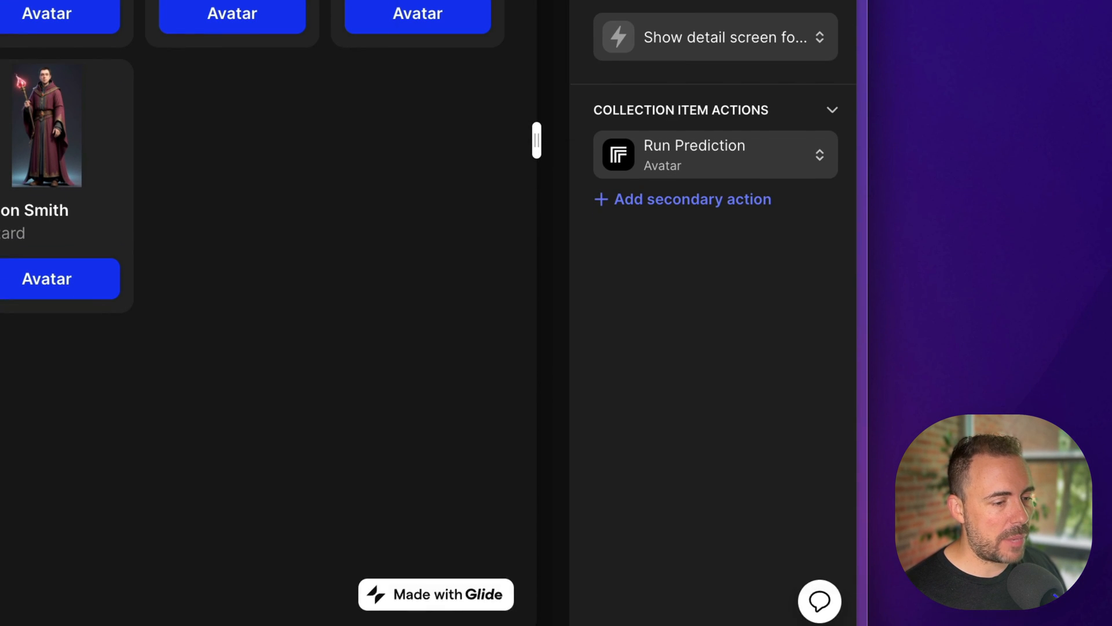
Add a new Contacts column named avatar2 of type Replicate > Run Prediction
{"action": "left_click", "coordinate": [819, 453]}
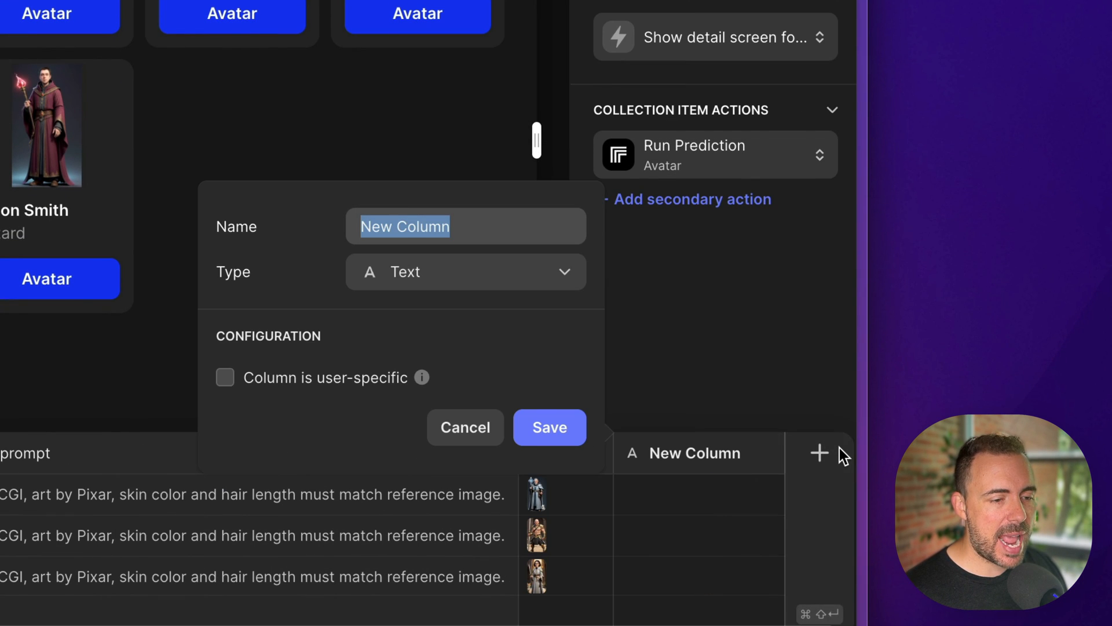
{"action": "left_click", "coordinate": [466, 271]}
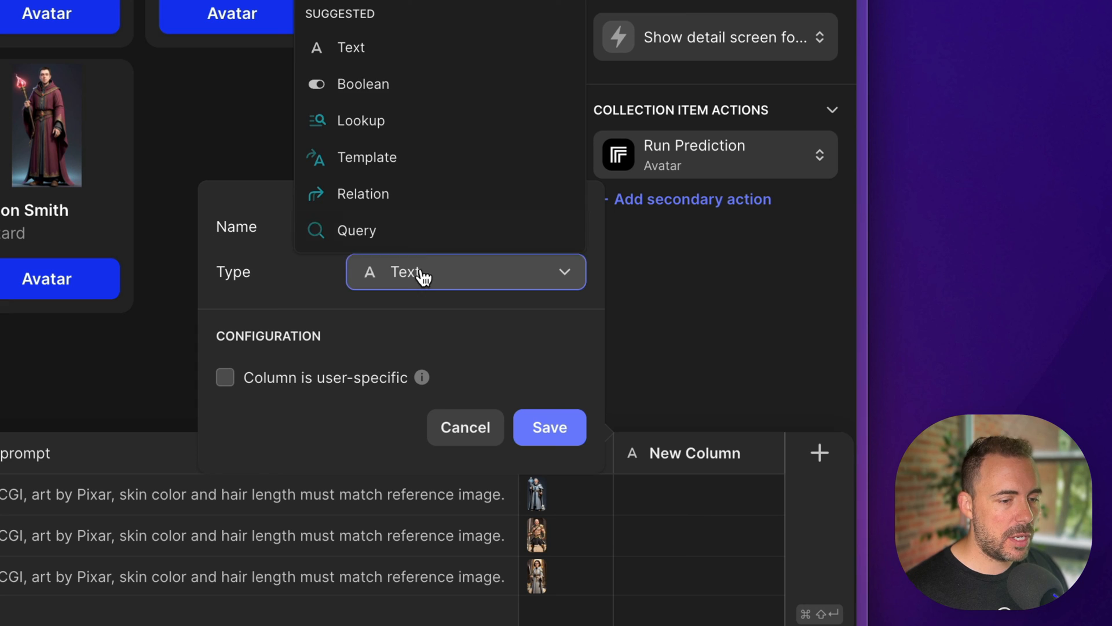
{"action": "type", "text": "v"}
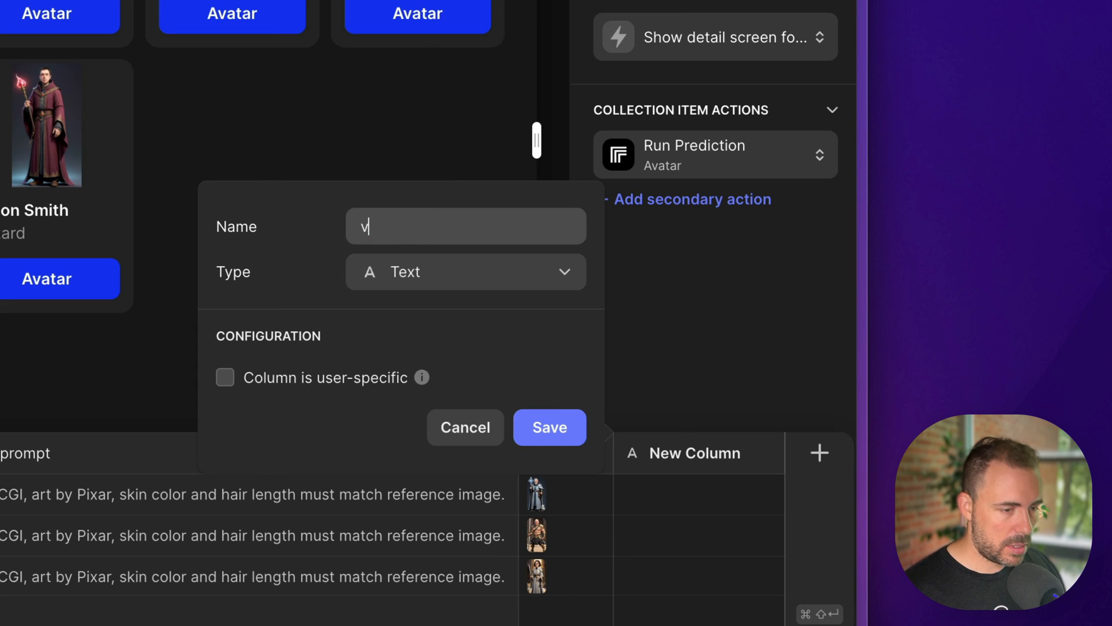
{"action": "type", "text": "avatar3"}
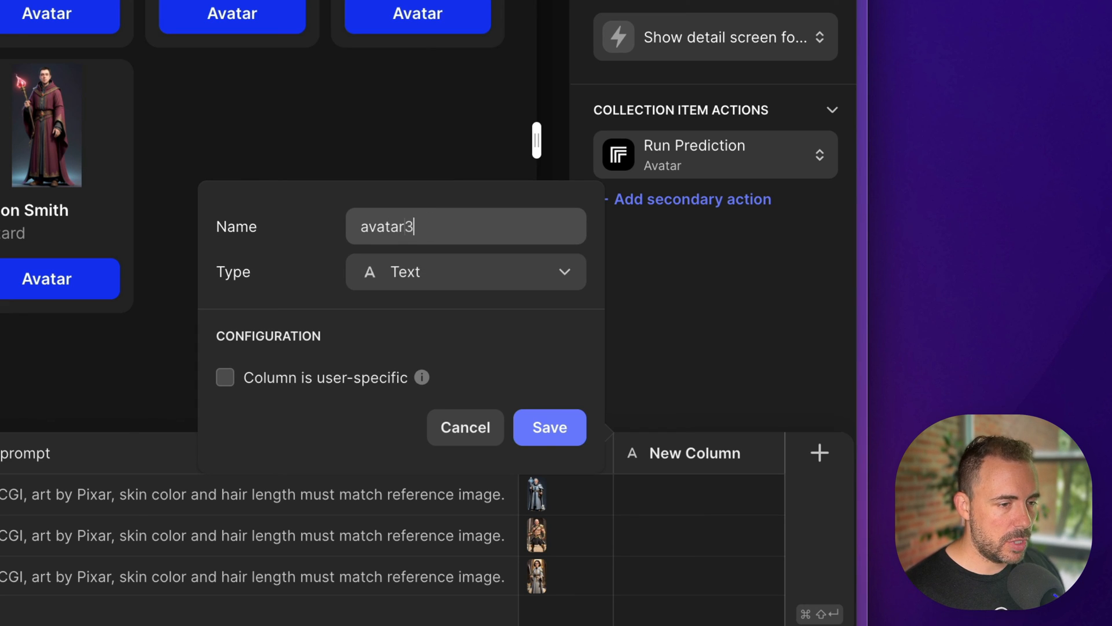
{"action": "left_click", "coordinate": [466, 271]}
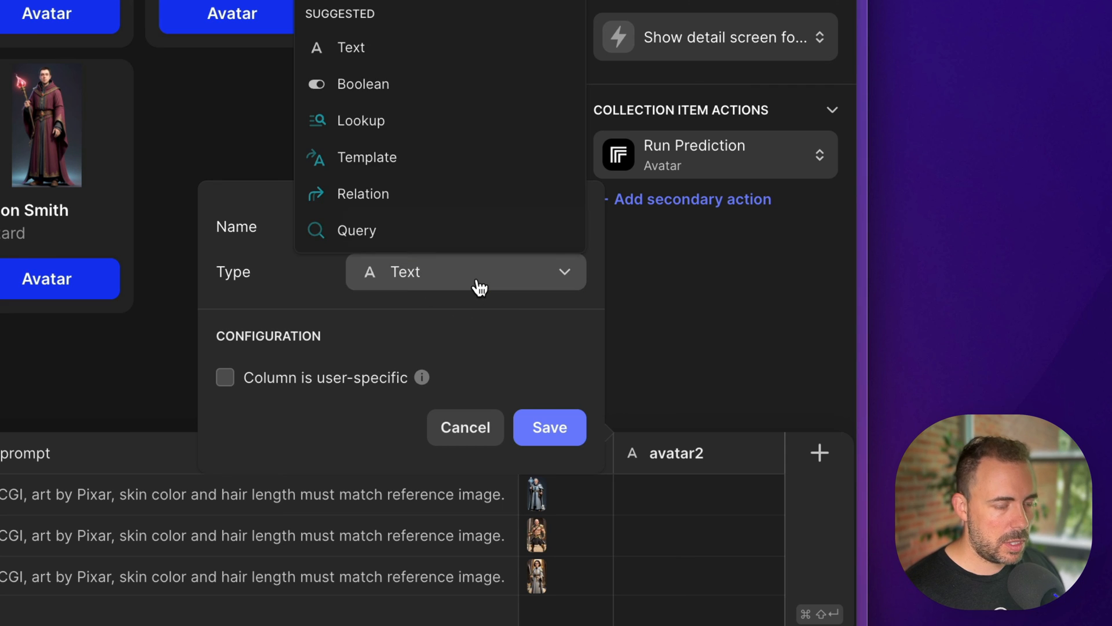
{"action": "type", "text": "rep"}
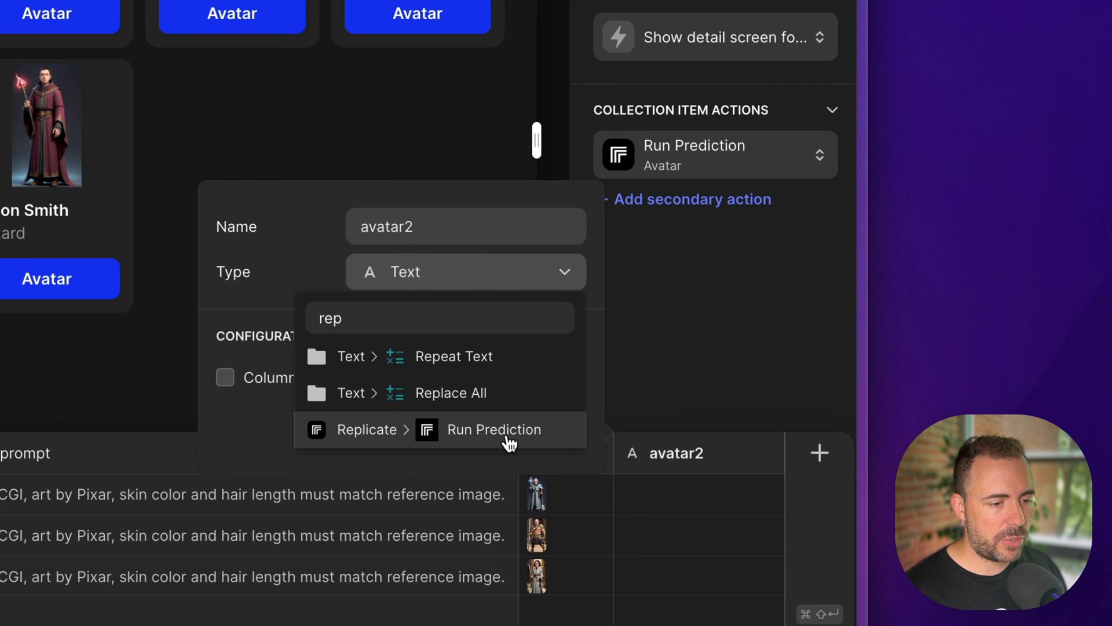
{"action": "left_click", "coordinate": [495, 429]}
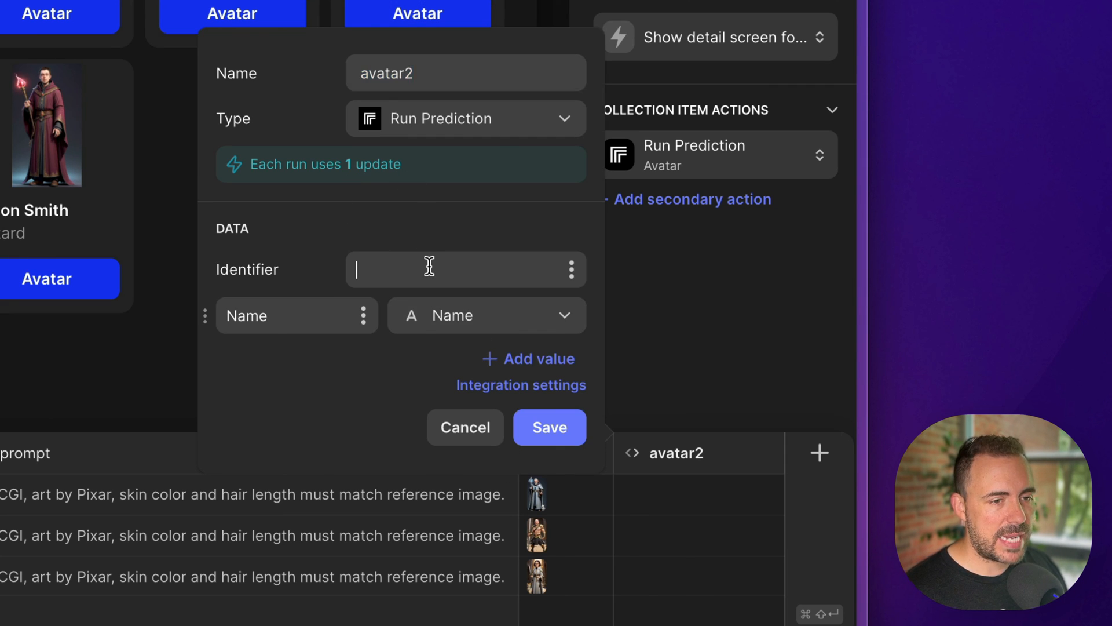
Set the fofr/pulid-base identifier, fill in width, height, prompt, face_image and checkpoint inputs, and save the column
{"action": "type", "text": "fofr/pulid-base:65ea75658bf120abbbdacab07e89e78a74a6a1b1f504349f4c4e3b01a655ee7a"}
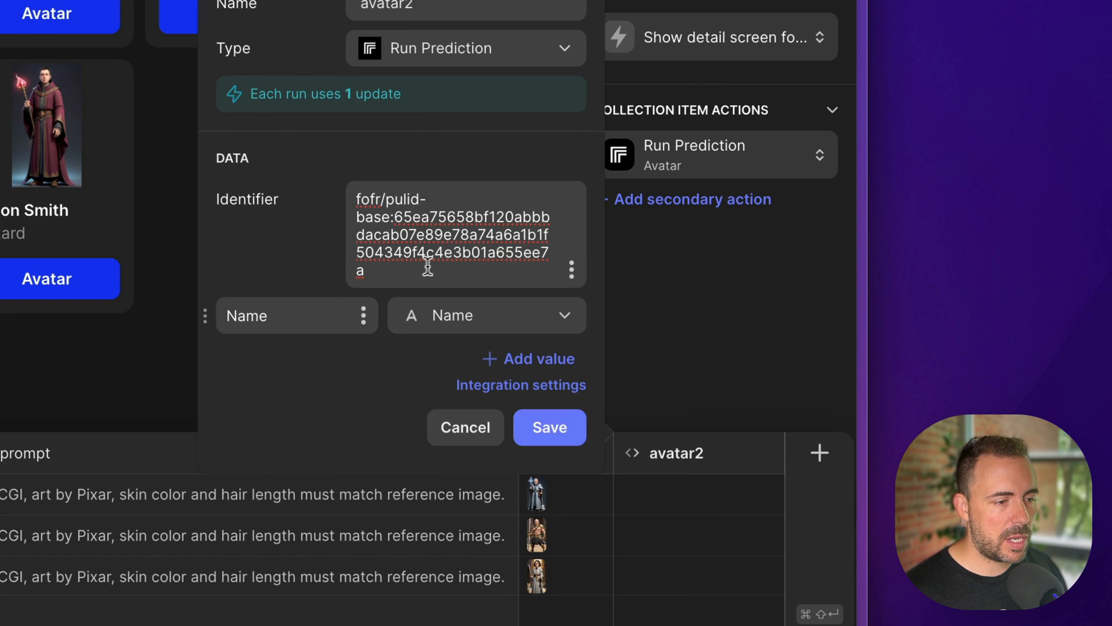
{"action": "mouse_move", "coordinate": [533, 344]}
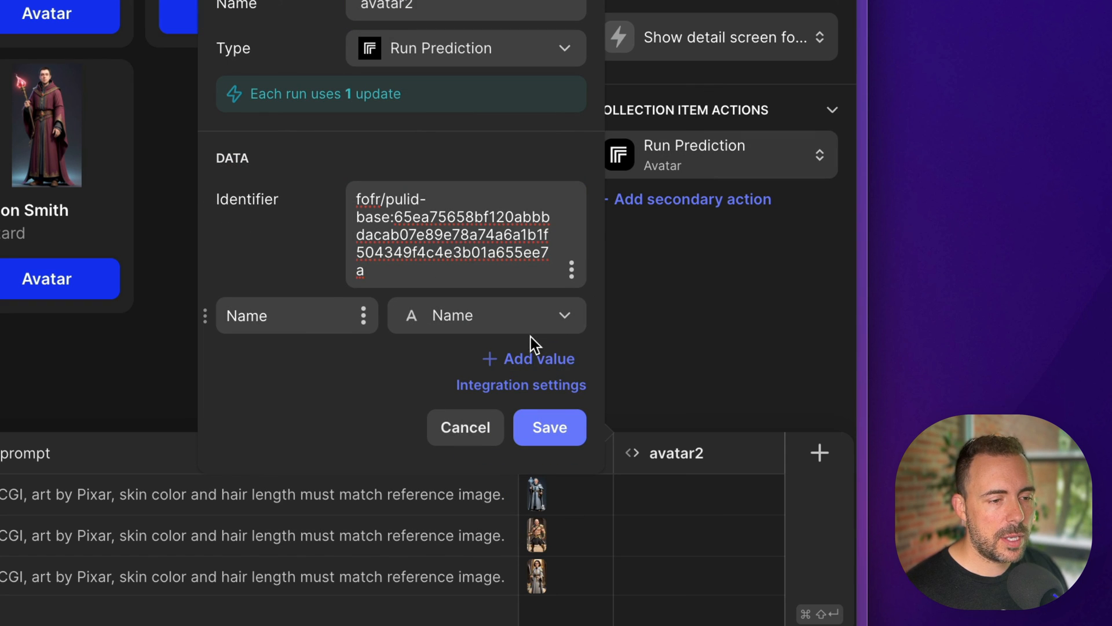
{"action": "left_click", "coordinate": [529, 358]}
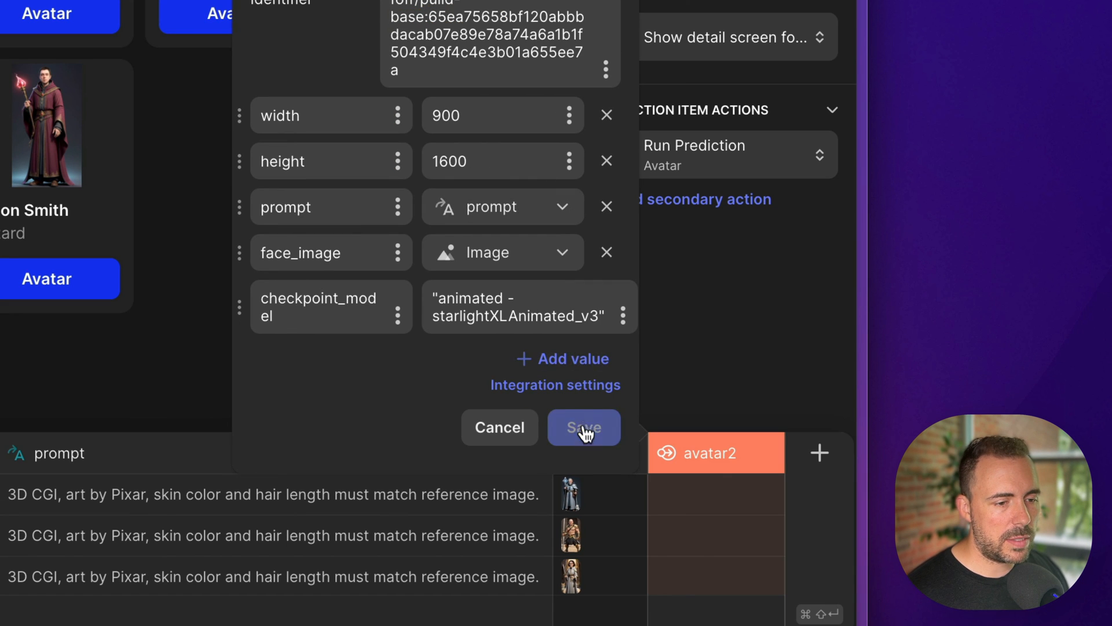
{"action": "left_click", "coordinate": [583, 427]}
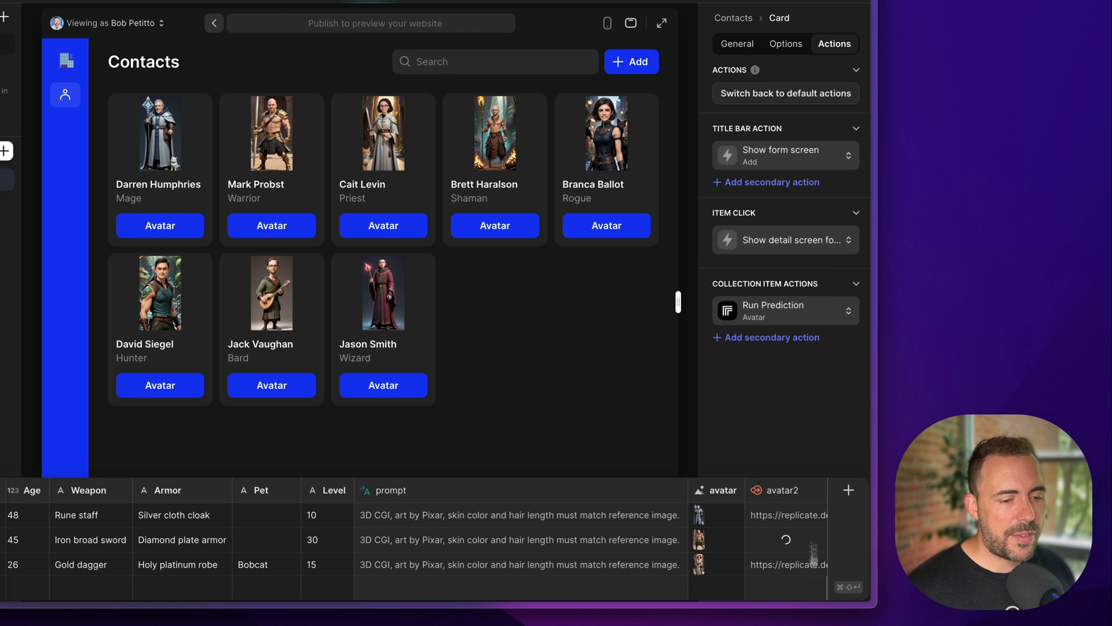
{"action": "mouse_move", "coordinate": [496, 405]}
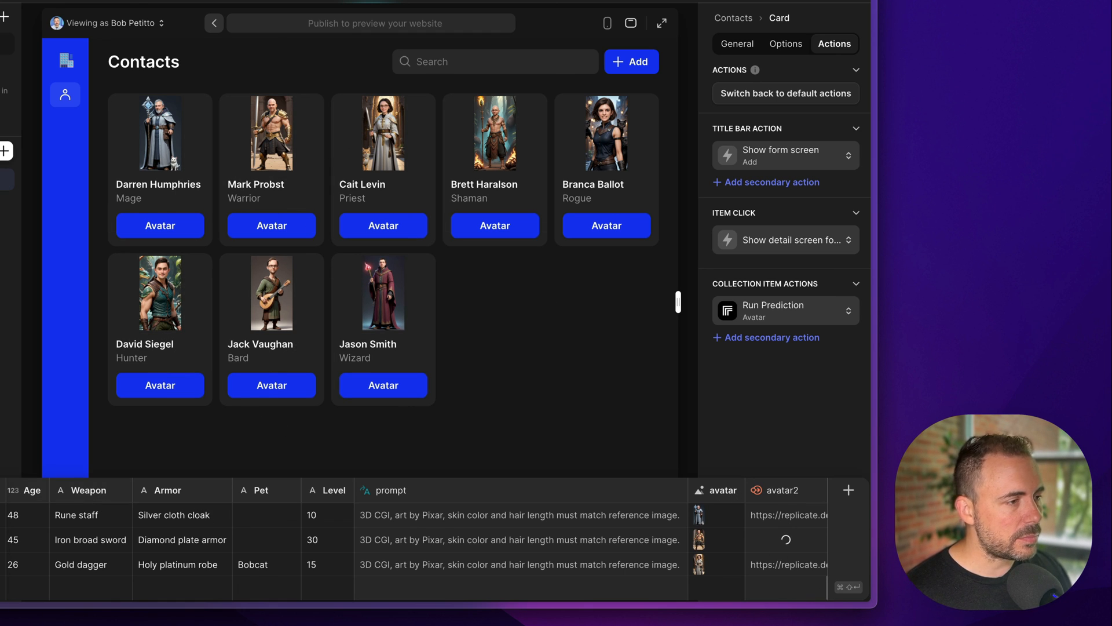
{"action": "left_click", "coordinate": [776, 311]}
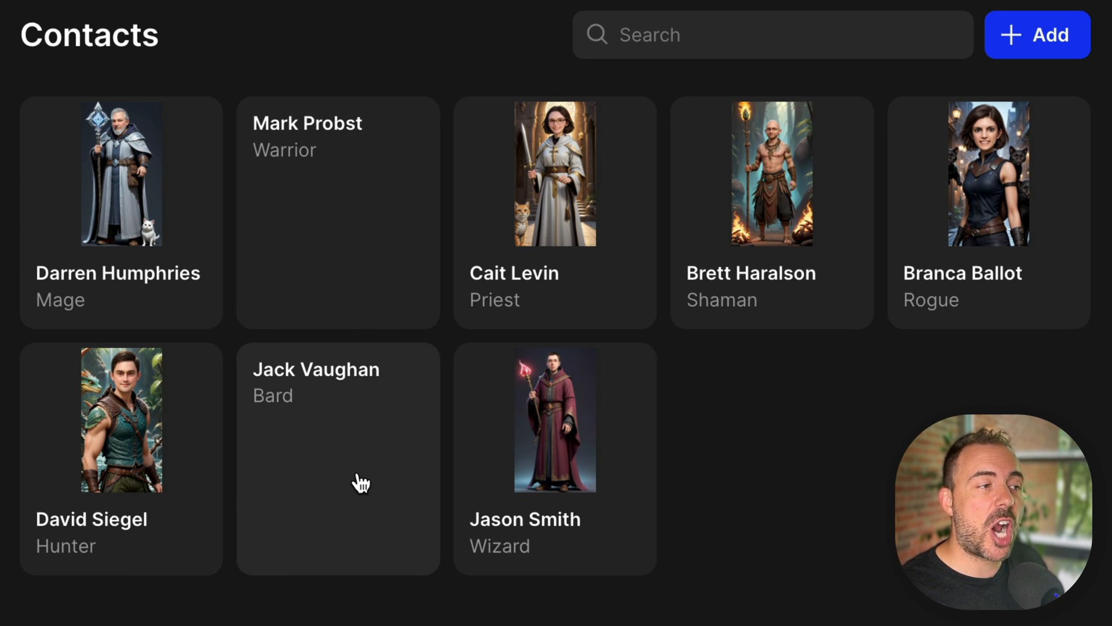
{"action": "mouse_move", "coordinate": [318, 213]}
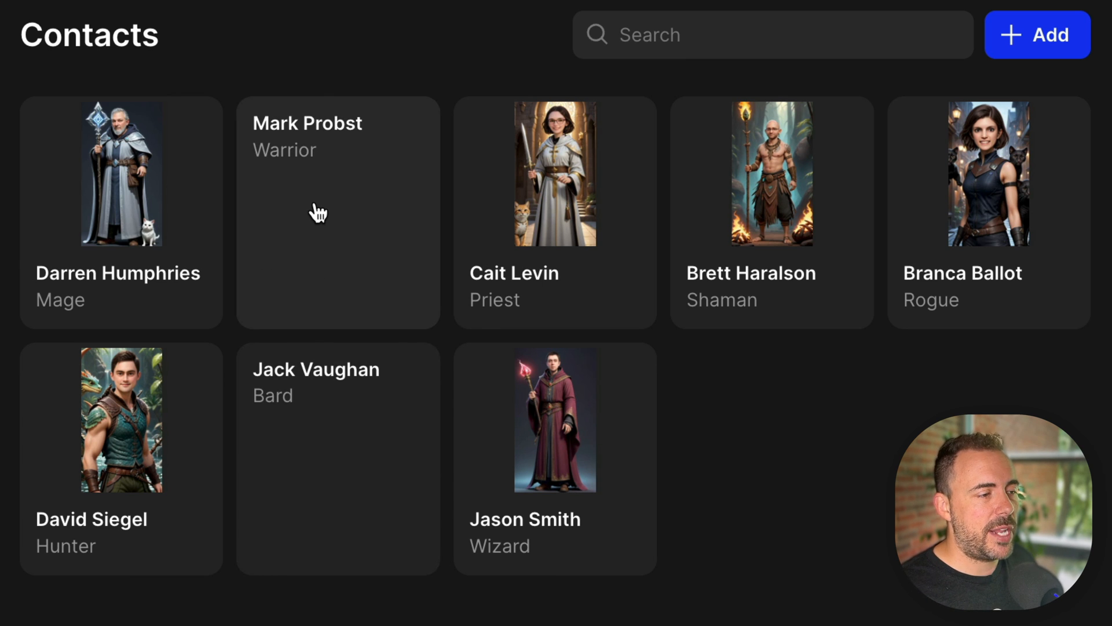
{"action": "mouse_move", "coordinate": [298, 475]}
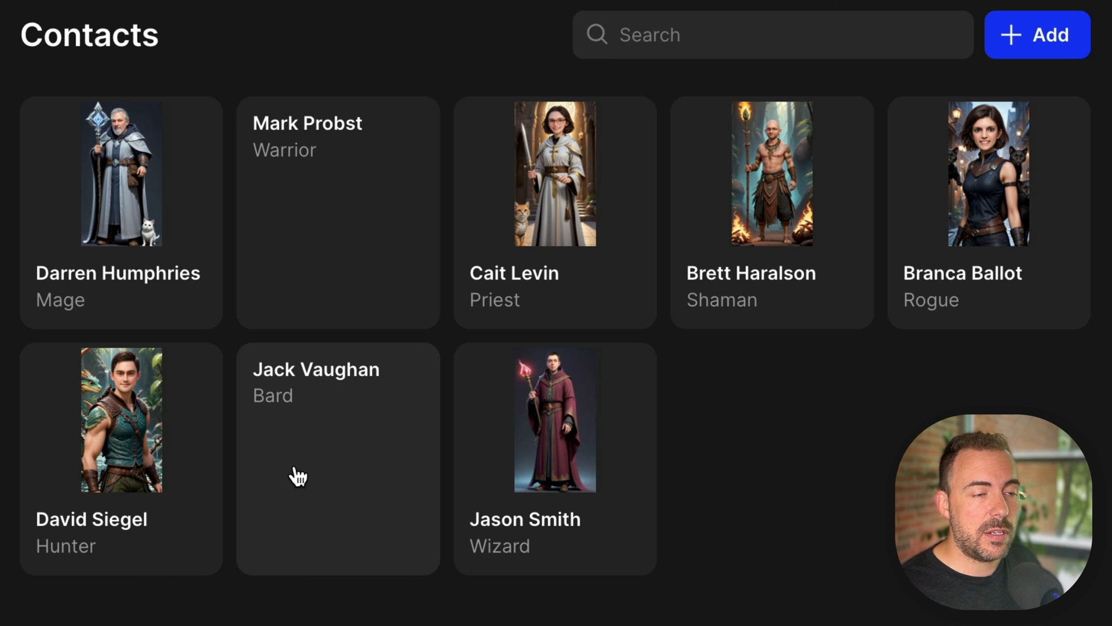
{"action": "mouse_move", "coordinate": [372, 217]}
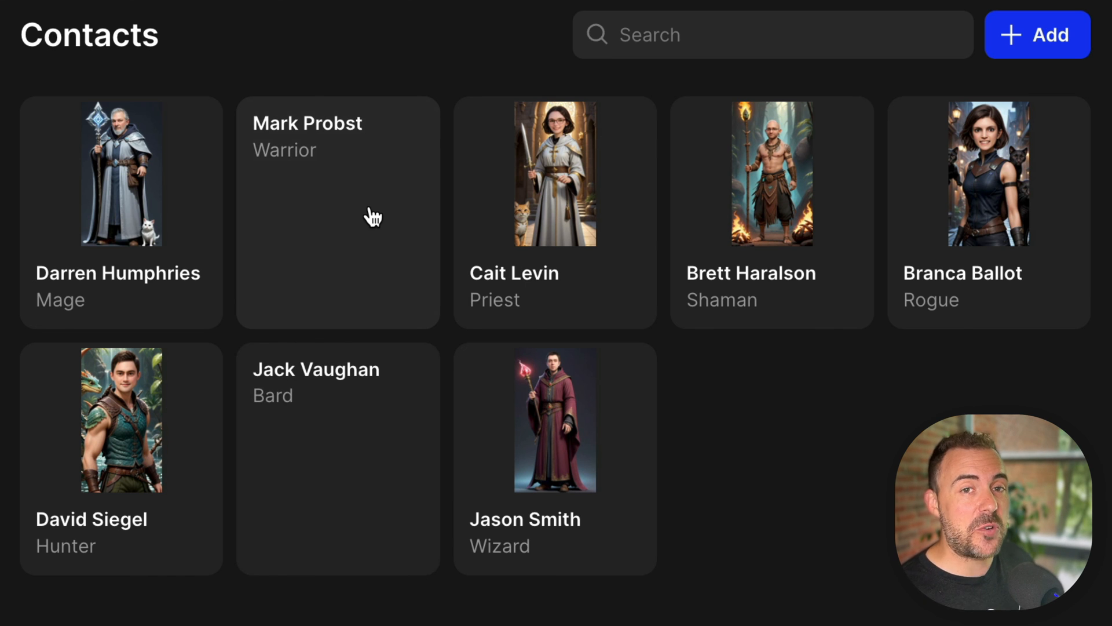
{"action": "left_click", "coordinate": [337, 458]}
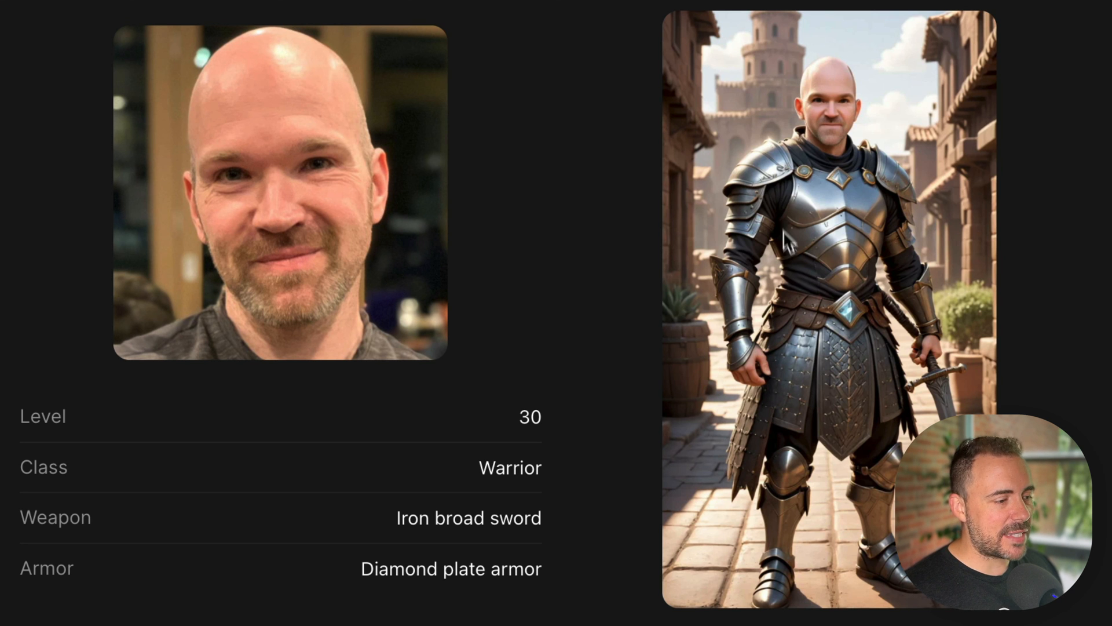
{"action": "mouse_move", "coordinate": [801, 349]}
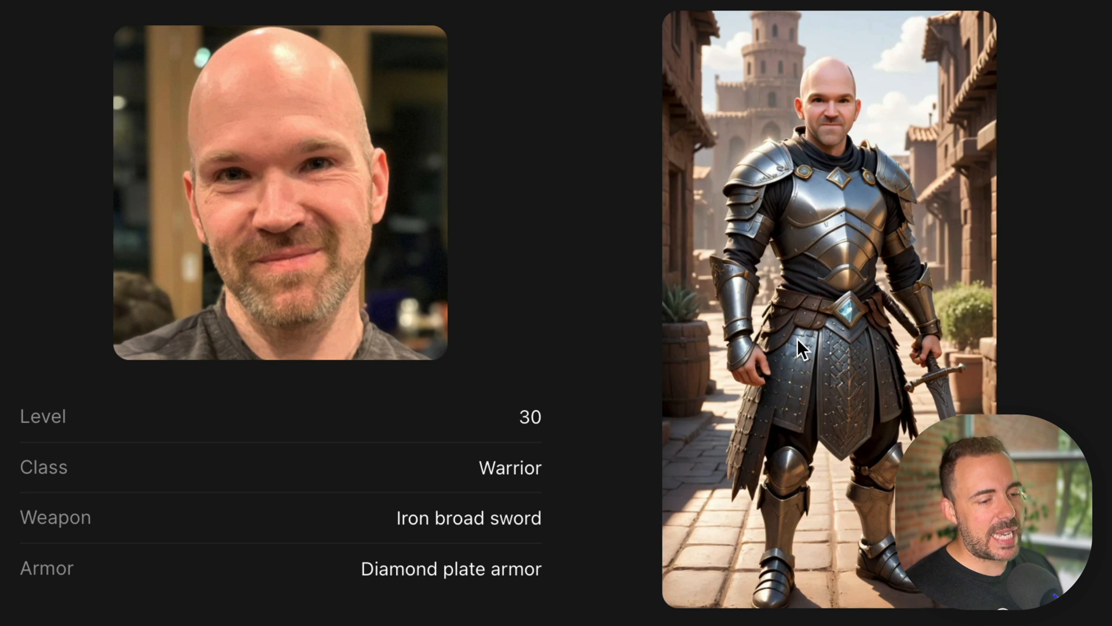
{"action": "mouse_move", "coordinate": [536, 259]}
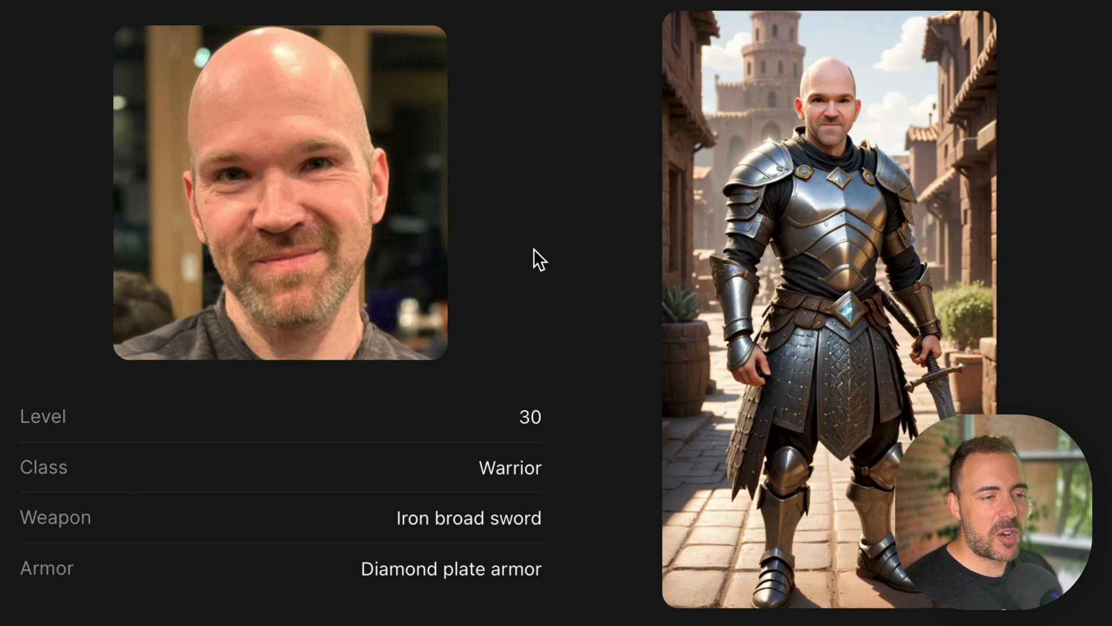